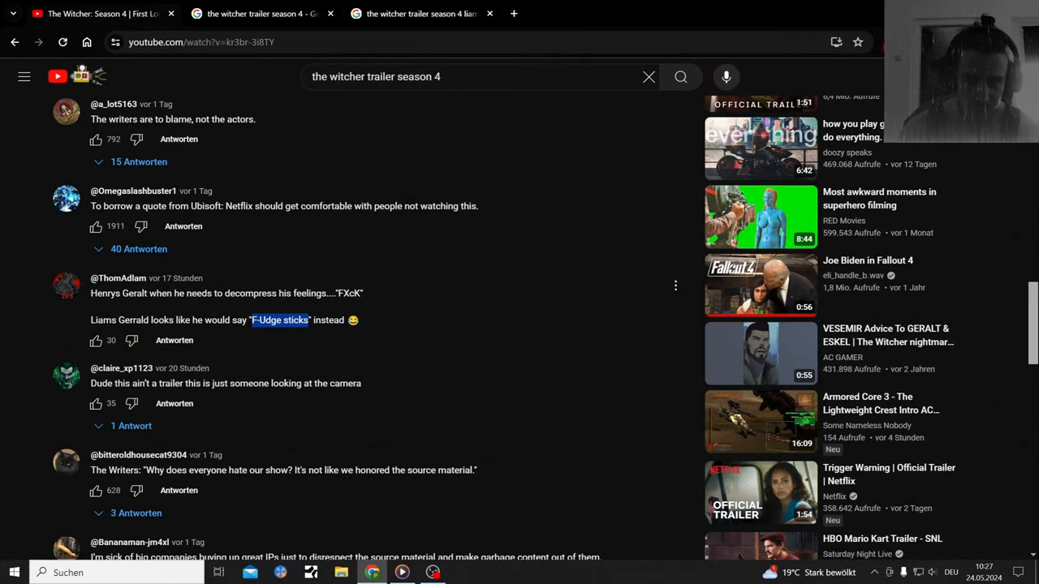
Play the Witcher Season 4 trailer briefly, pause at 0:35, and show the description.
scroll("up", 3)
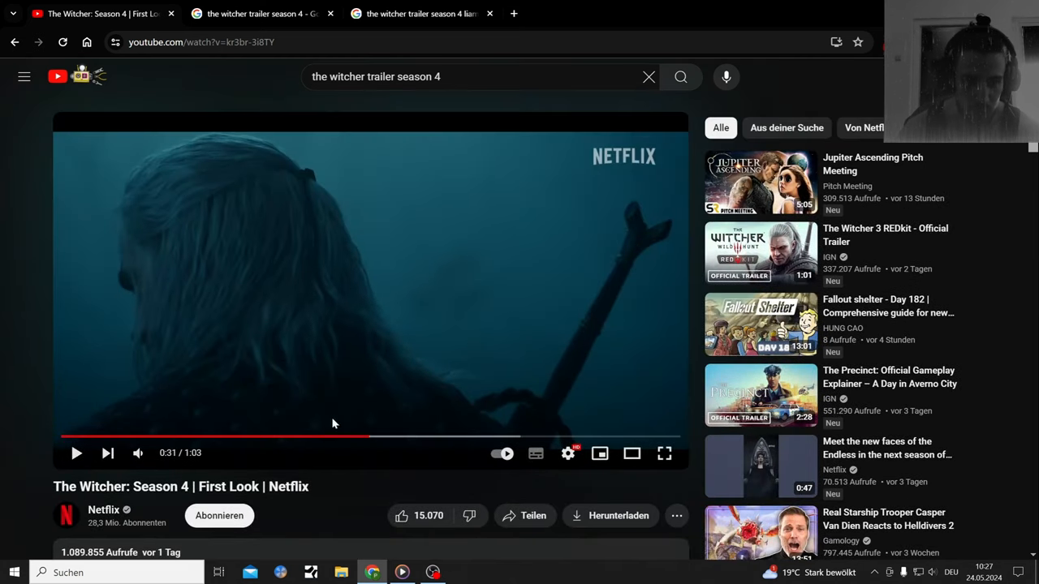
mouse_move(81, 477)
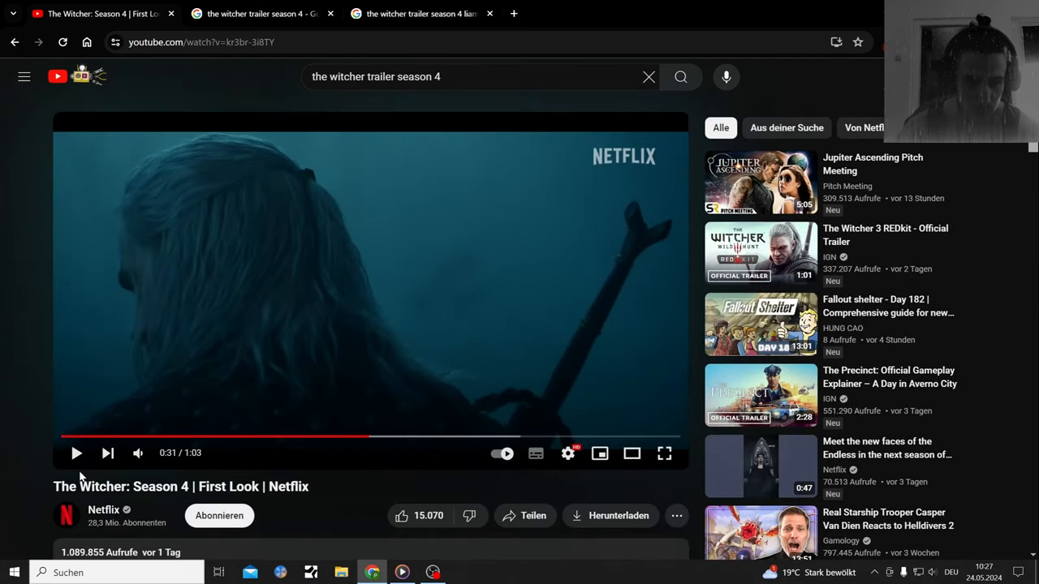
mouse_move(75, 453)
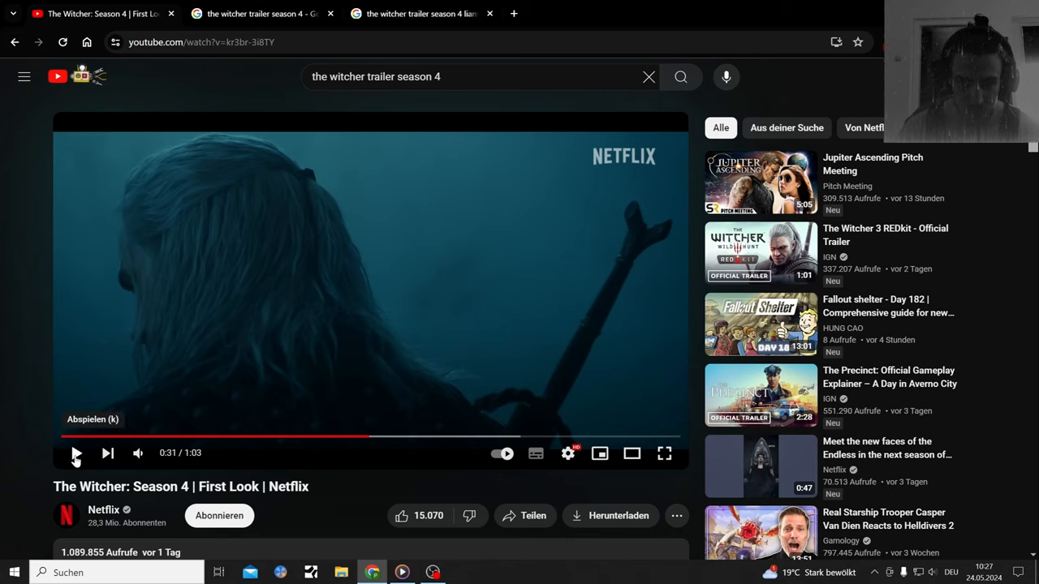
left_click(76, 453)
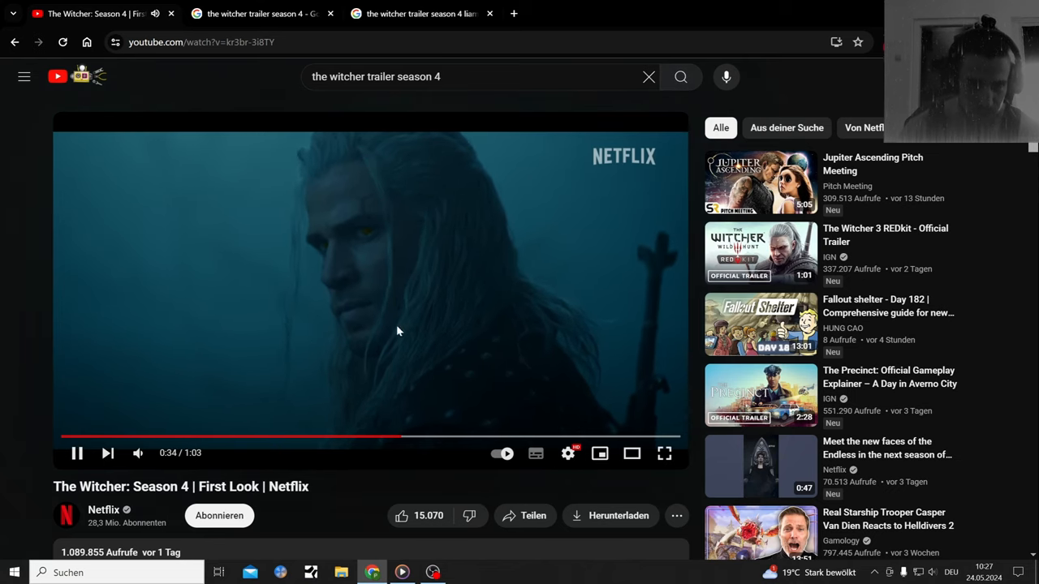
left_click(77, 453)
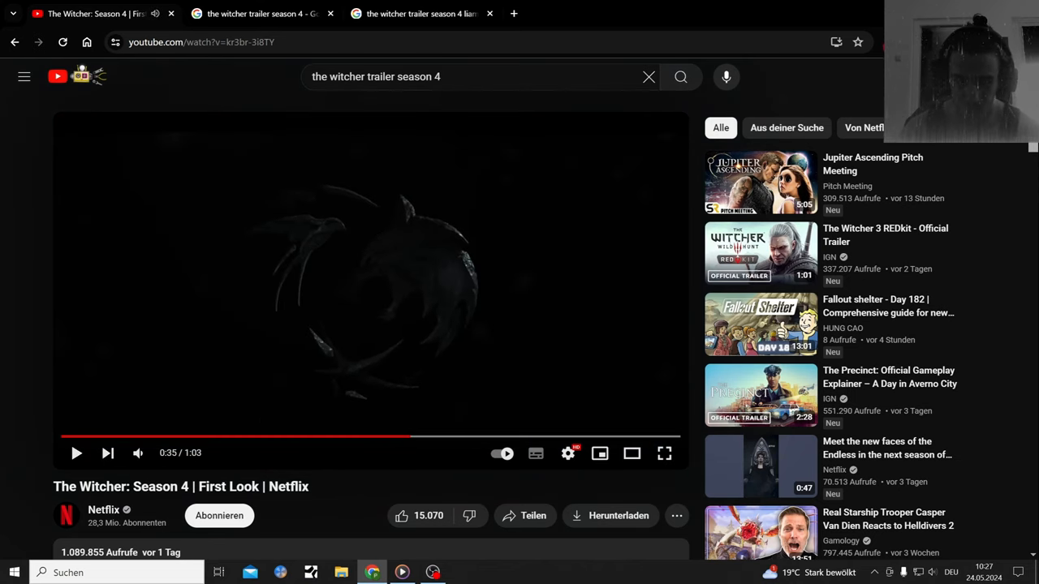
scroll("down", 3)
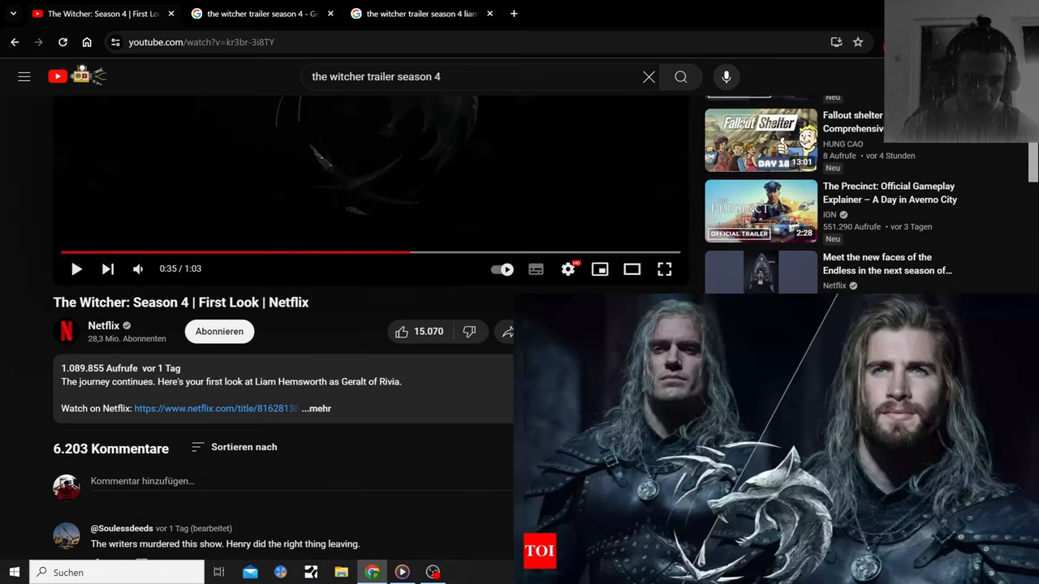
scroll("down", 3)
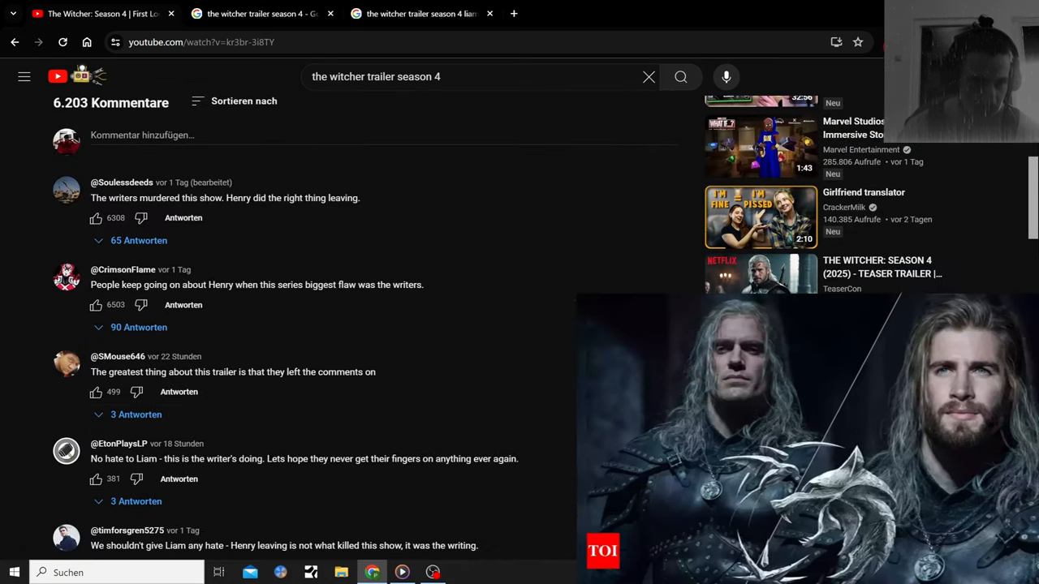
scroll("down", 3)
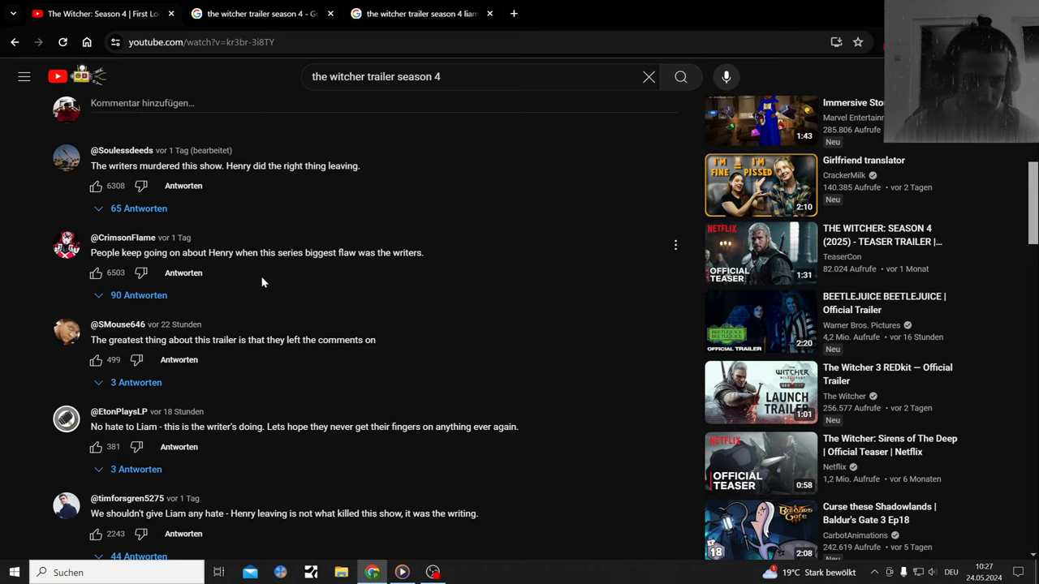
mouse_move(664, 269)
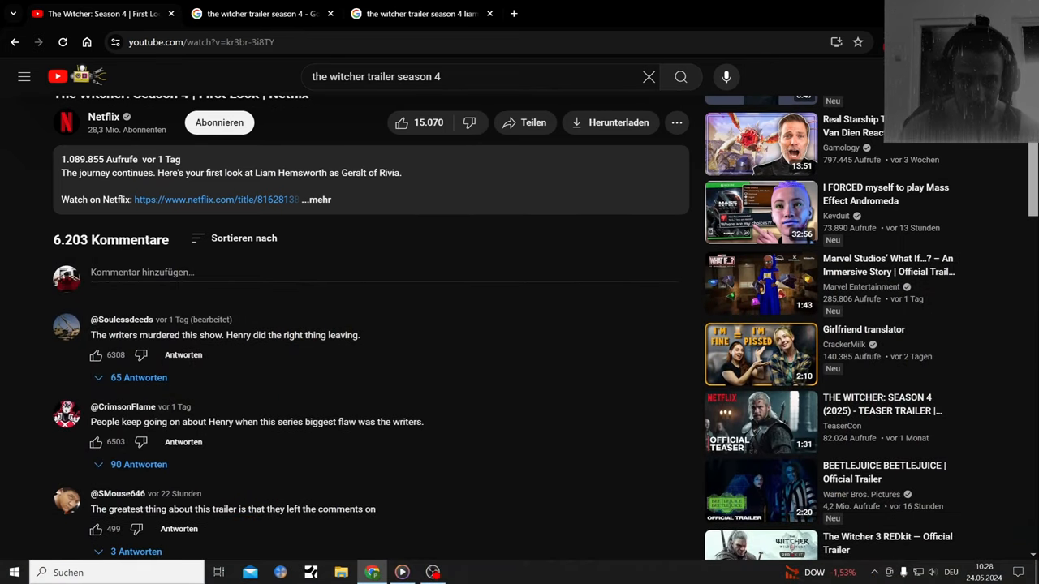
scroll("down", 3)
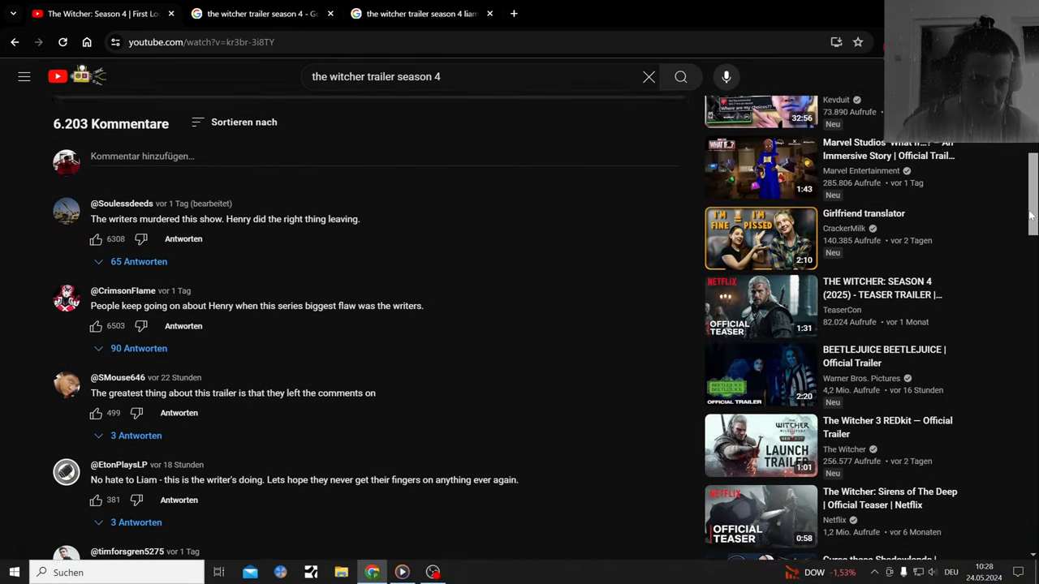
scroll("down", 3)
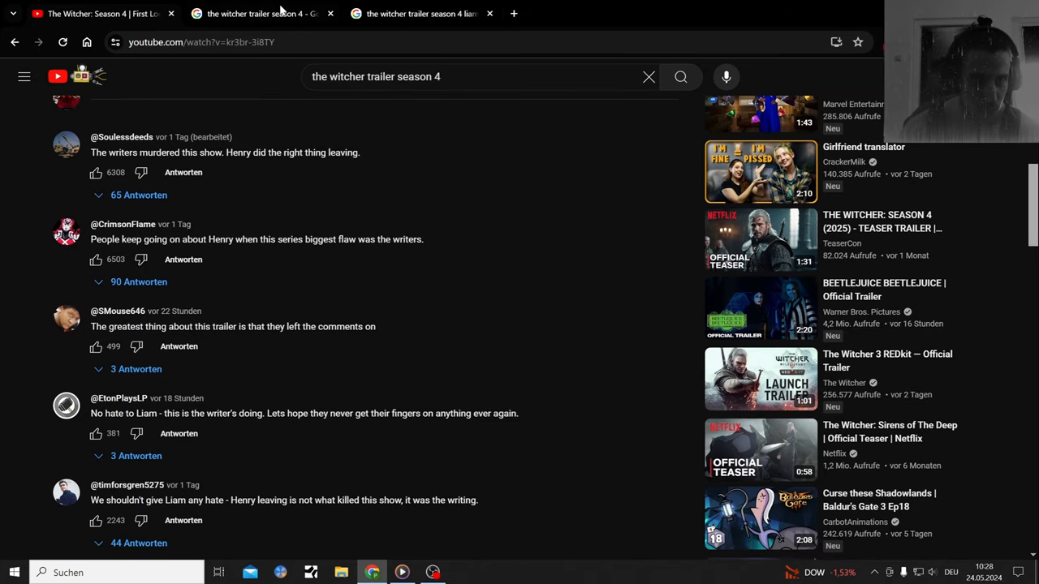
Open the Times of India Witcher cast article from the Google Images results.
left_click(260, 13)
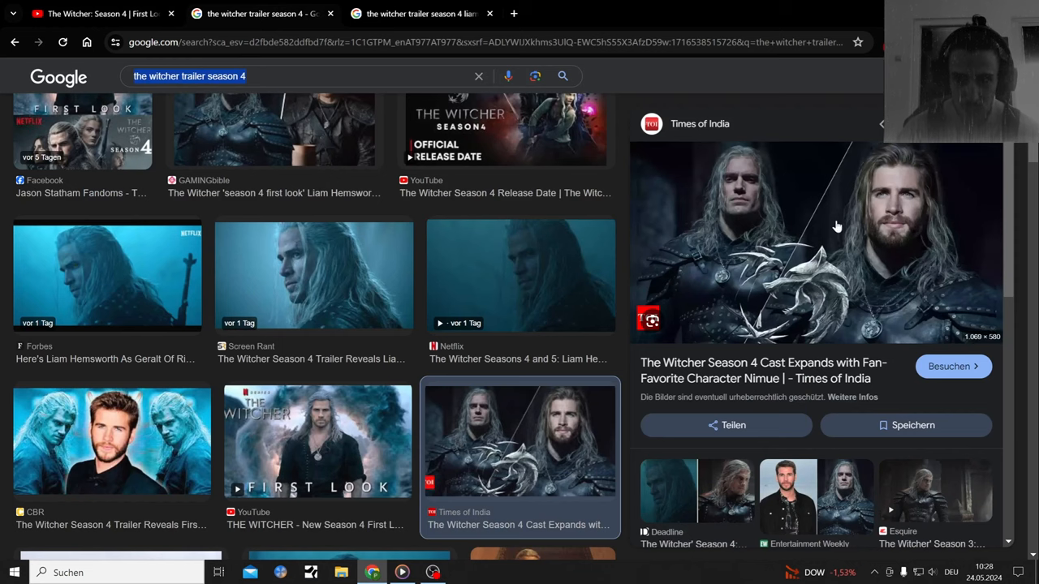
left_click(953, 366)
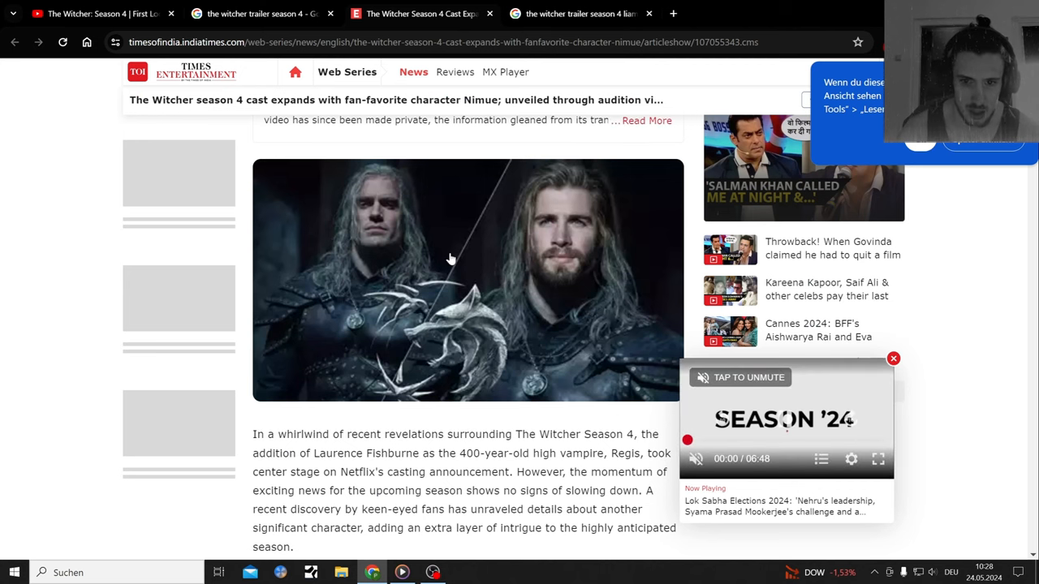
scroll("down", 3)
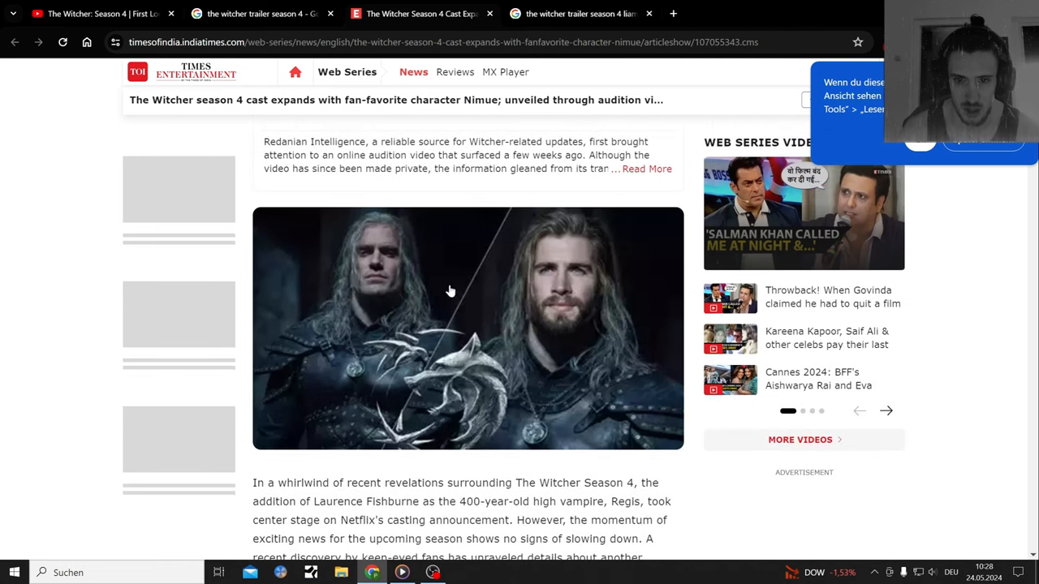
mouse_move(475, 278)
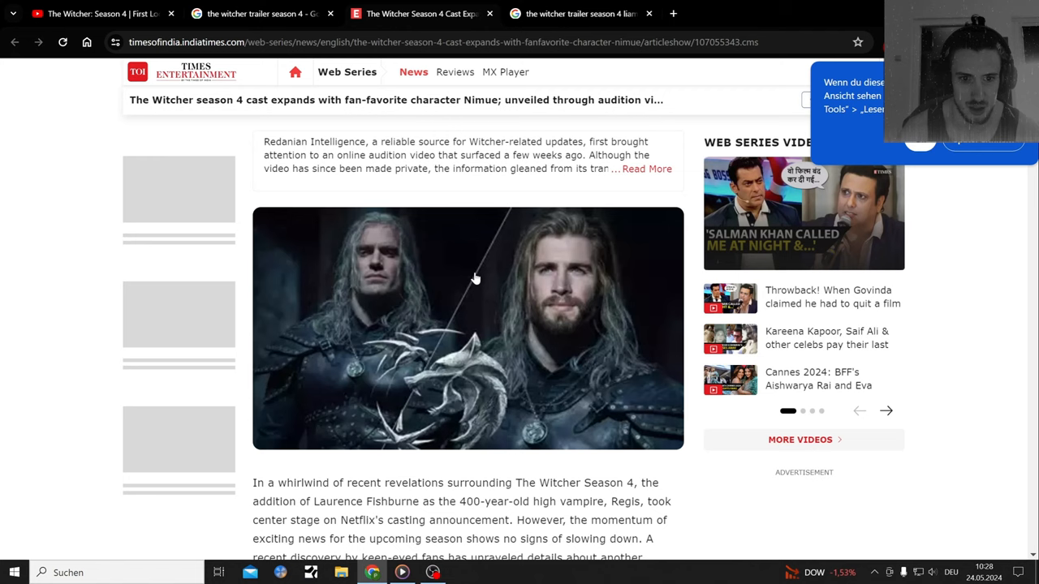
mouse_move(460, 316)
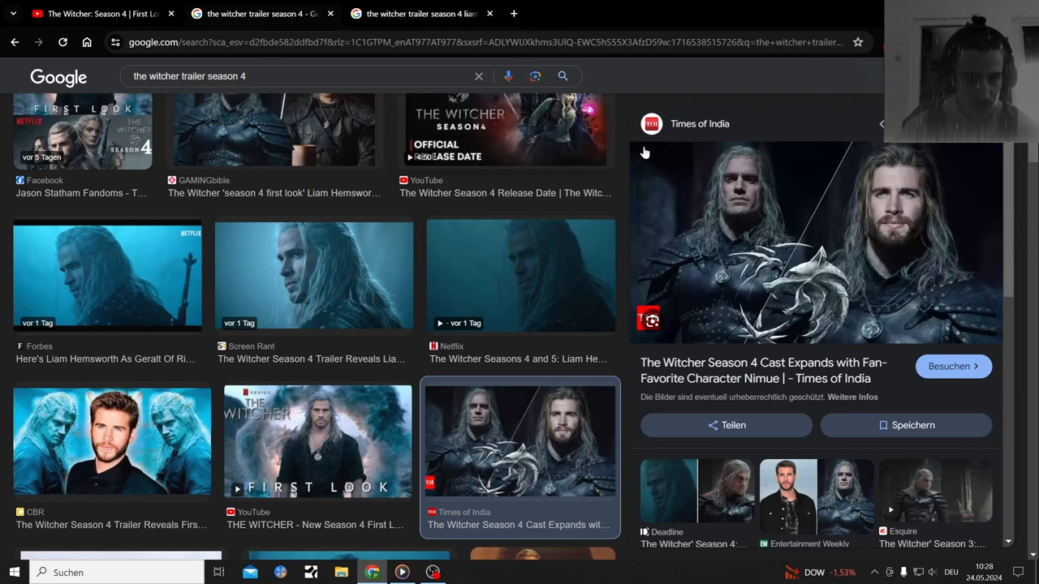
Scroll through the grid of Witcher Season 4 trailer image results.
scroll("down", 3)
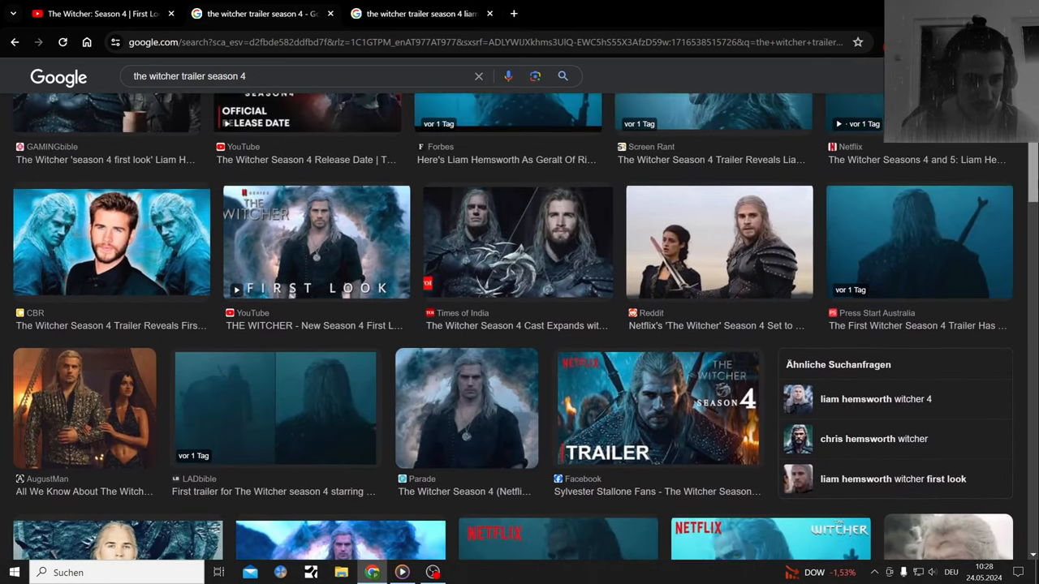
scroll("down", 3)
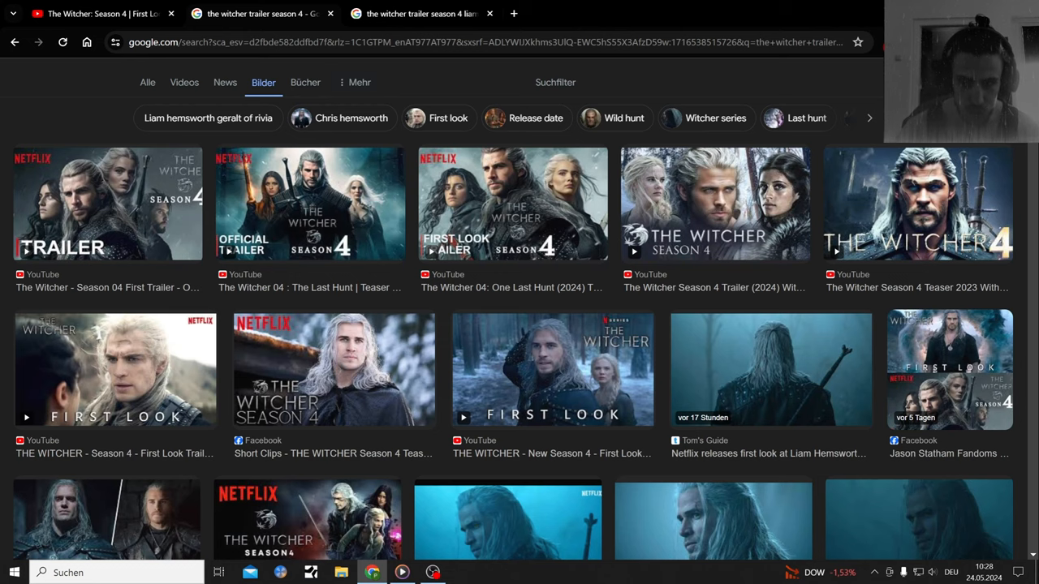
scroll("down", 3)
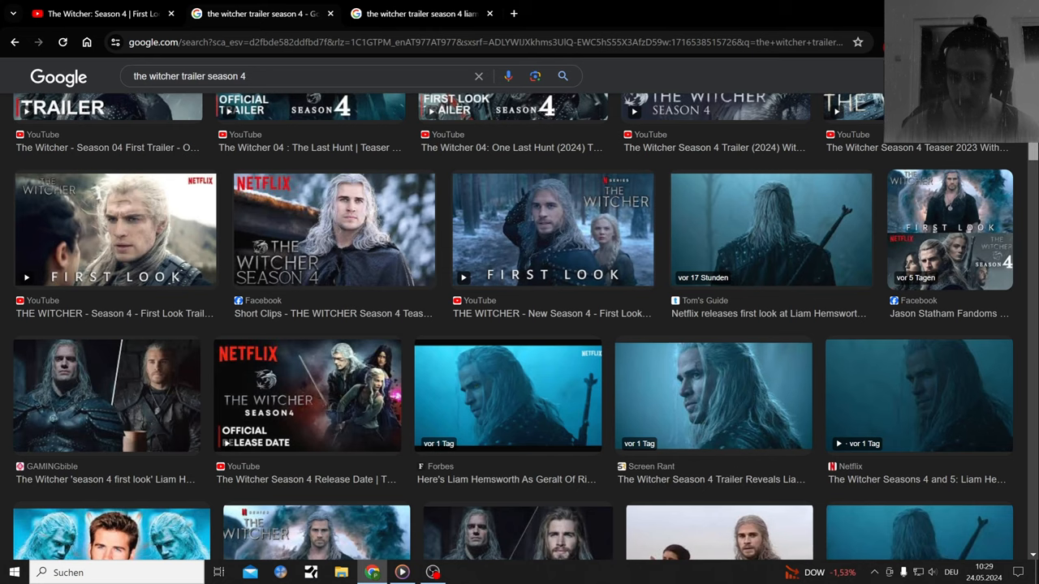
scroll("down", 3)
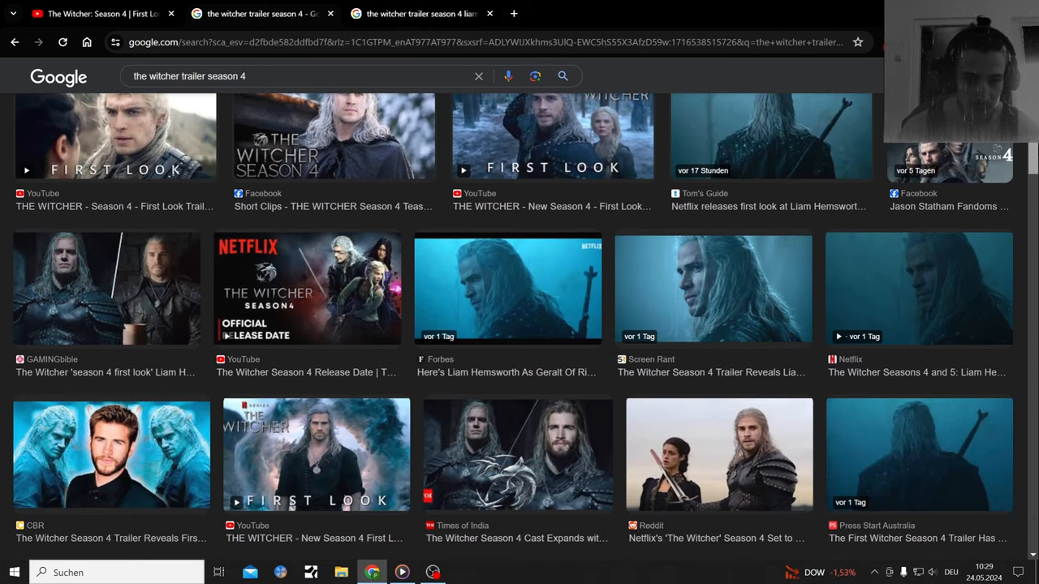
scroll("down", 3)
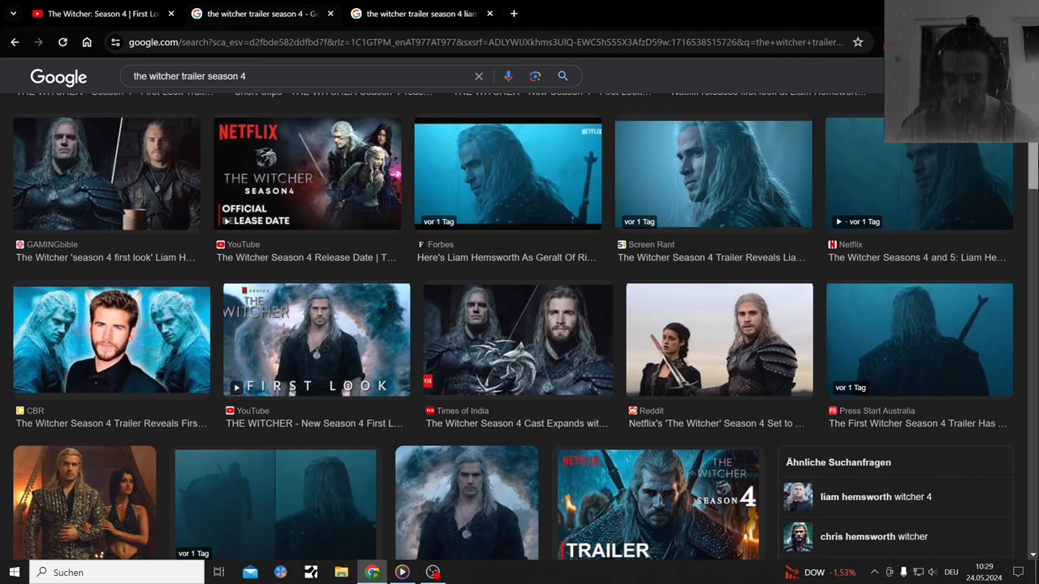
scroll("down", 3)
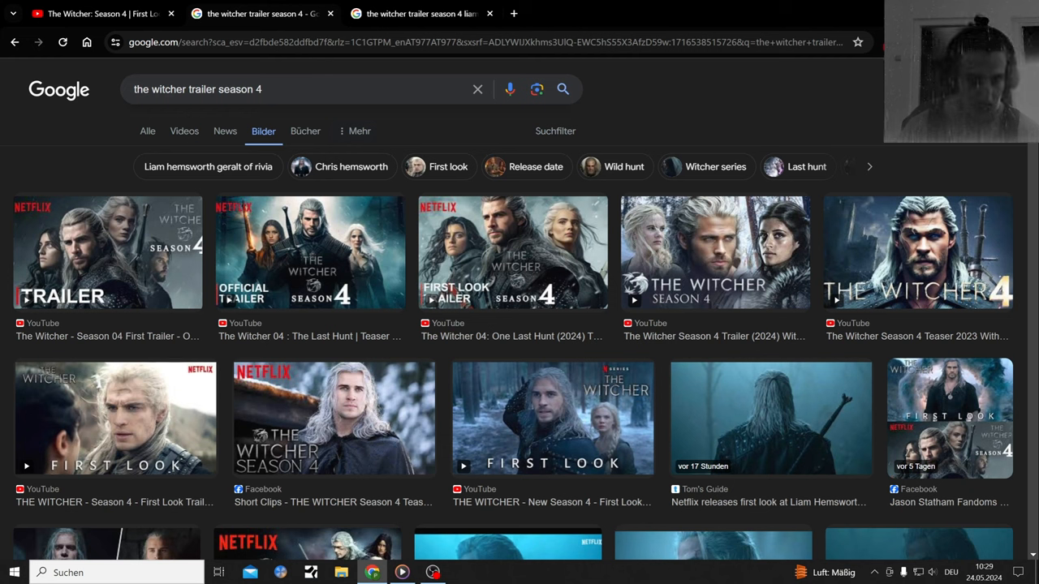
Search 'liam hemsworth', open Catching Fire, then return to the YouTube trailer tab.
triple_click(197, 89)
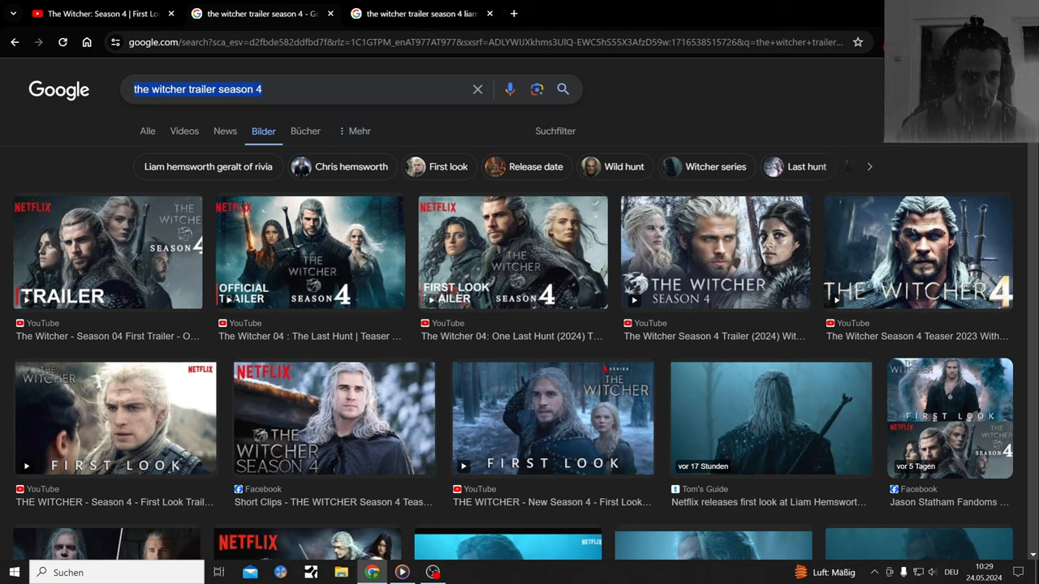
type("liam")
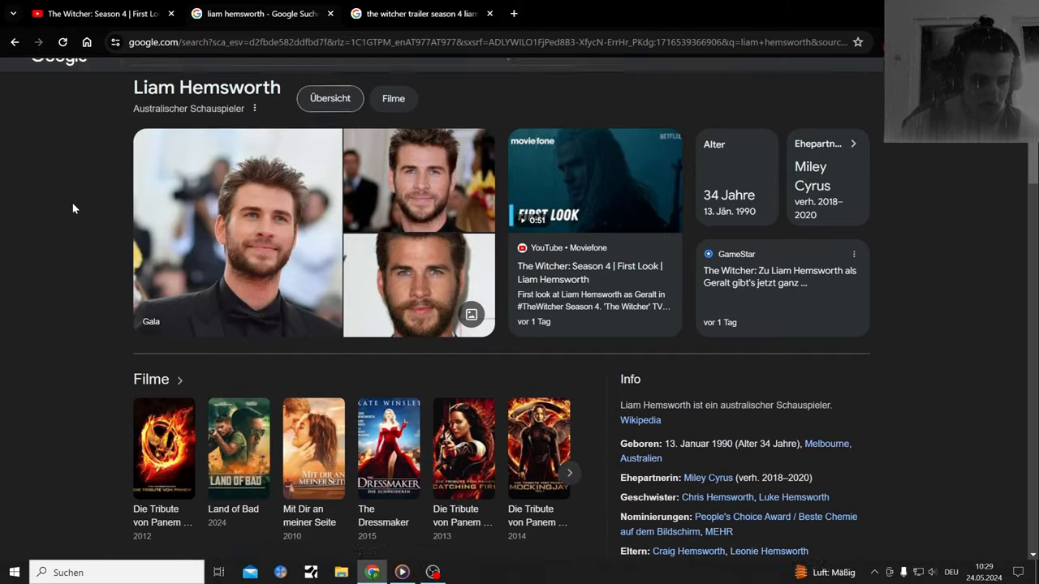
scroll("down", 3)
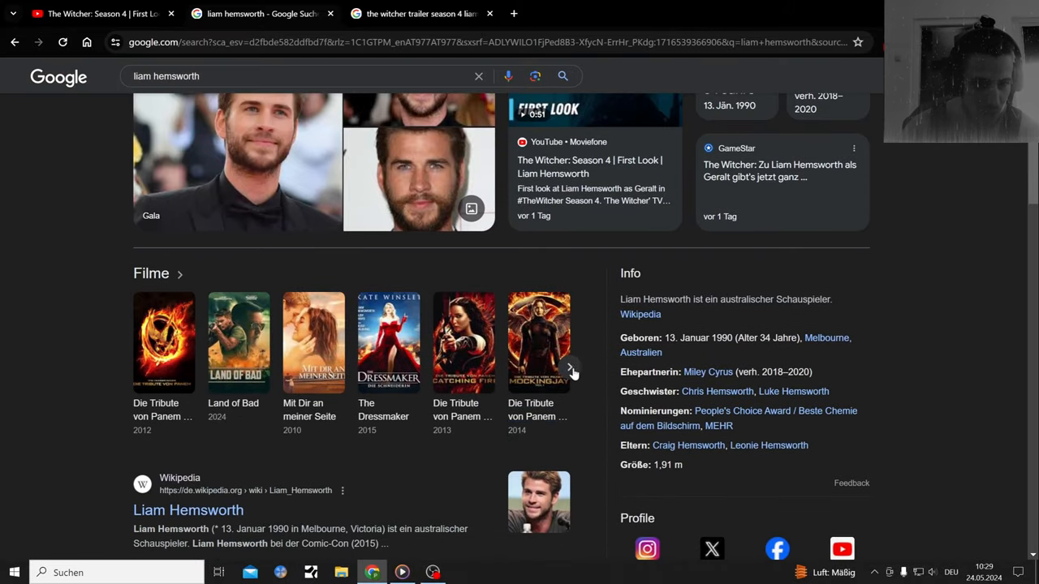
mouse_move(463, 410)
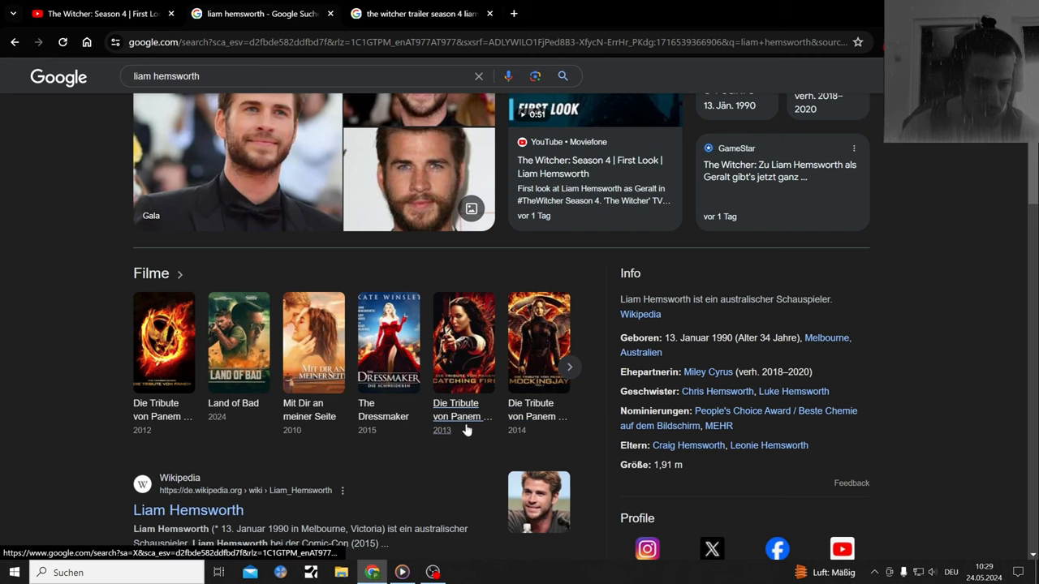
left_click(463, 342)
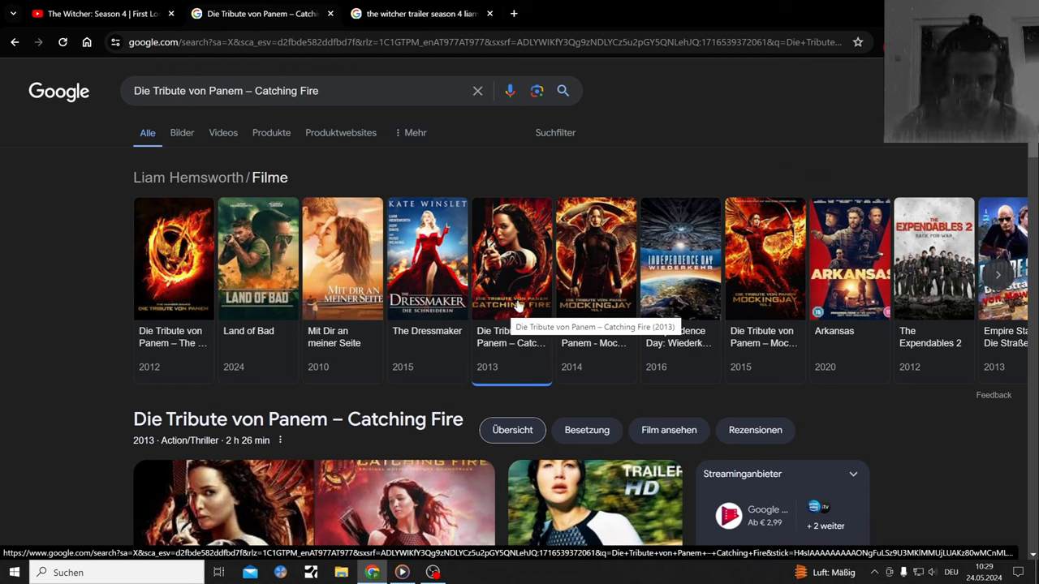
left_click(98, 14)
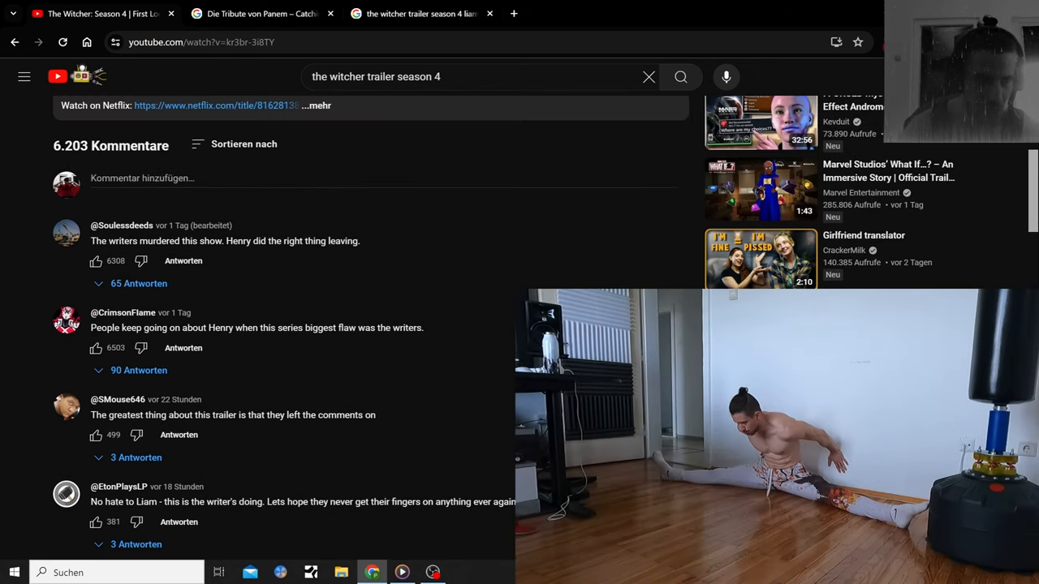
Scroll the trailer comments slightly further to more writer-blaming remarks.
scroll("down", 3)
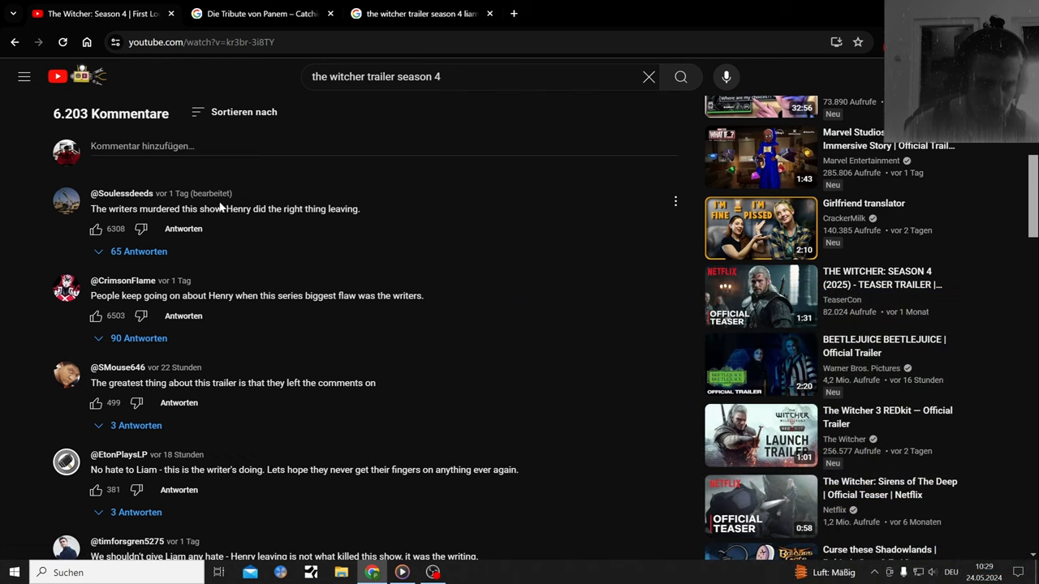
mouse_move(426, 219)
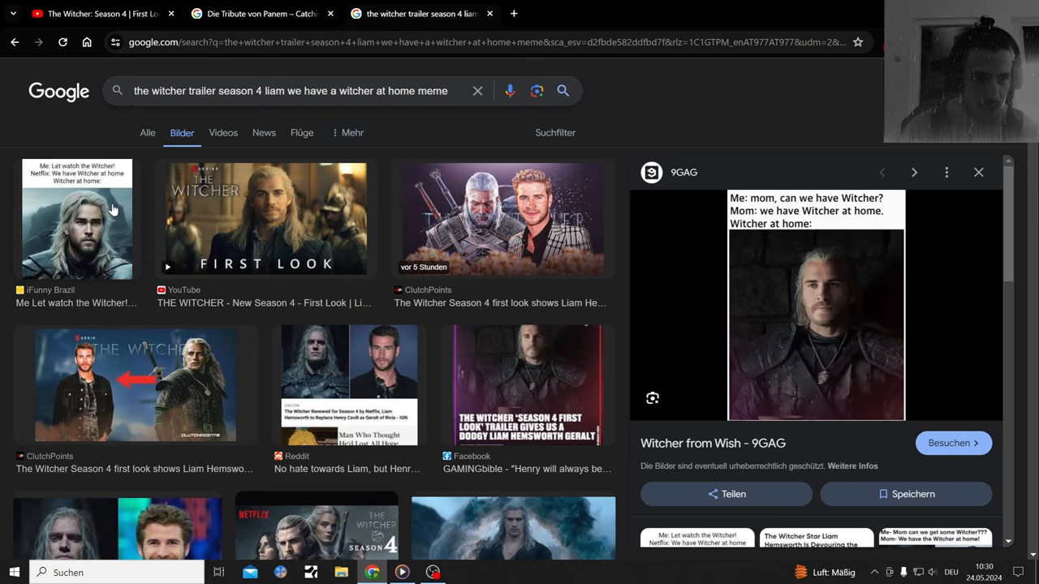
left_click(536, 90)
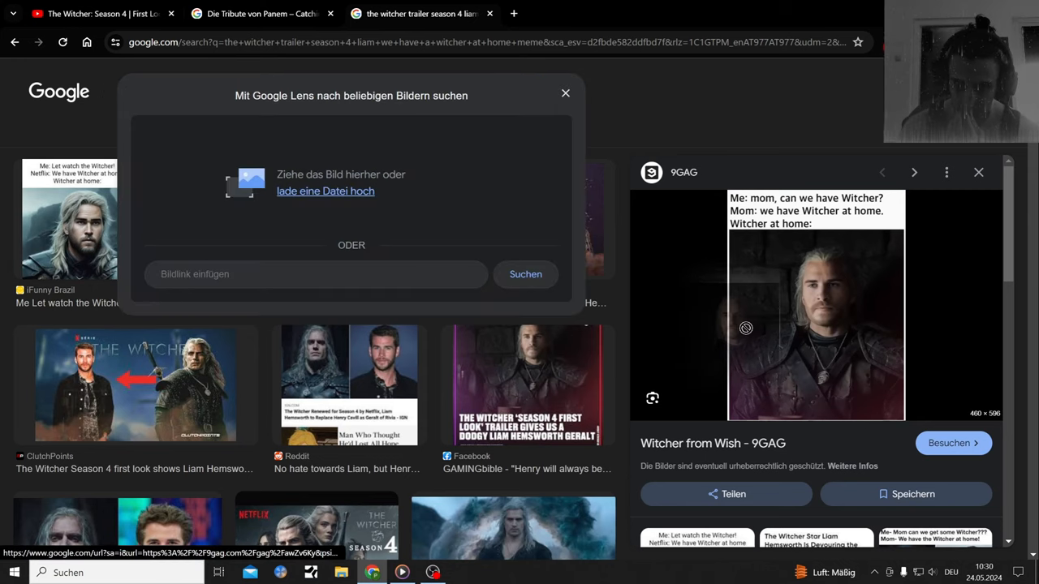
left_click(954, 443)
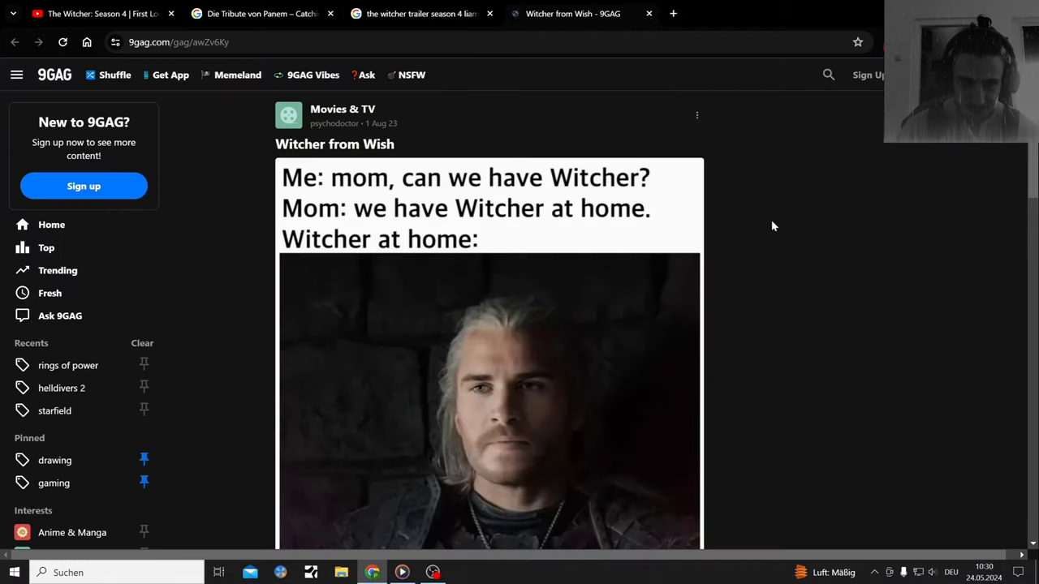
scroll("down", 3)
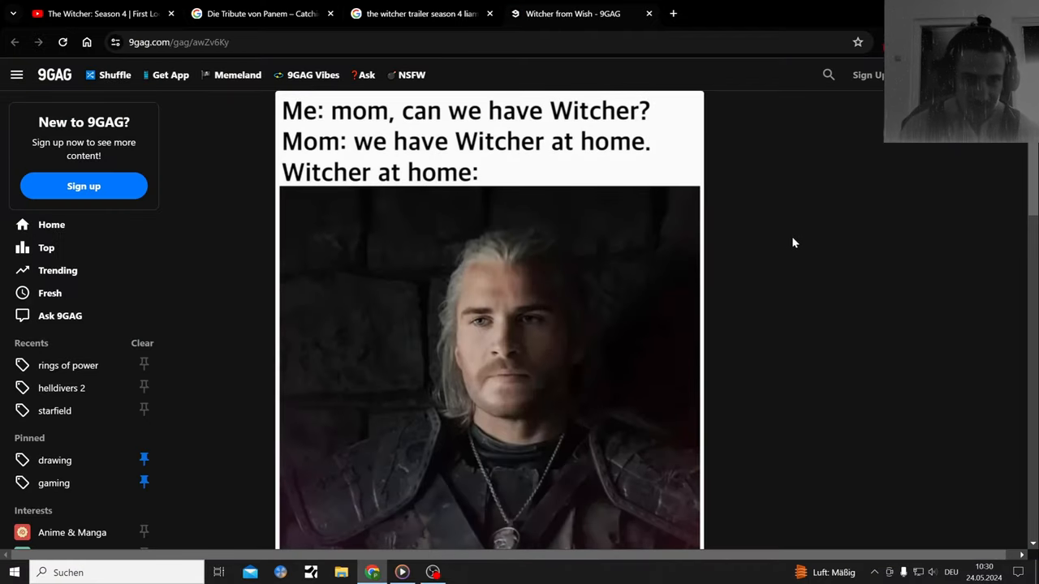
mouse_move(798, 228)
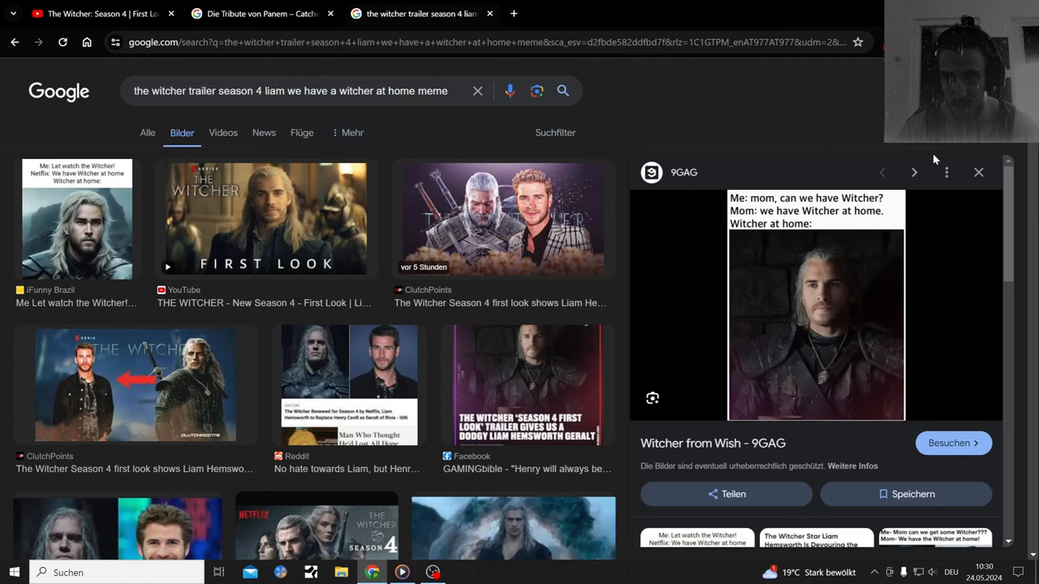
triple_click(290, 90)
type("the witcher blood origins")
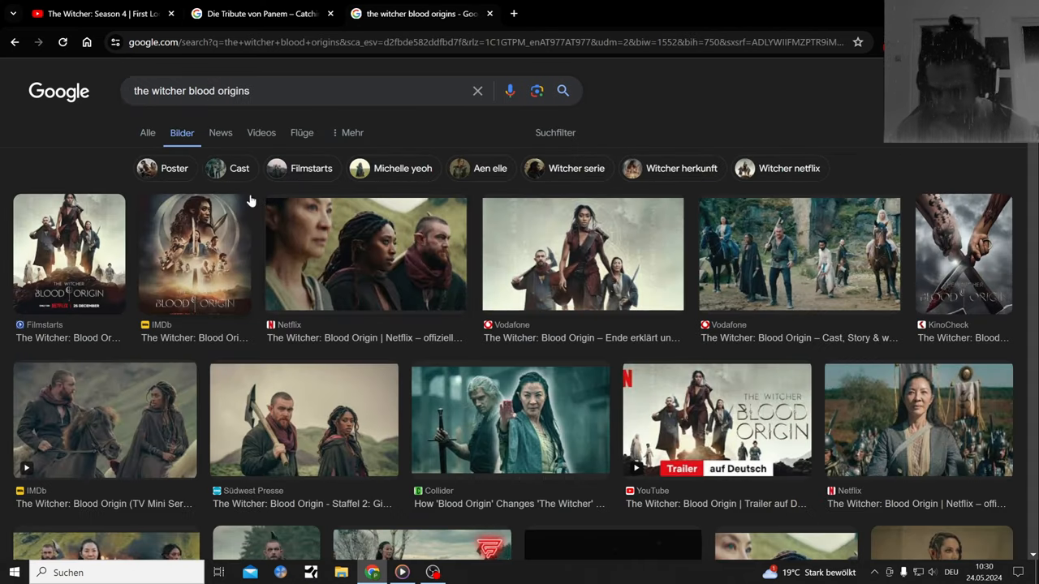
mouse_move(419, 276)
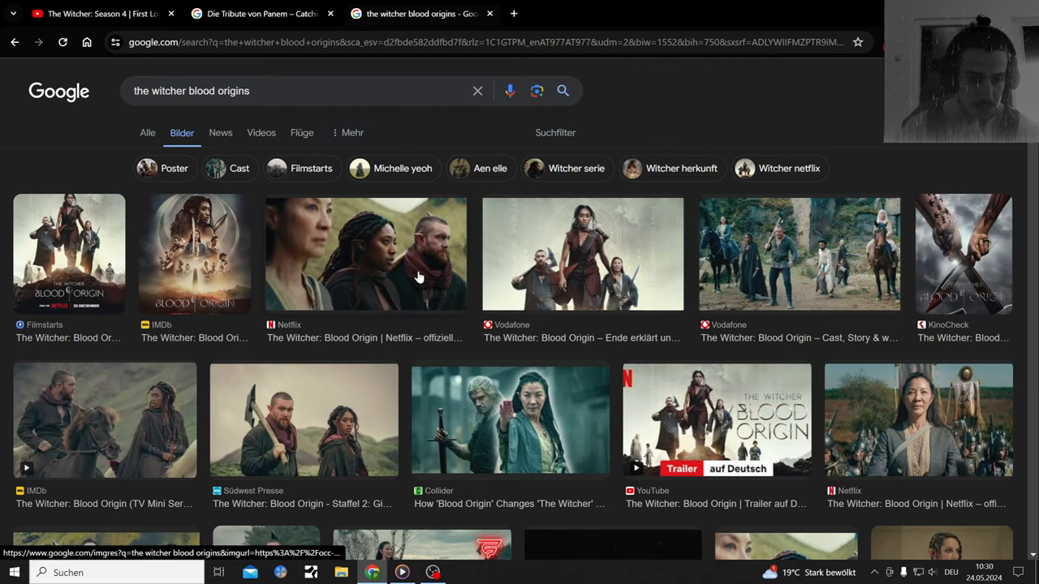
Scroll further through 'the witcher blood origins' image results and articles.
scroll("down", 3)
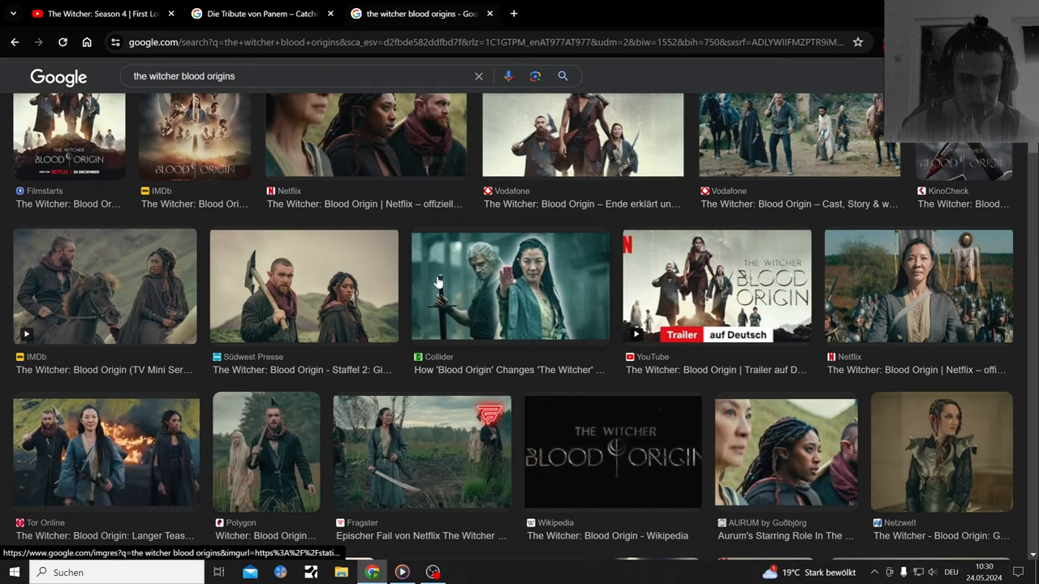
scroll("down", 3)
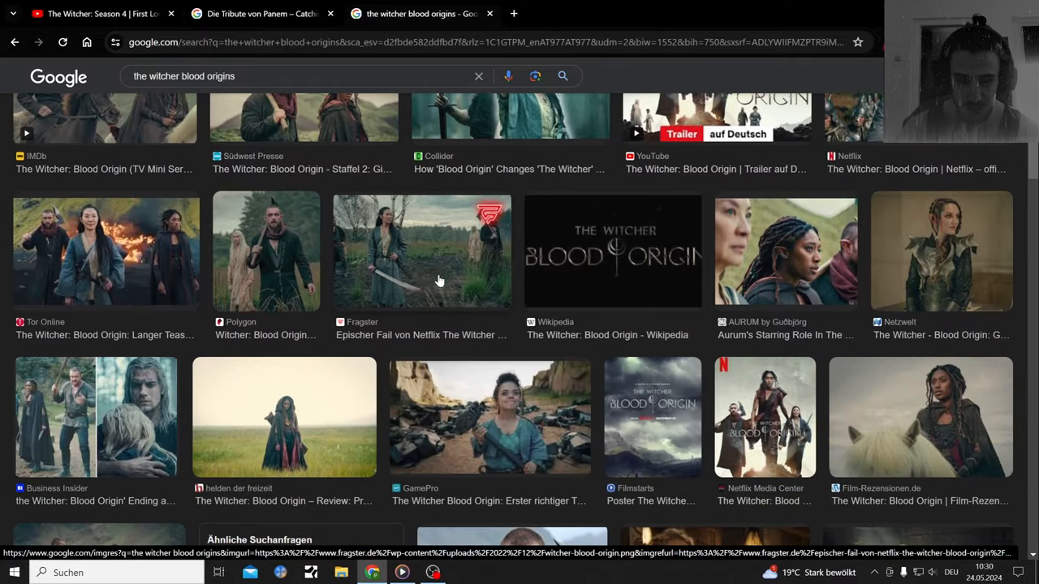
mouse_move(464, 282)
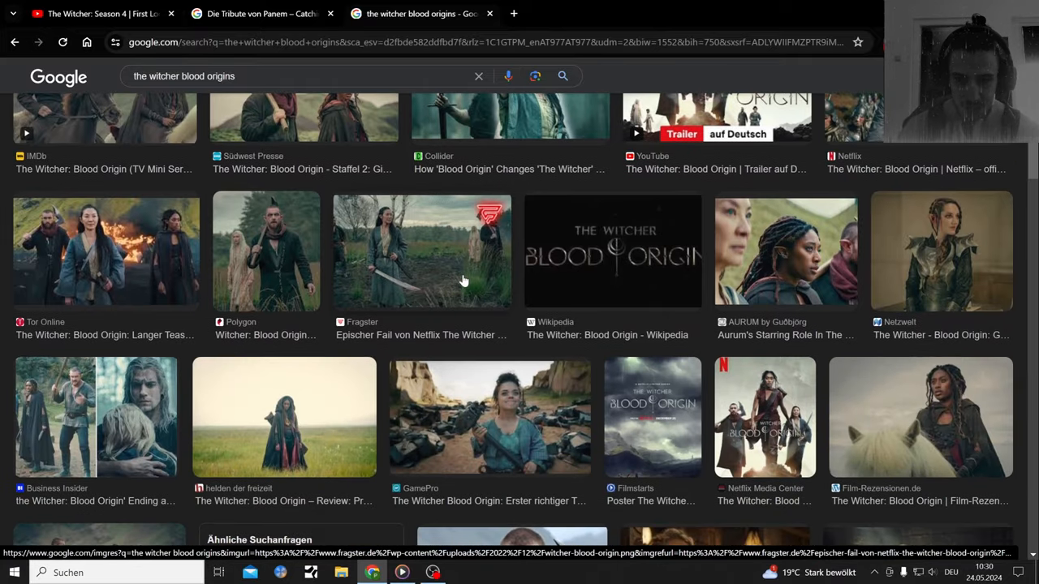
mouse_move(458, 283)
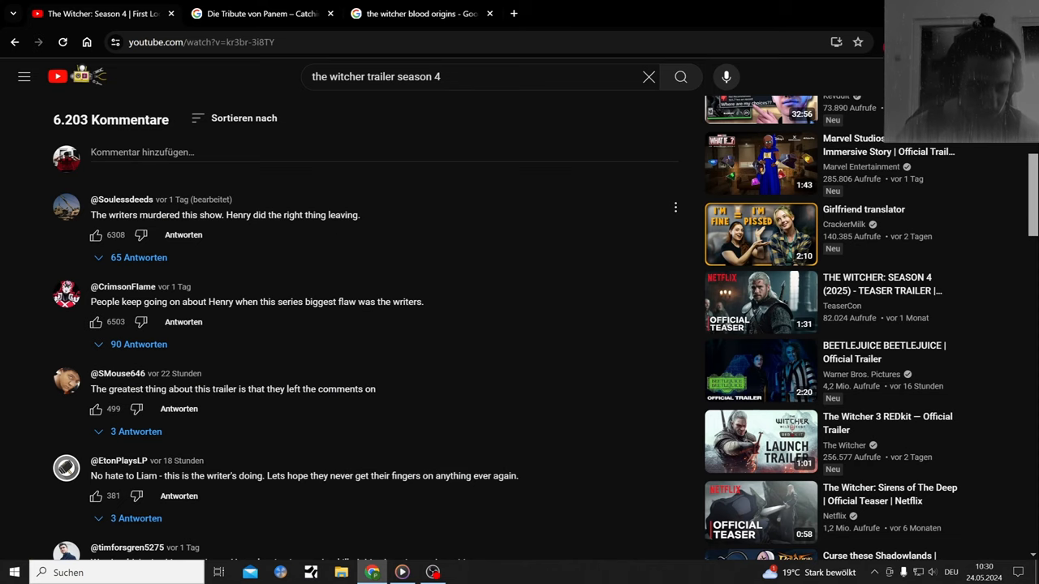
mouse_move(349, 277)
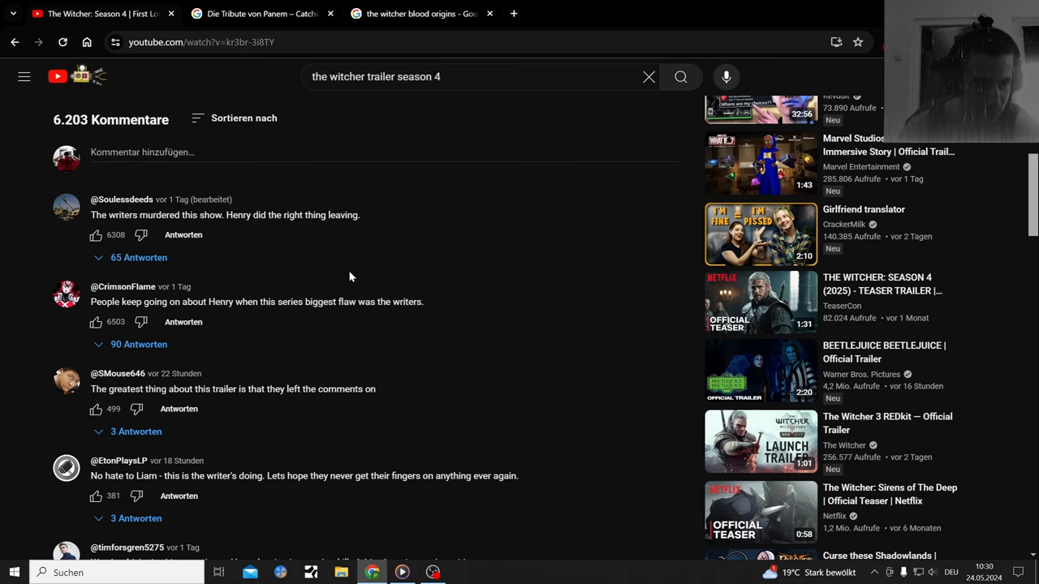
Scroll the trailer comments to those blaming the writers and mocking Liam's Geralt.
scroll("down", 3)
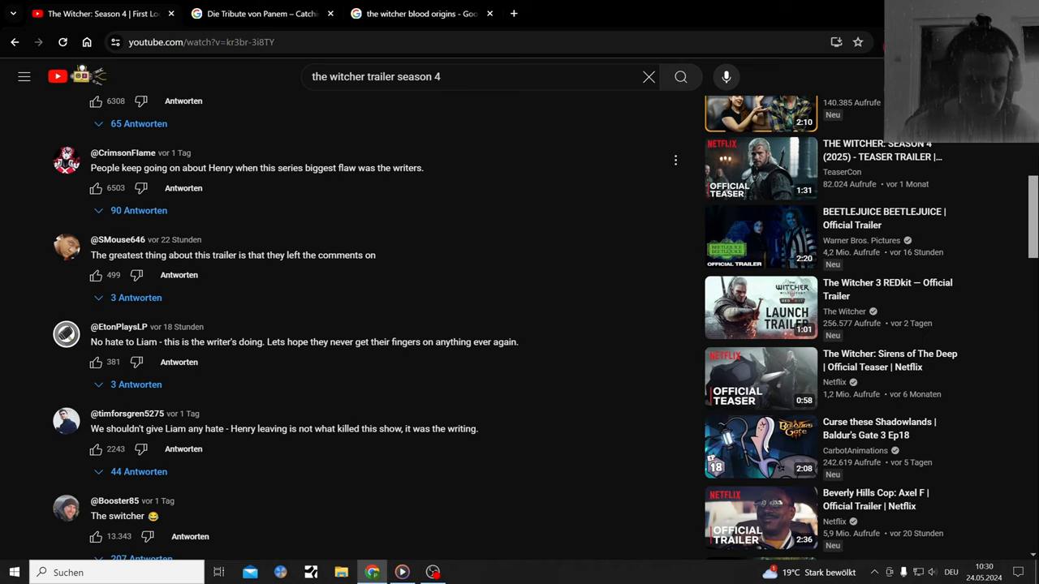
mouse_move(463, 189)
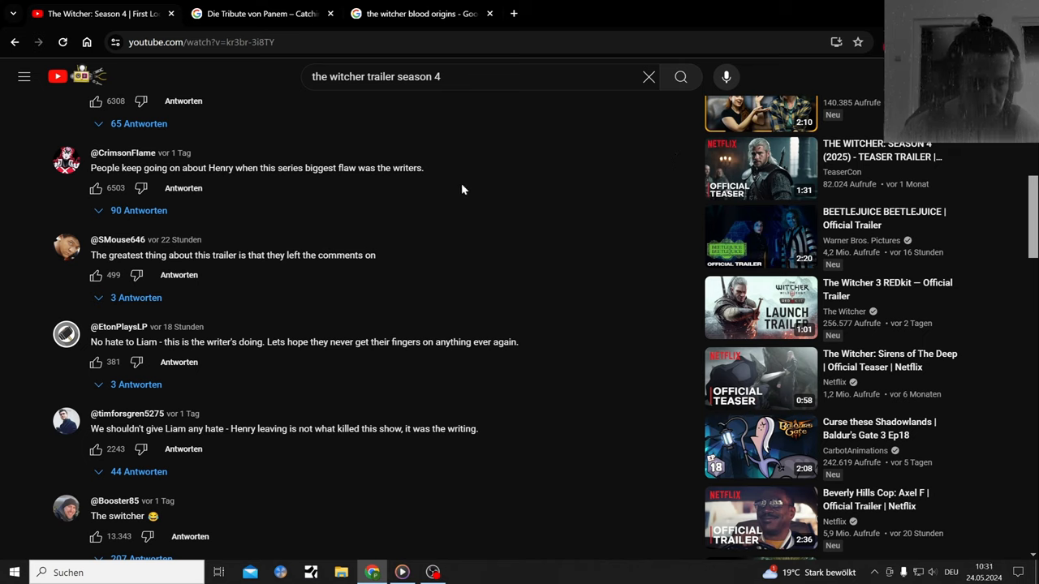
mouse_move(375, 204)
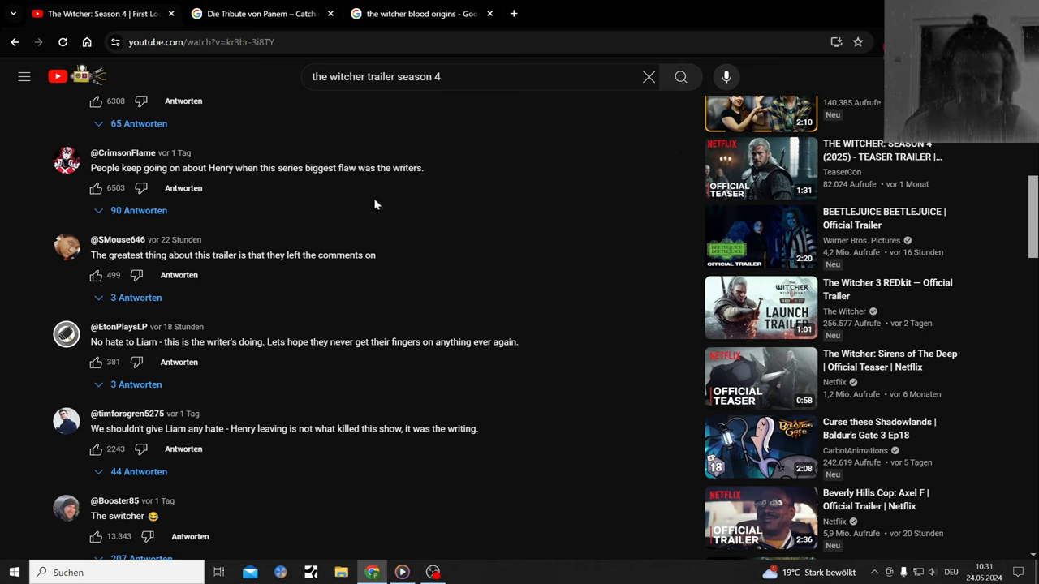
mouse_move(405, 241)
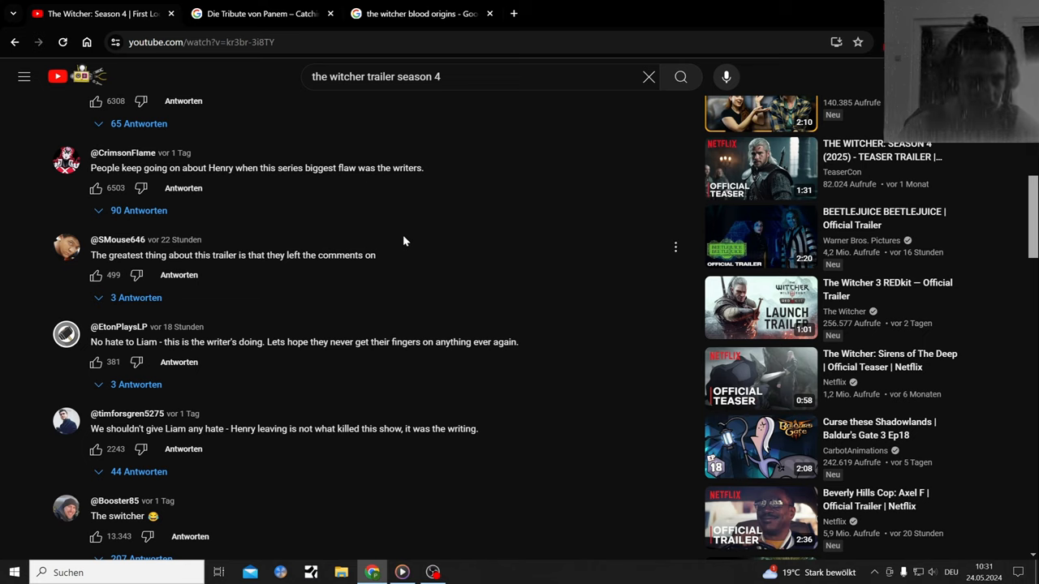
mouse_move(312, 193)
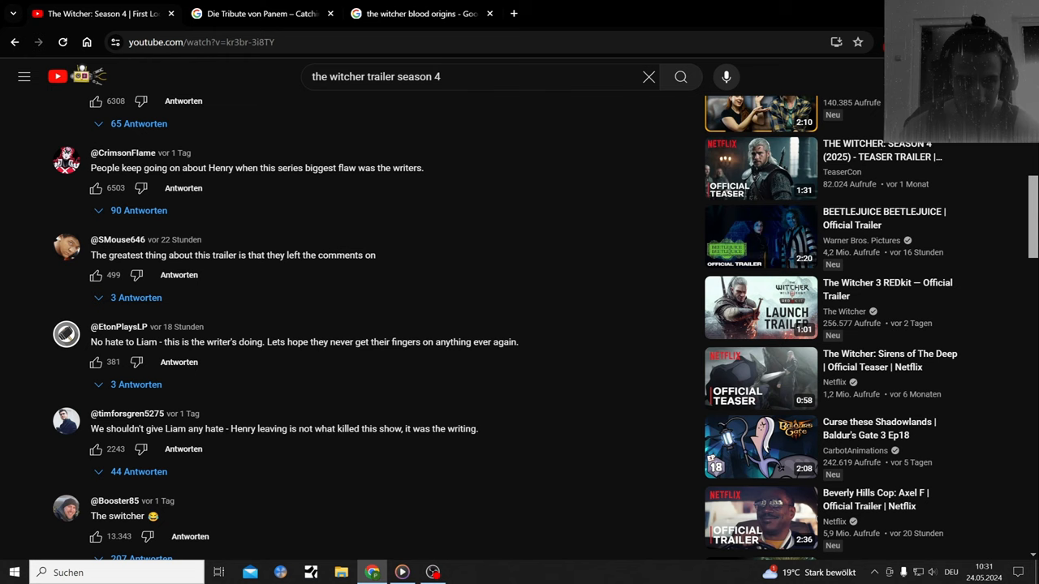
scroll("down", 3)
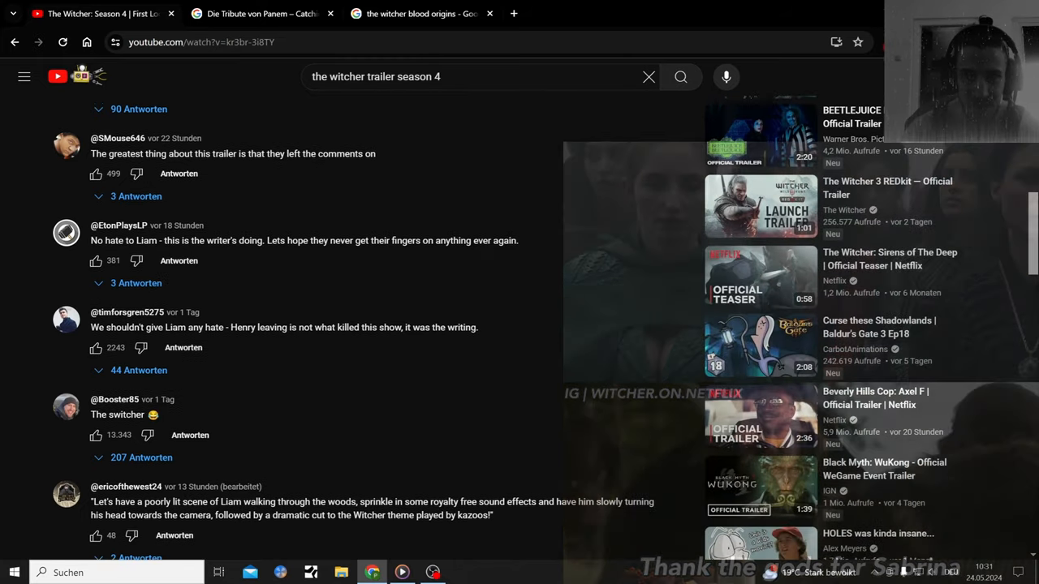
scroll("up", 3)
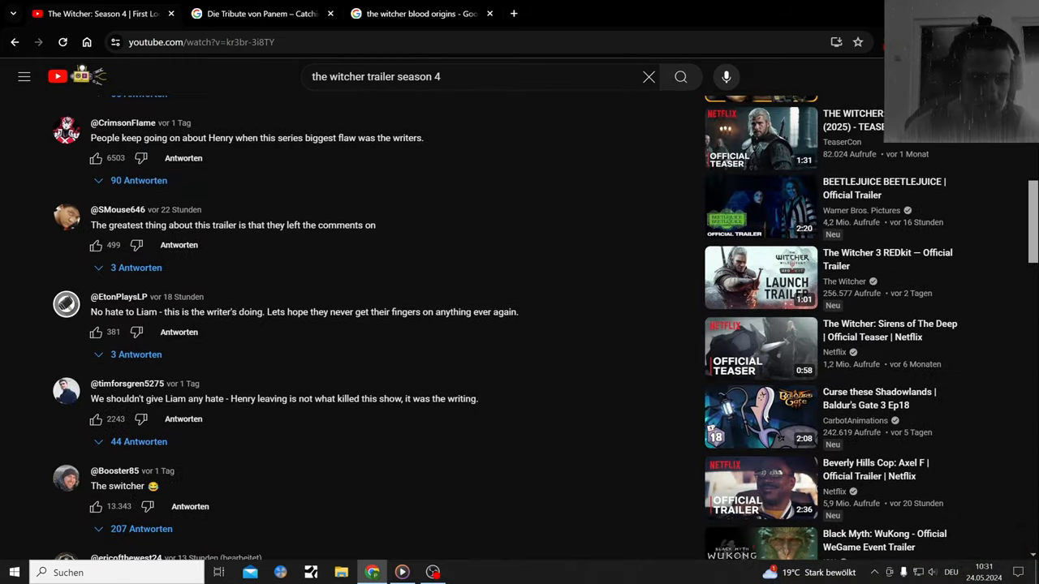
scroll("down", 3)
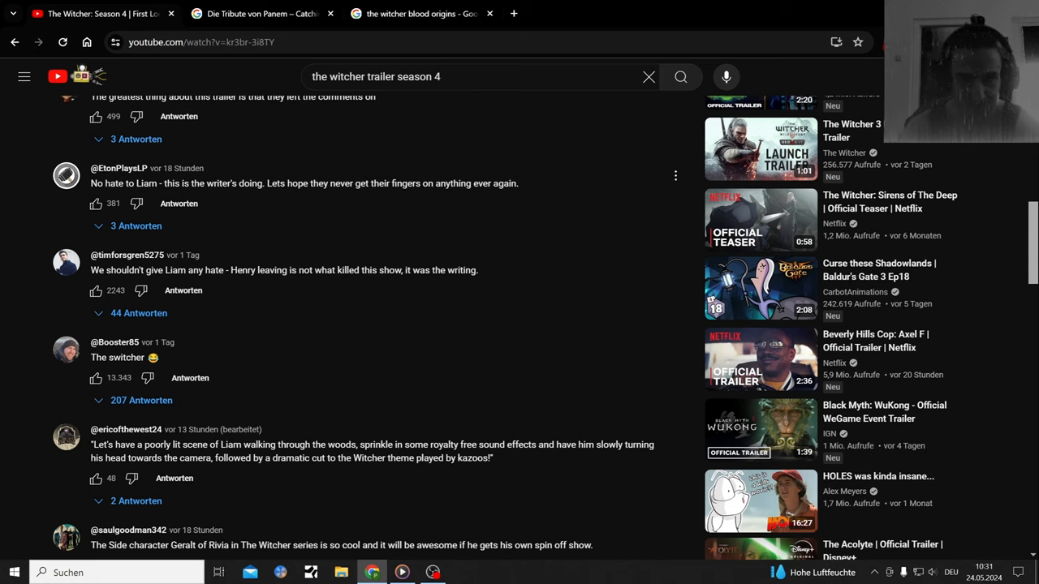
scroll("down", 3)
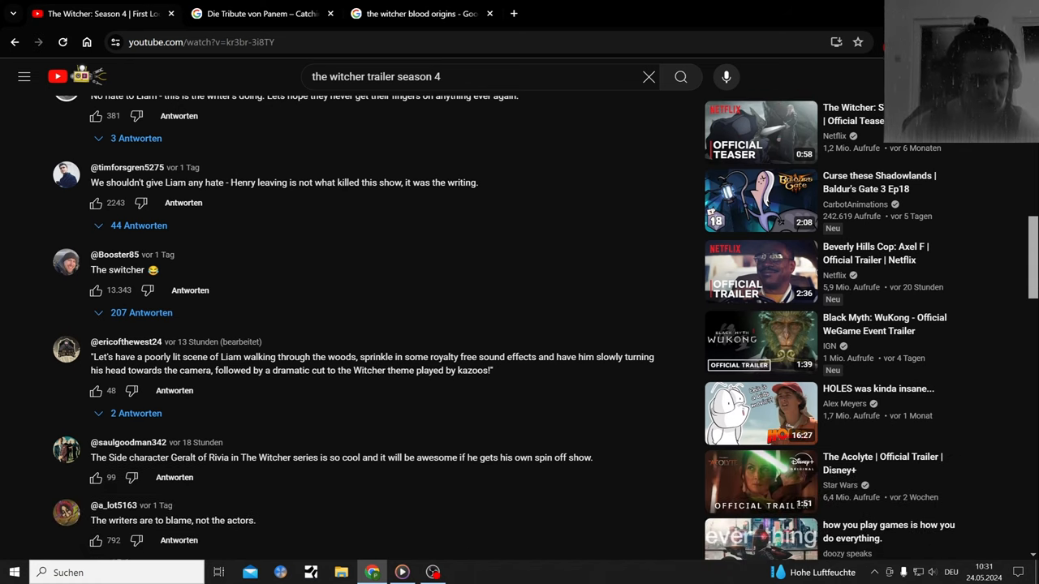
scroll("down", 3)
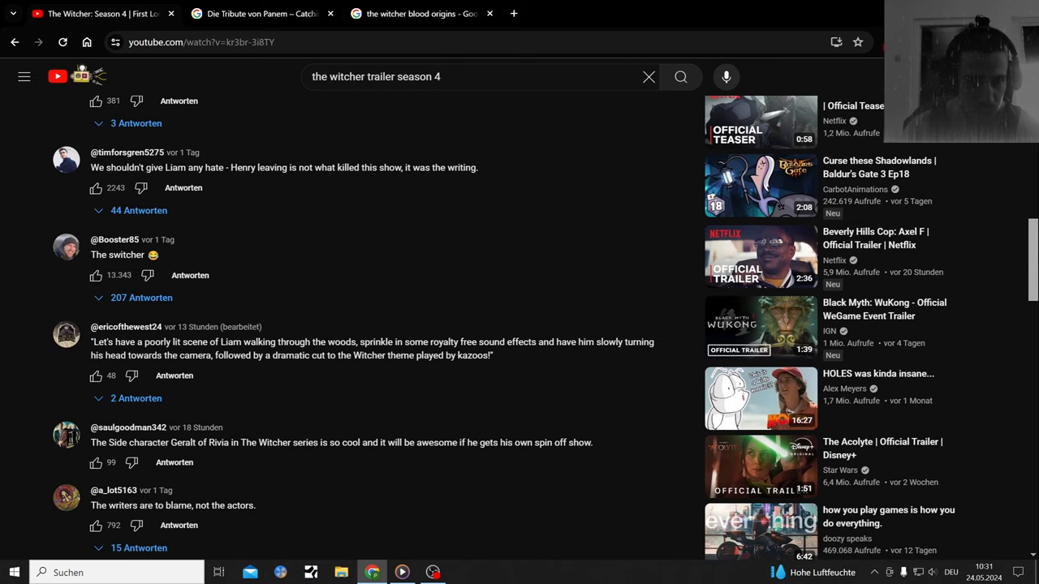
scroll("down", 3)
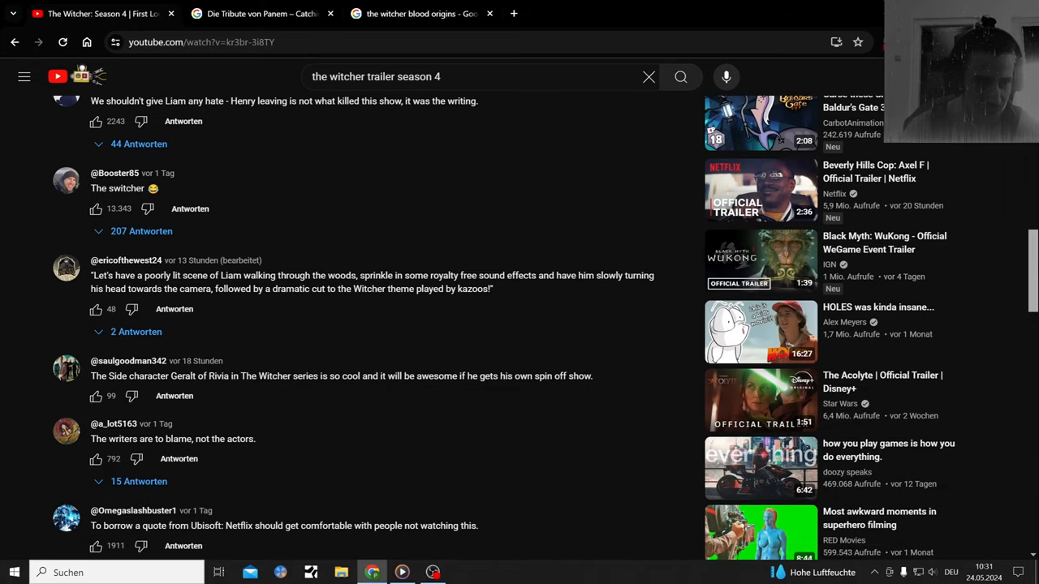
scroll("down", 3)
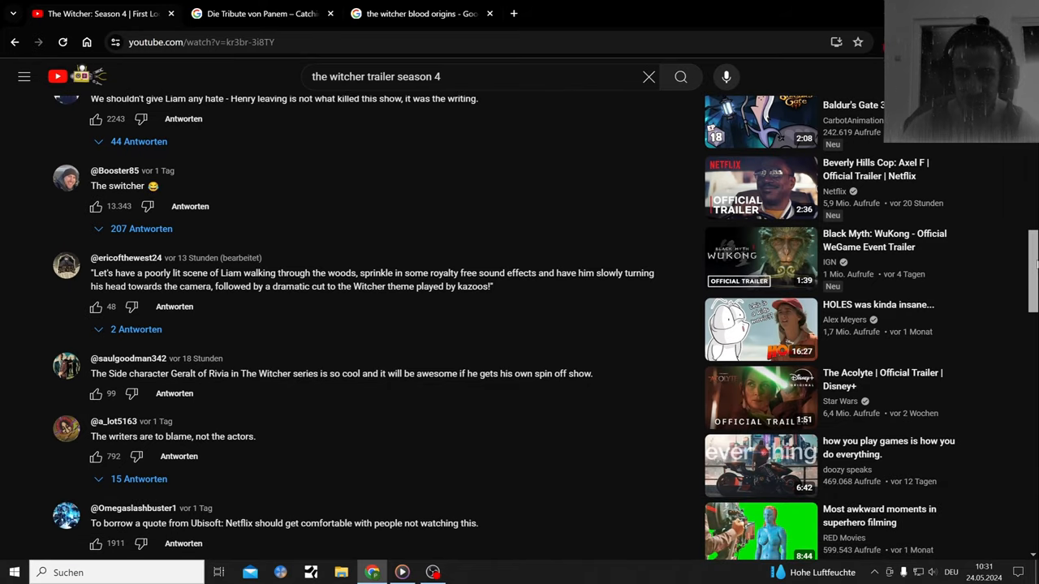
scroll("down", 3)
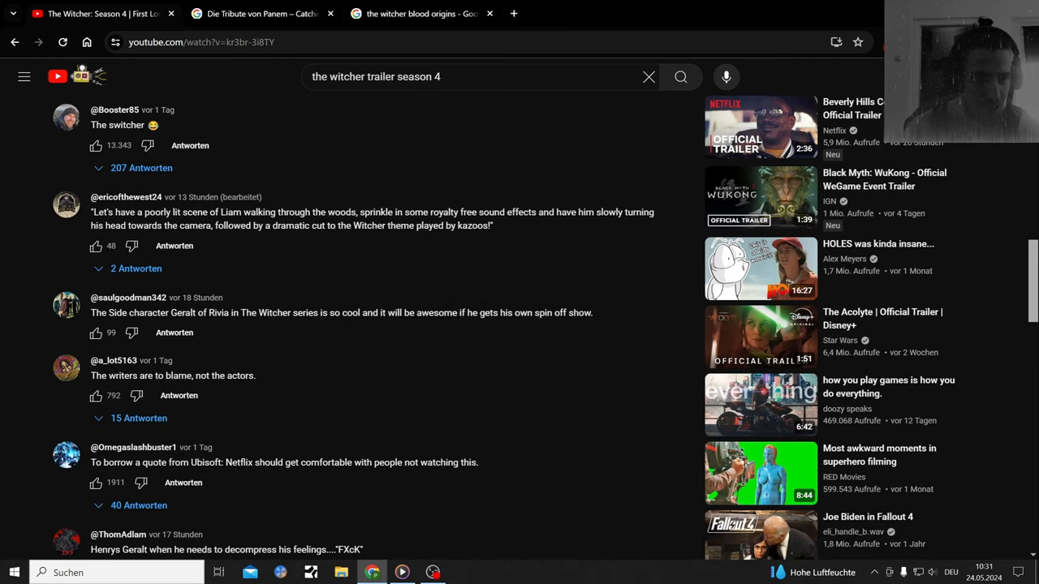
scroll("down", 3)
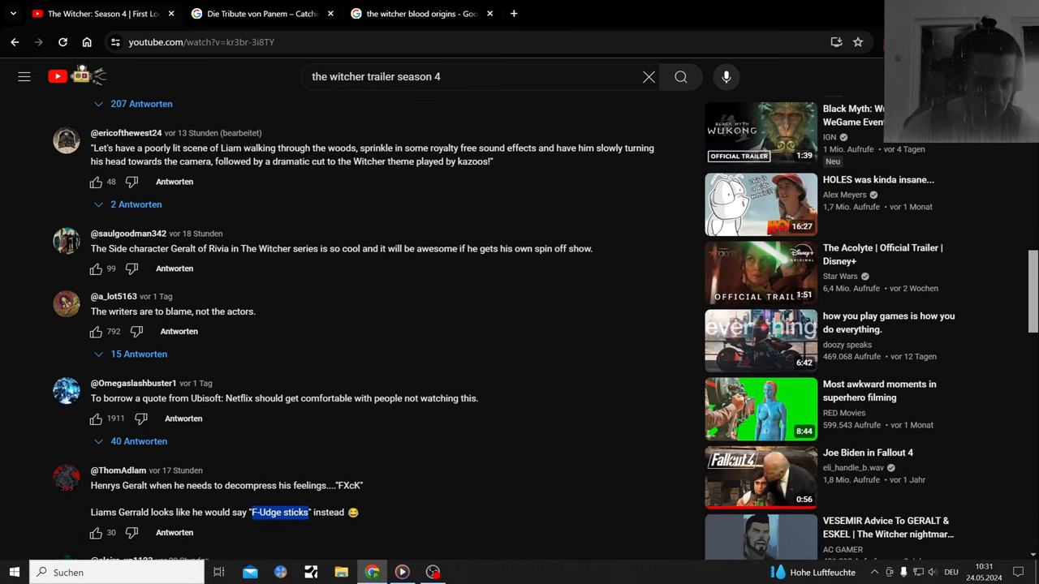
Scroll to comments on disrespecting the source material and the writers' excuses.
scroll("down", 3)
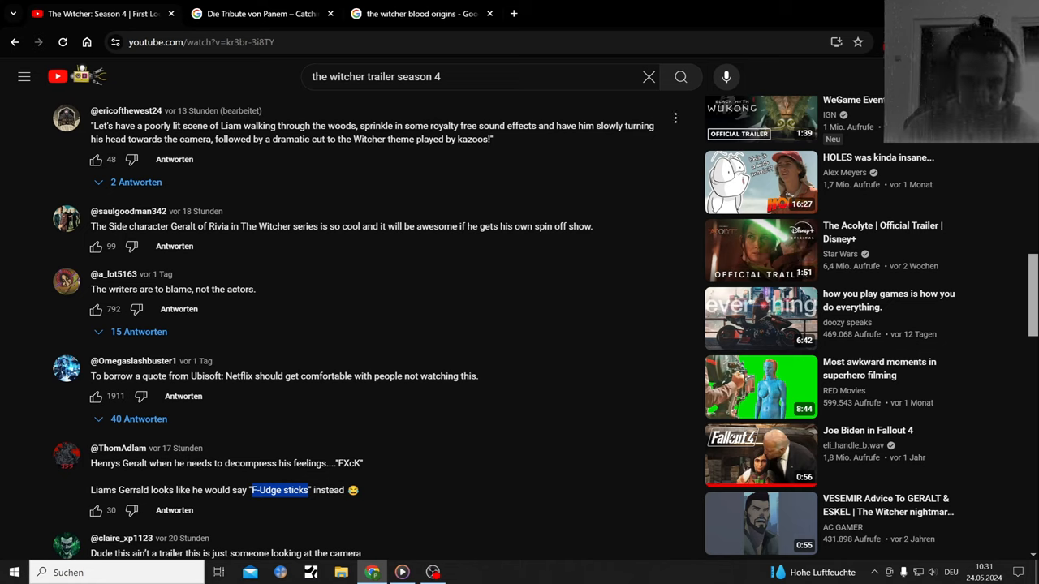
mouse_move(556, 137)
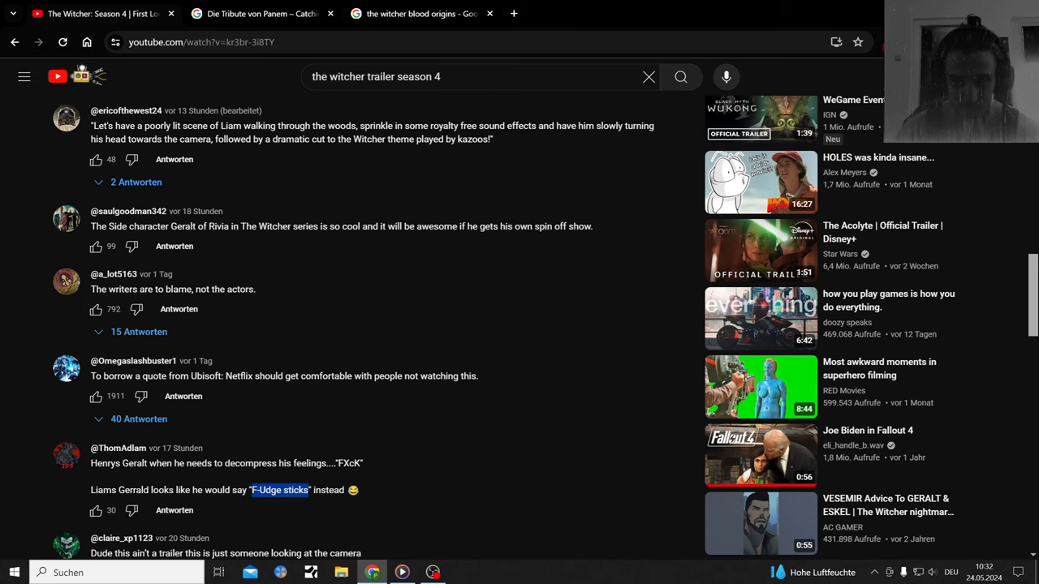
scroll("down", 3)
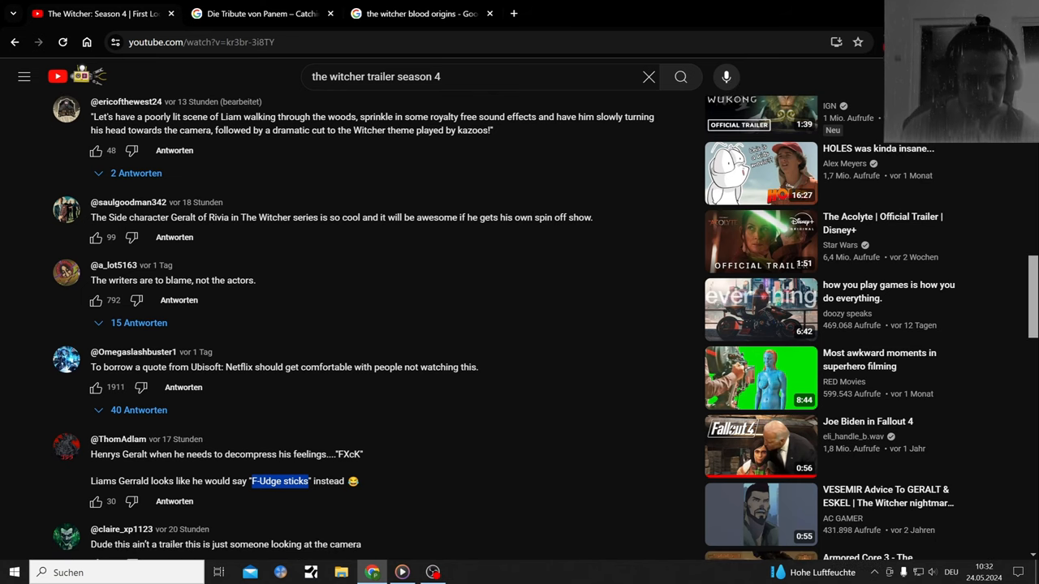
scroll("down", 3)
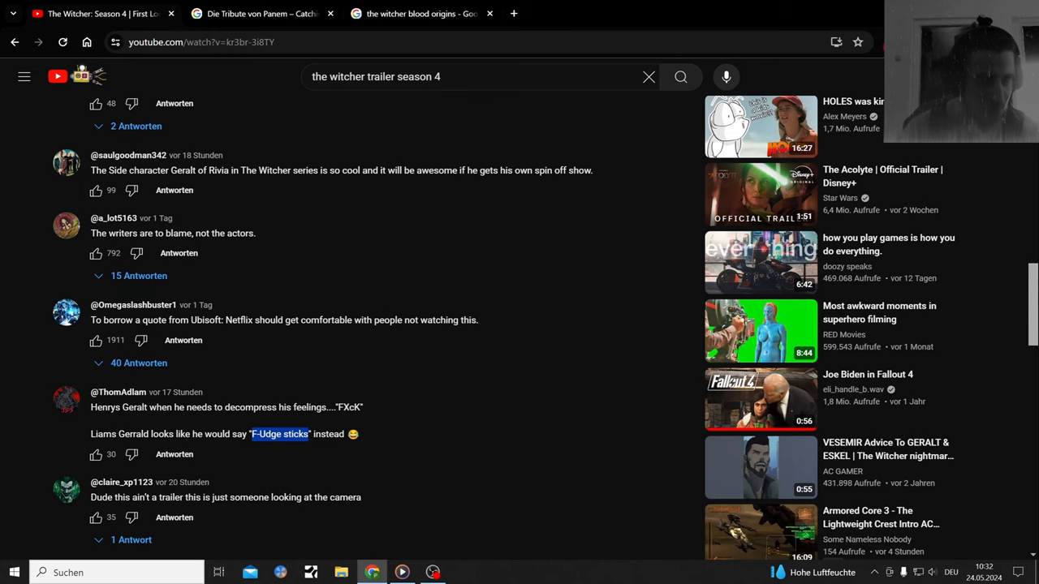
scroll("down", 3)
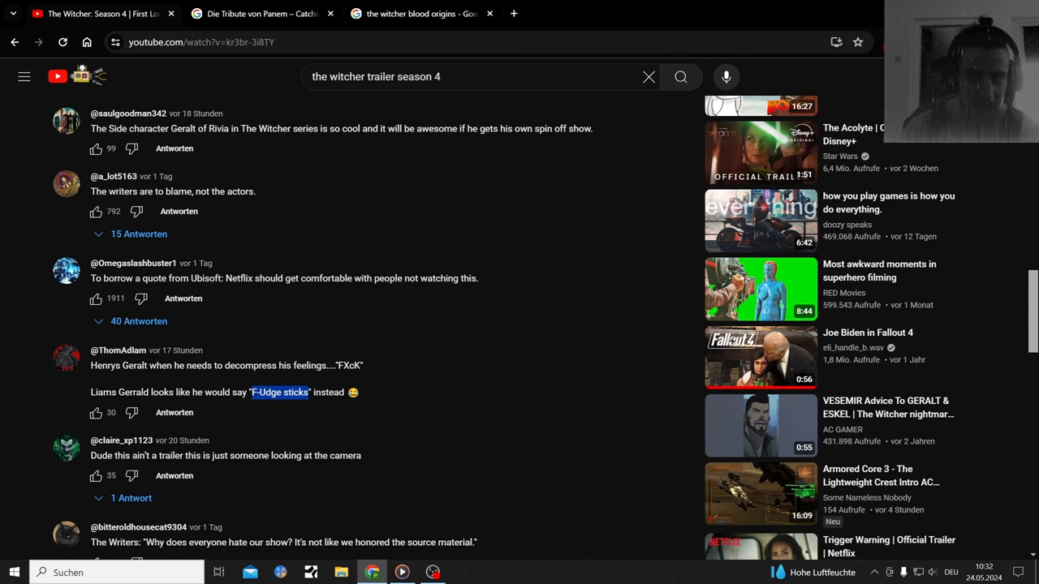
mouse_move(538, 234)
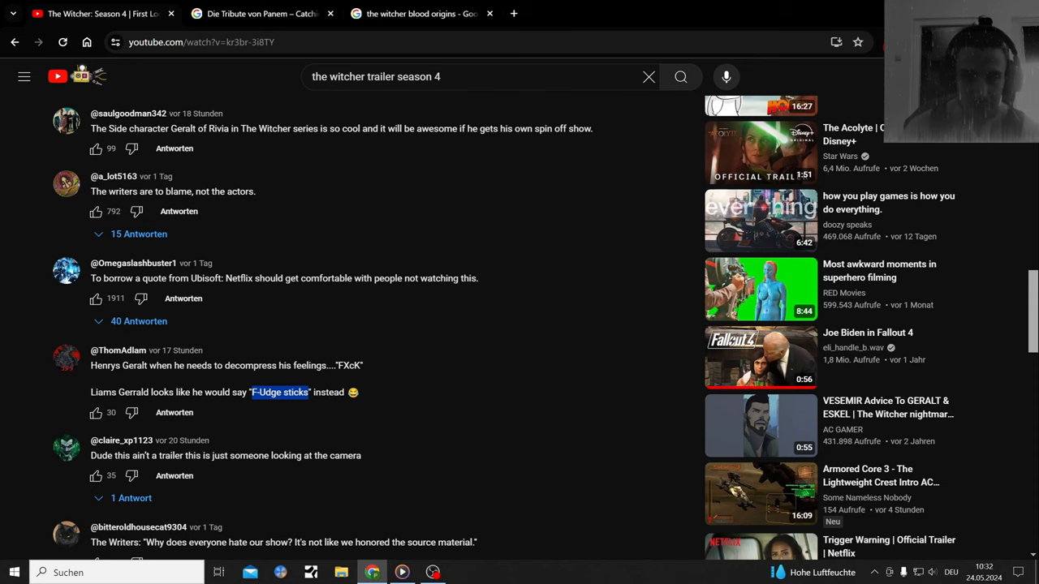
scroll("down", 3)
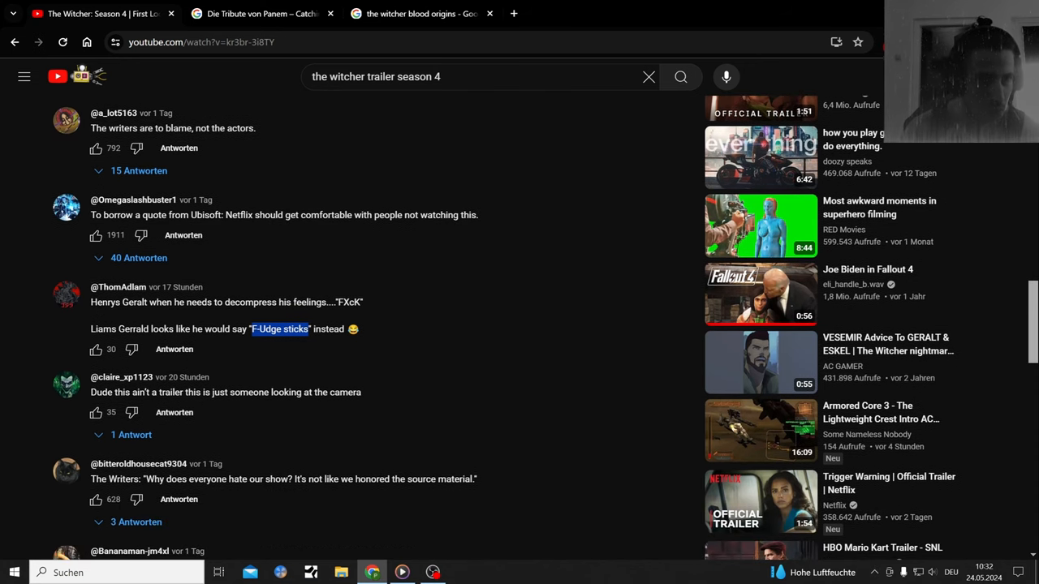
scroll("down", 3)
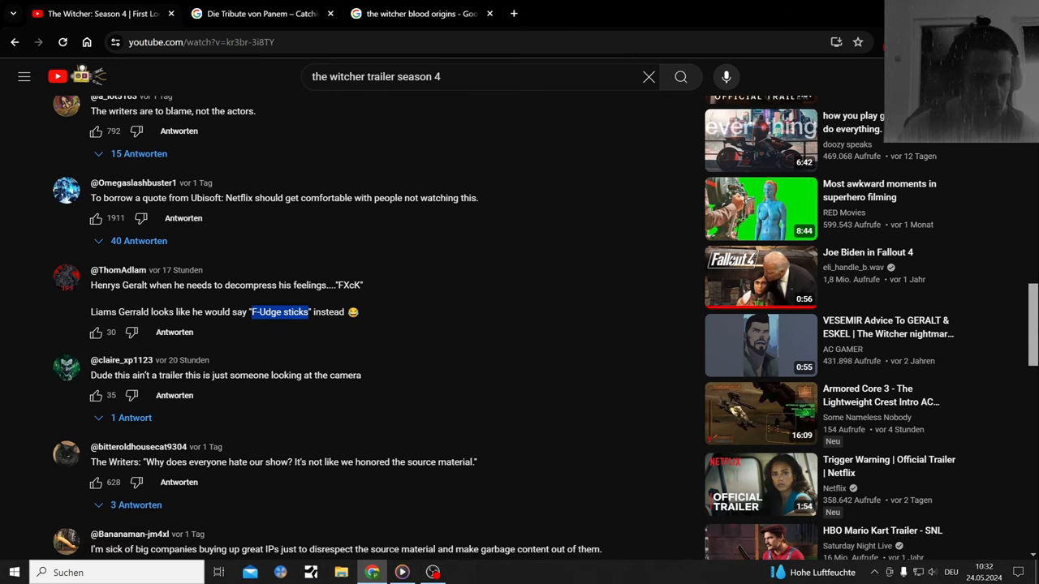
scroll("down", 3)
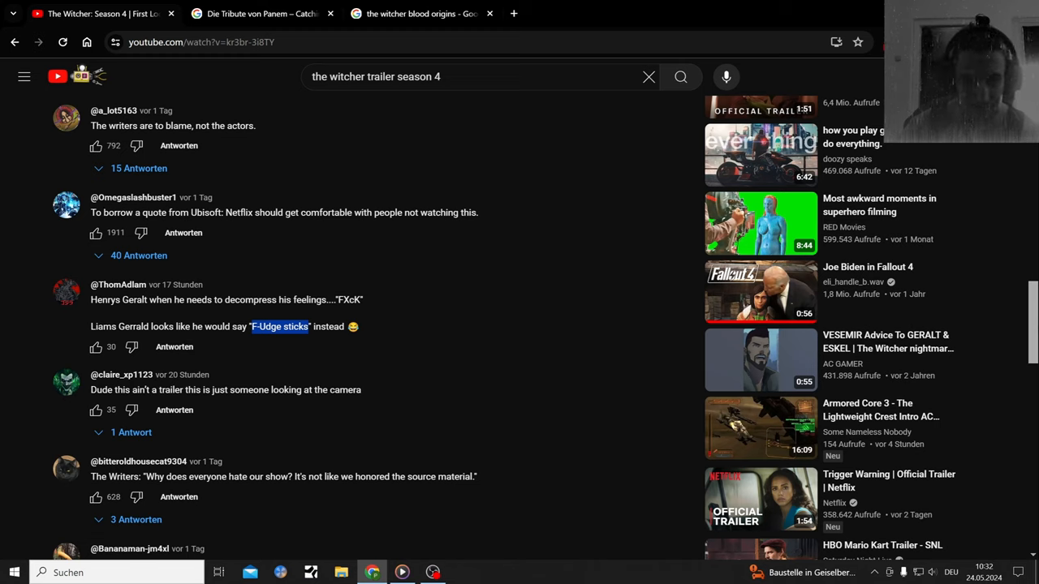
mouse_move(231, 207)
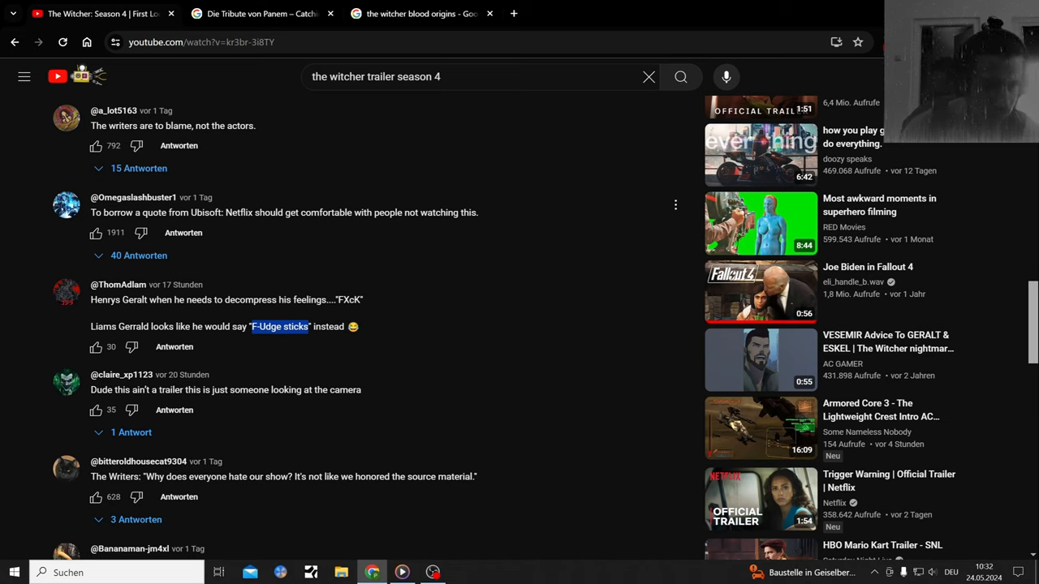
mouse_move(184, 209)
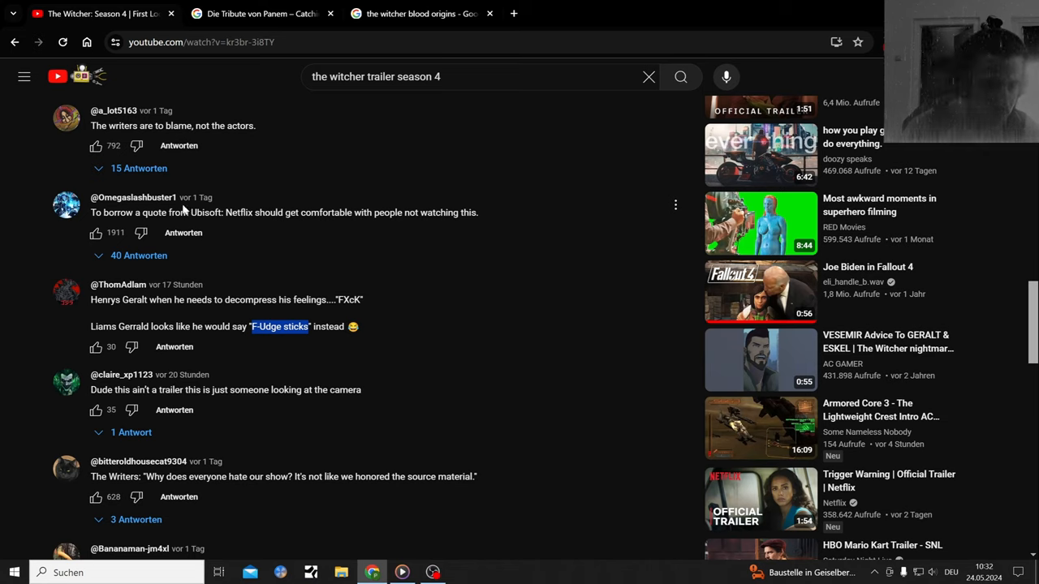
mouse_move(264, 226)
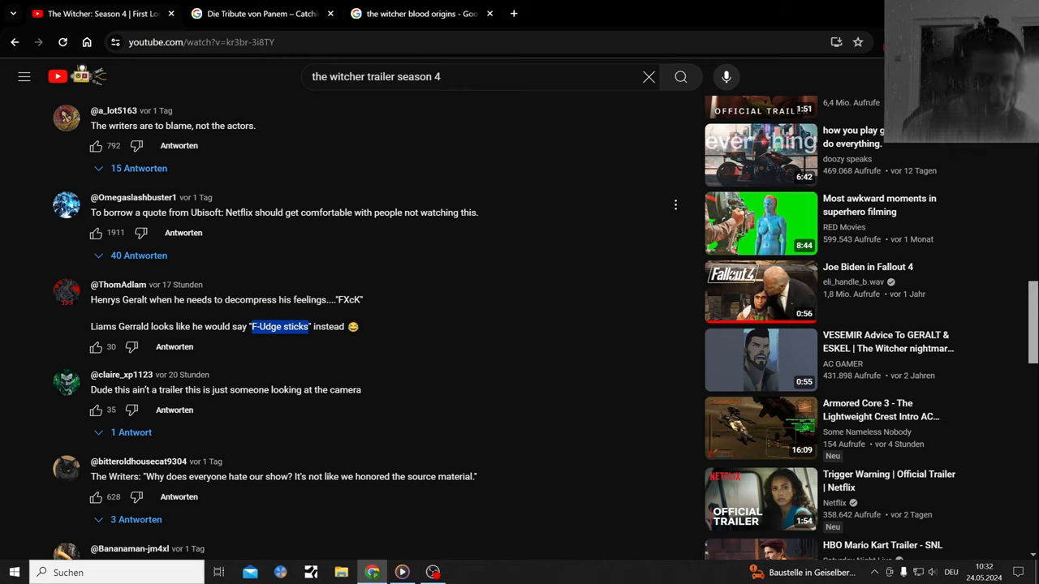
Highlight the word 'Ubisoft' in a comment and begin scrolling further.
double_click(205, 212)
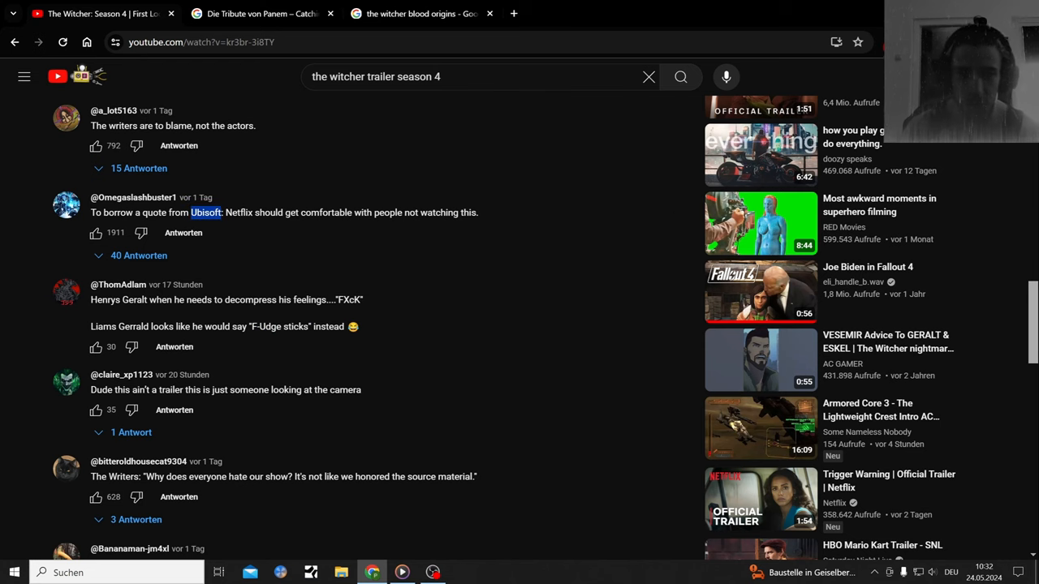
scroll("down", 3)
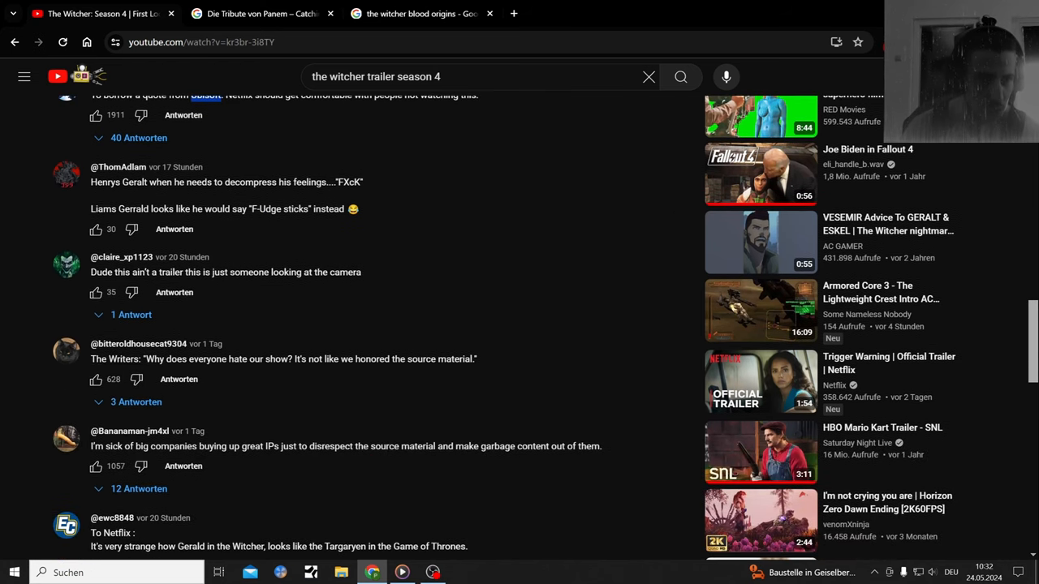
scroll("down", 3)
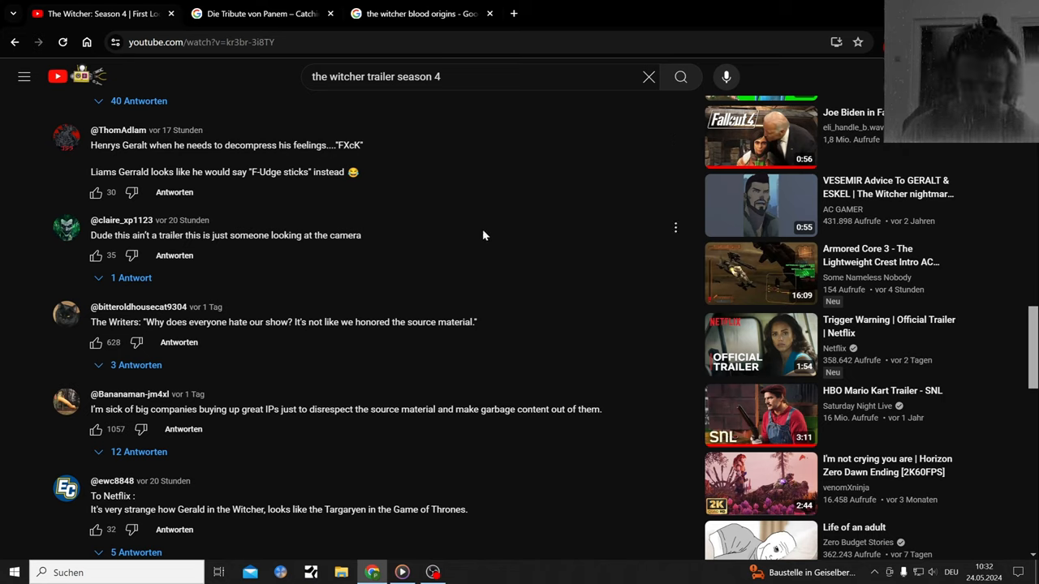
mouse_move(496, 224)
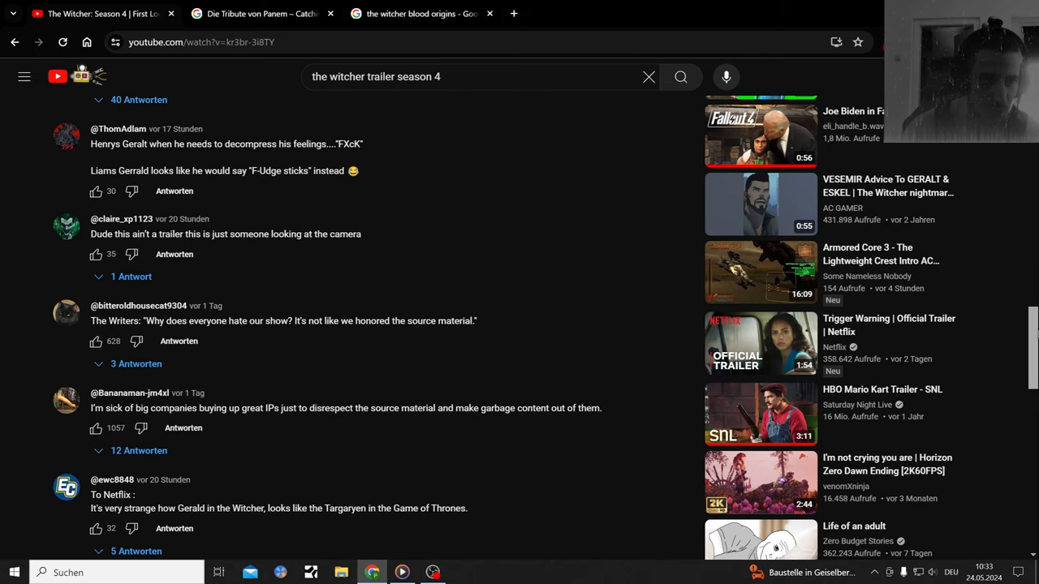
Scroll down to 'The Switcher' and 'Henry Cavil unlocked new skin' comments.
scroll("down", 3)
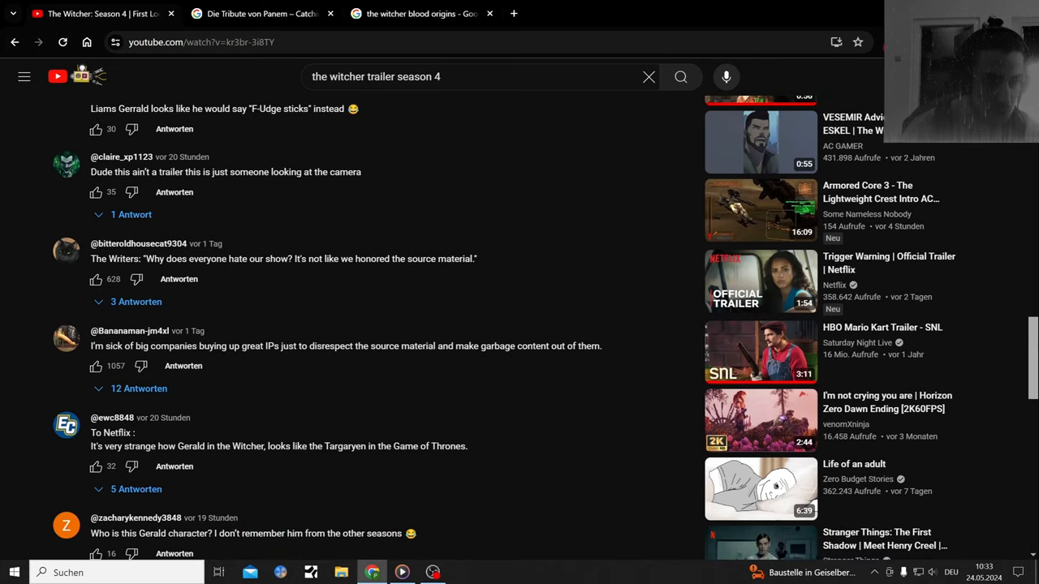
scroll("down", 3)
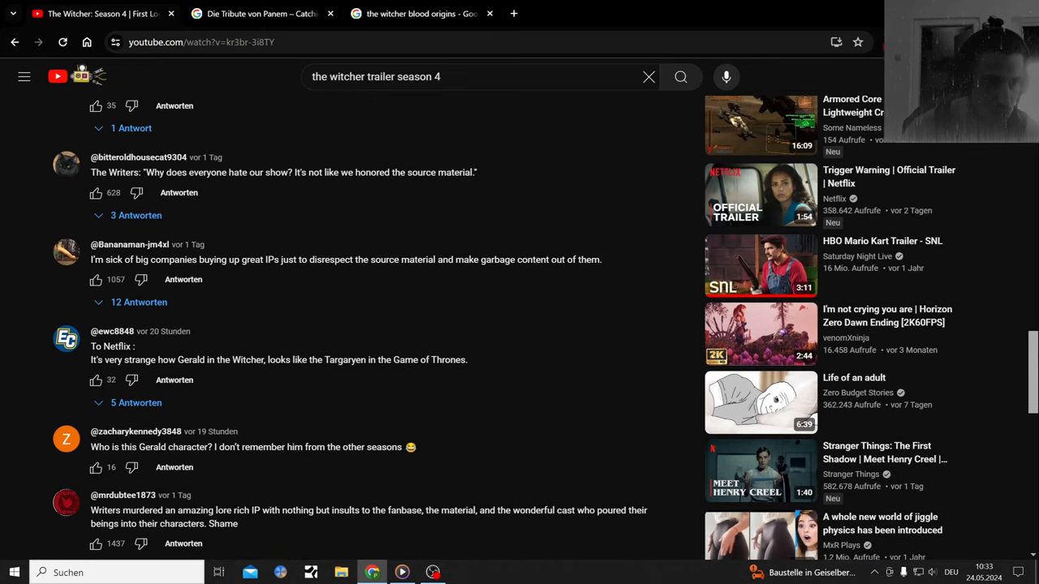
scroll("down", 3)
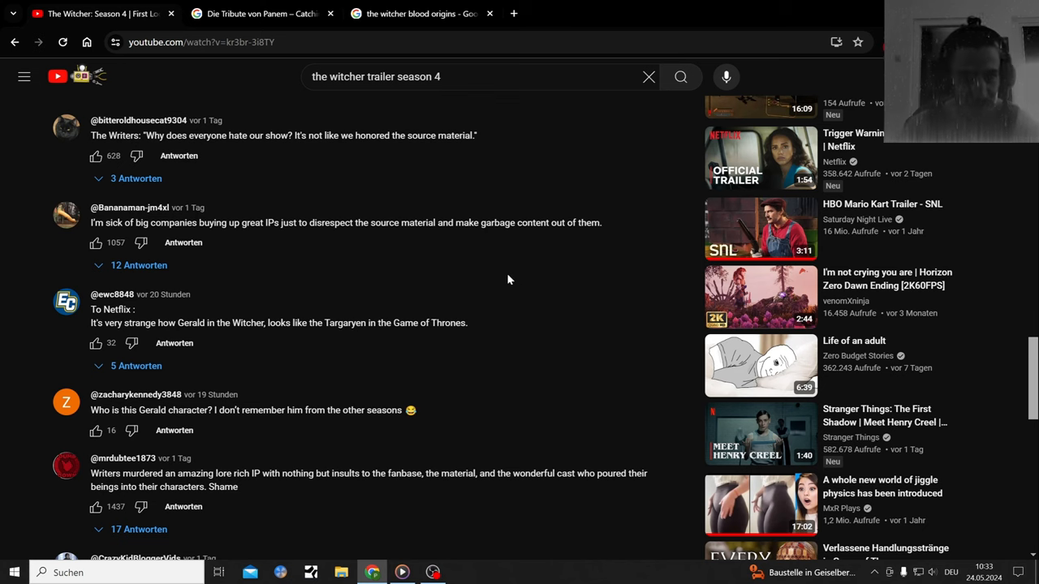
scroll("down", 3)
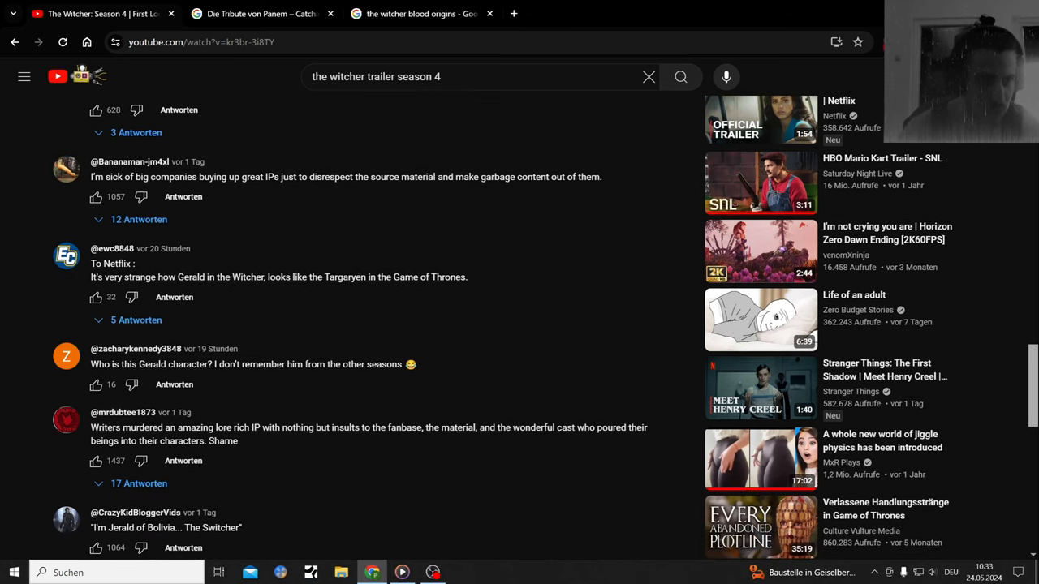
scroll("down", 3)
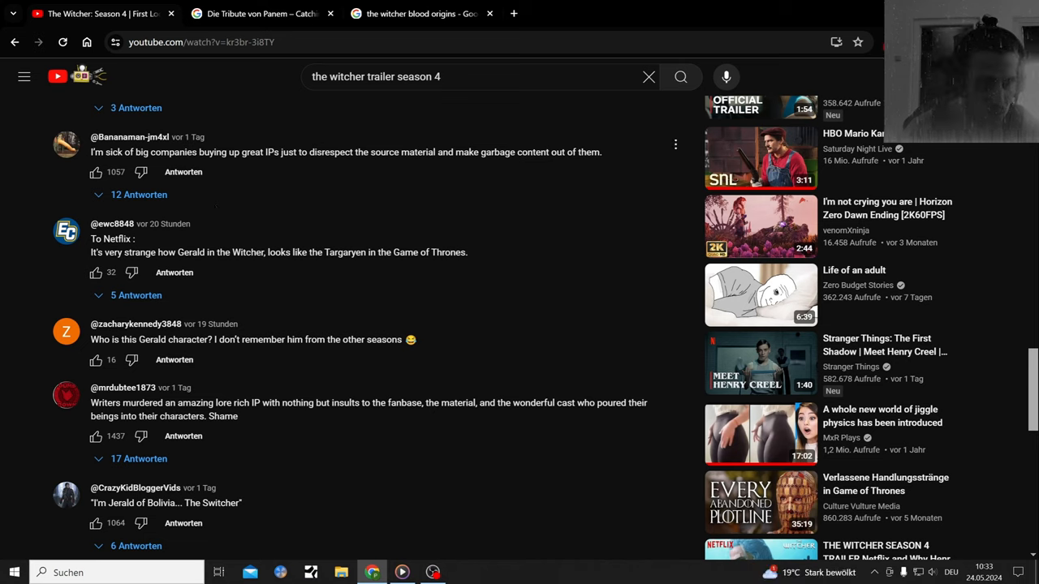
mouse_move(408, 172)
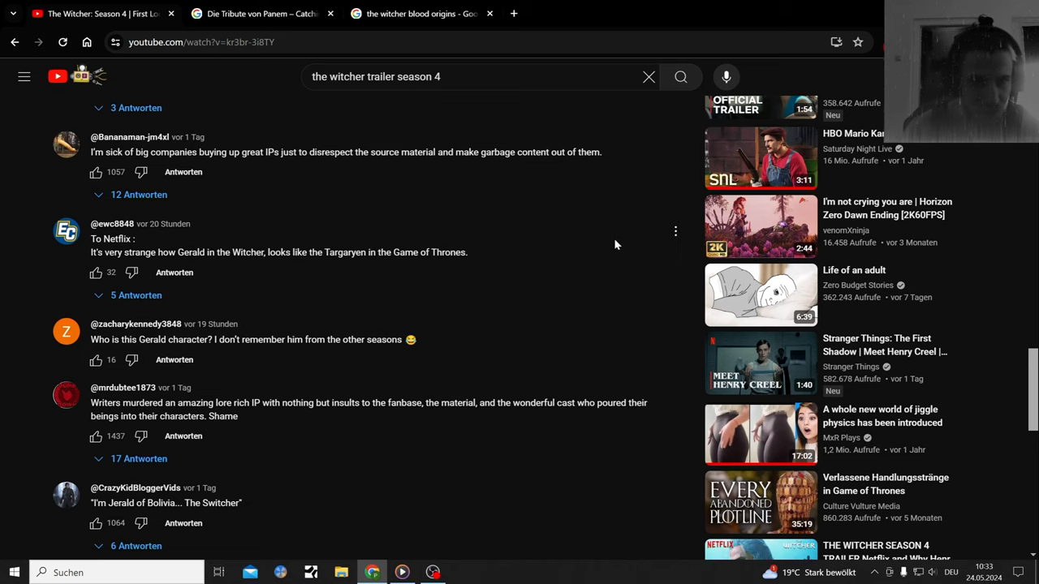
mouse_move(507, 298)
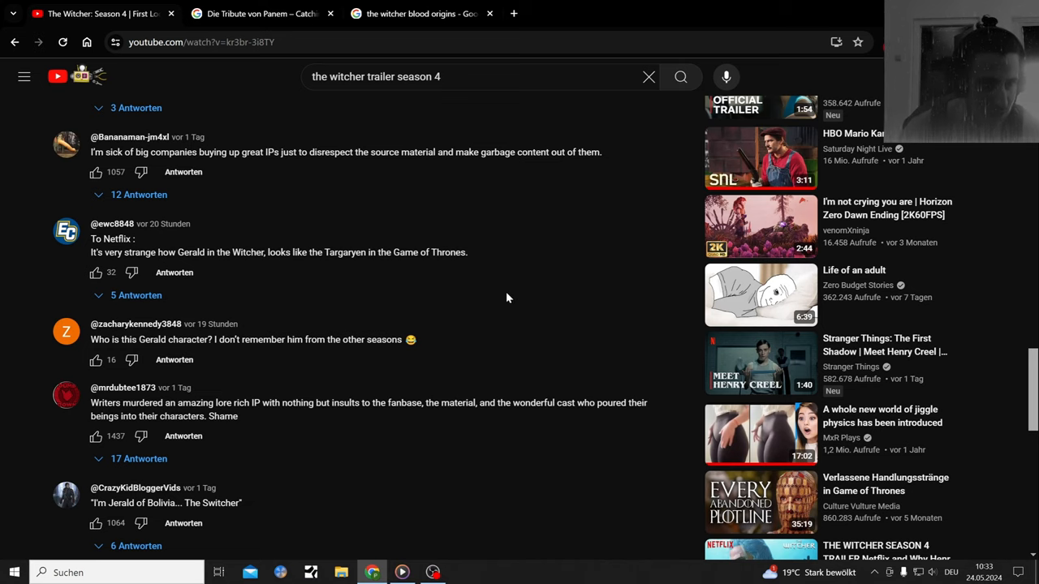
scroll("down", 3)
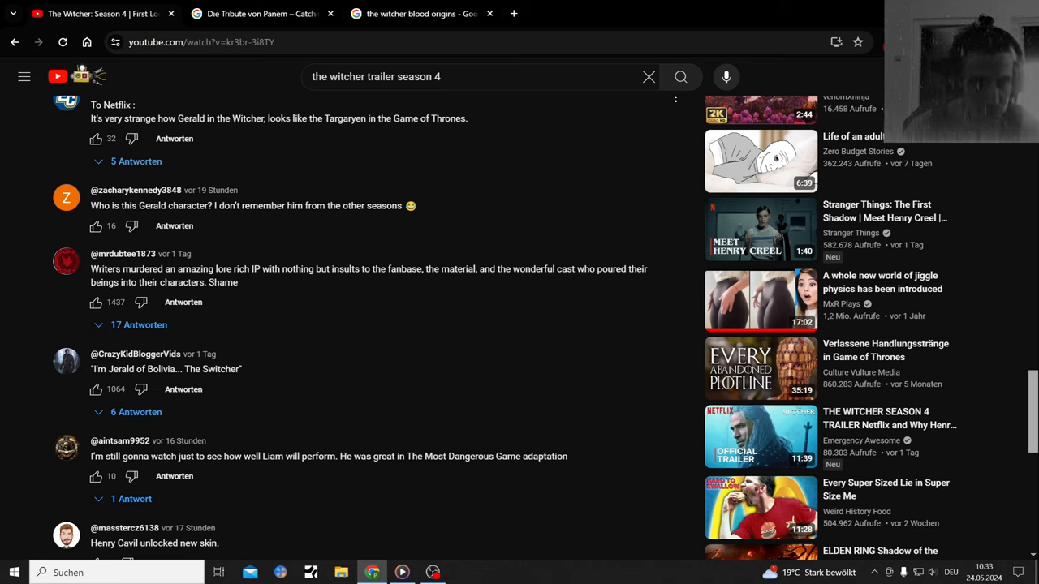
mouse_move(387, 234)
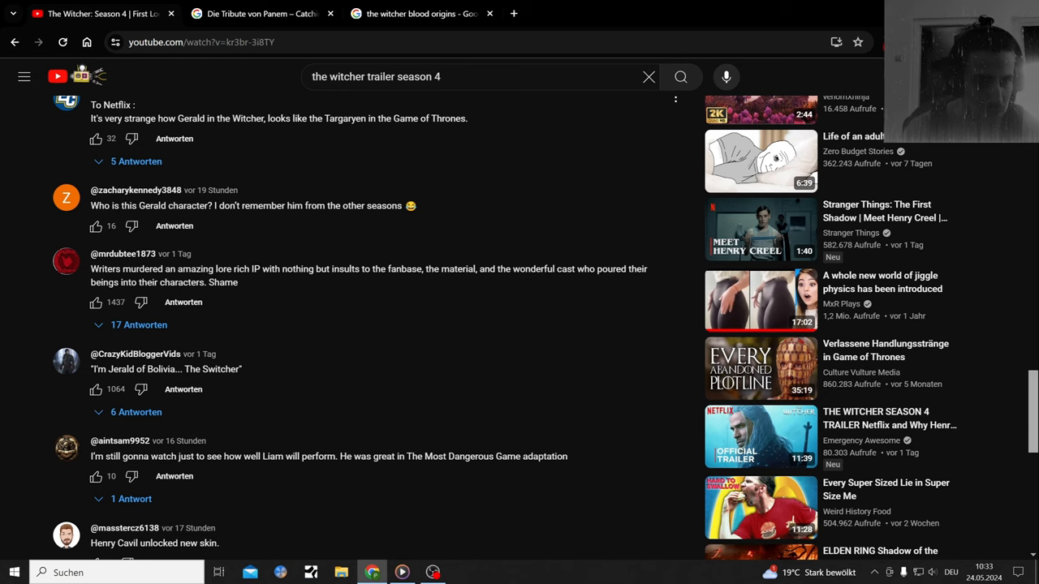
Scroll further down through the Season 4 trailer comments.
scroll("down", 3)
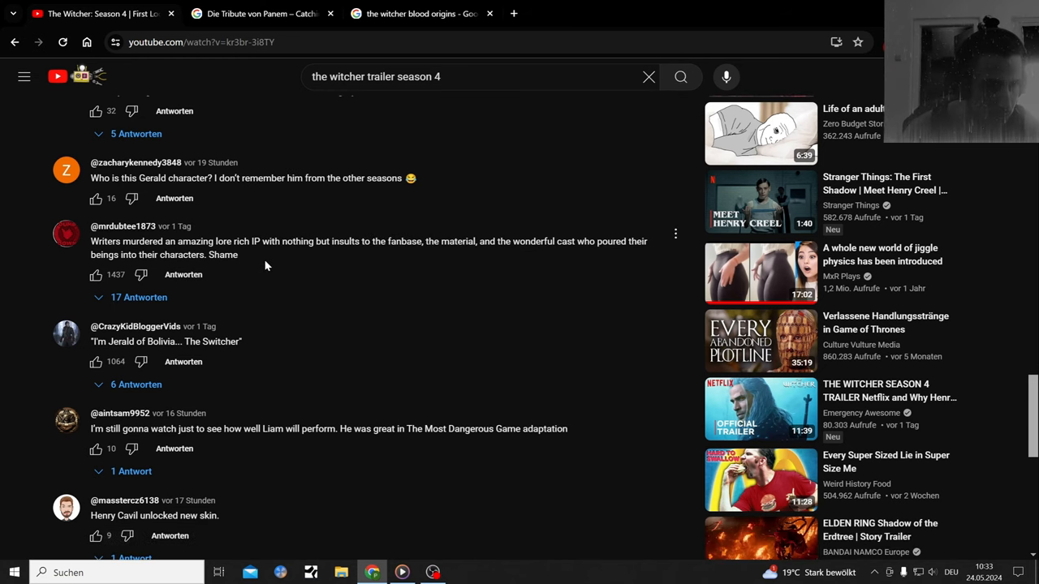
scroll("down", 3)
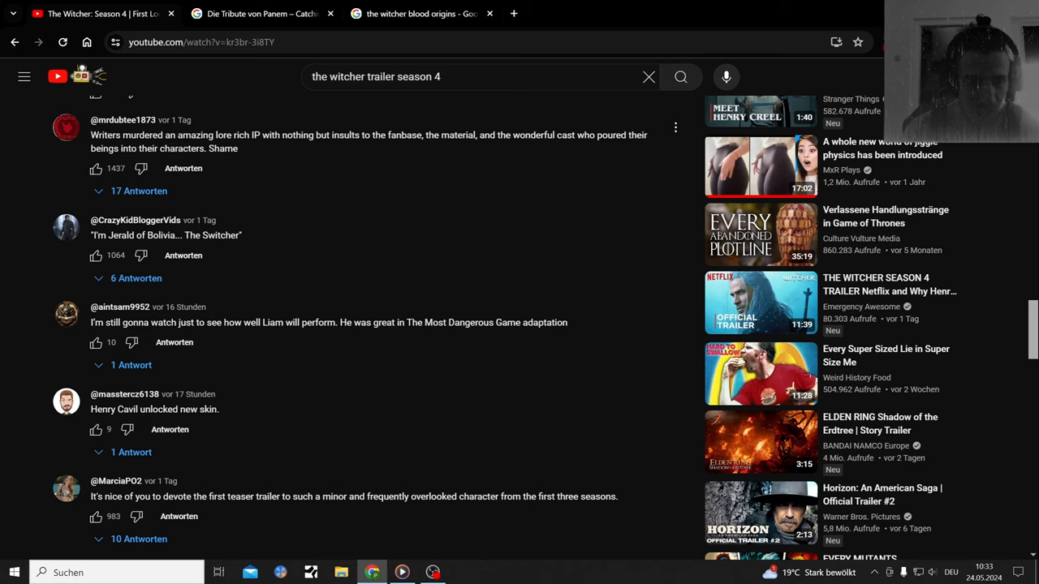
mouse_move(284, 211)
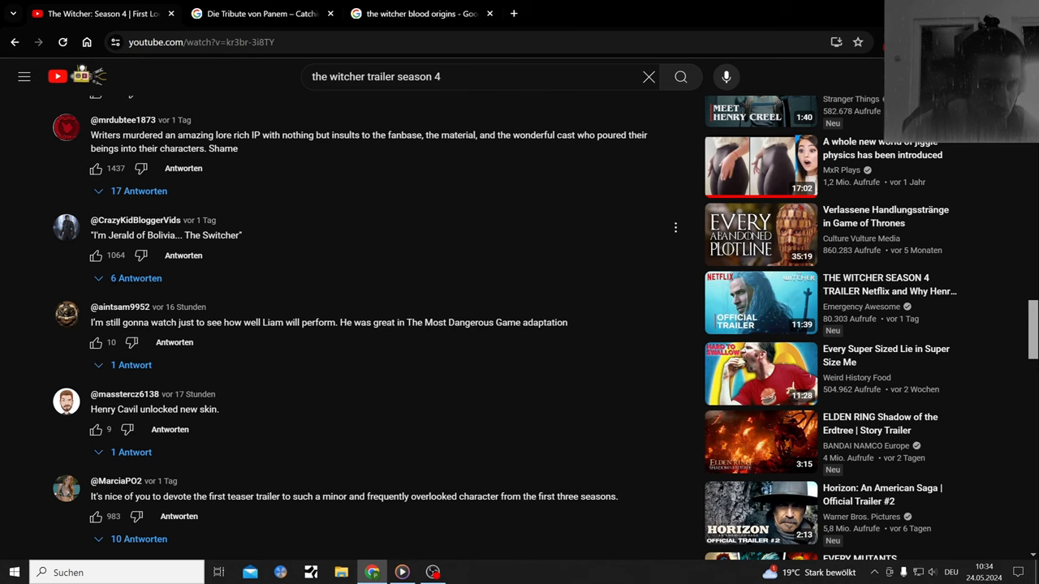
scroll("down", 3)
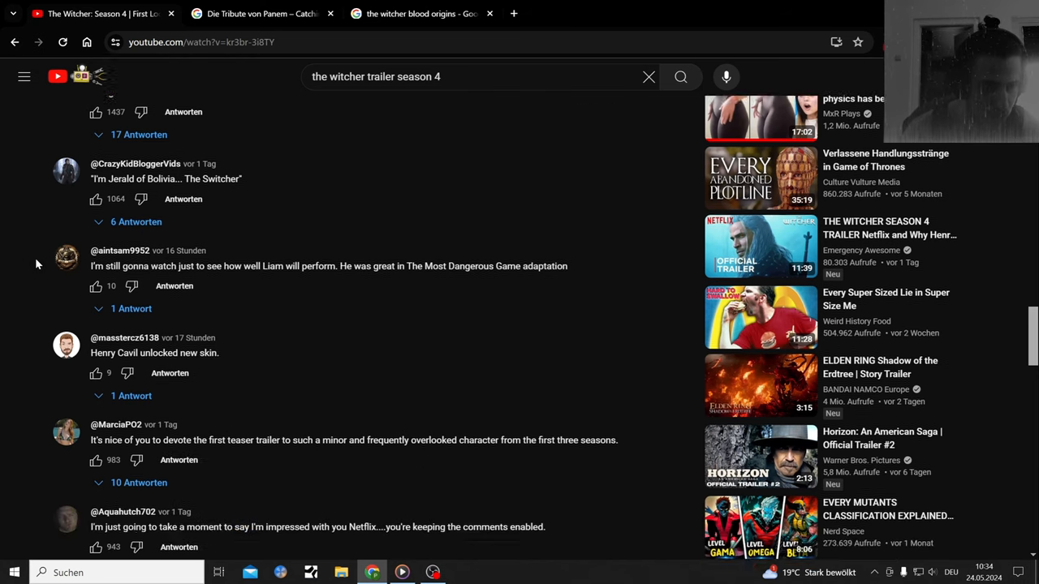
scroll("down", 3)
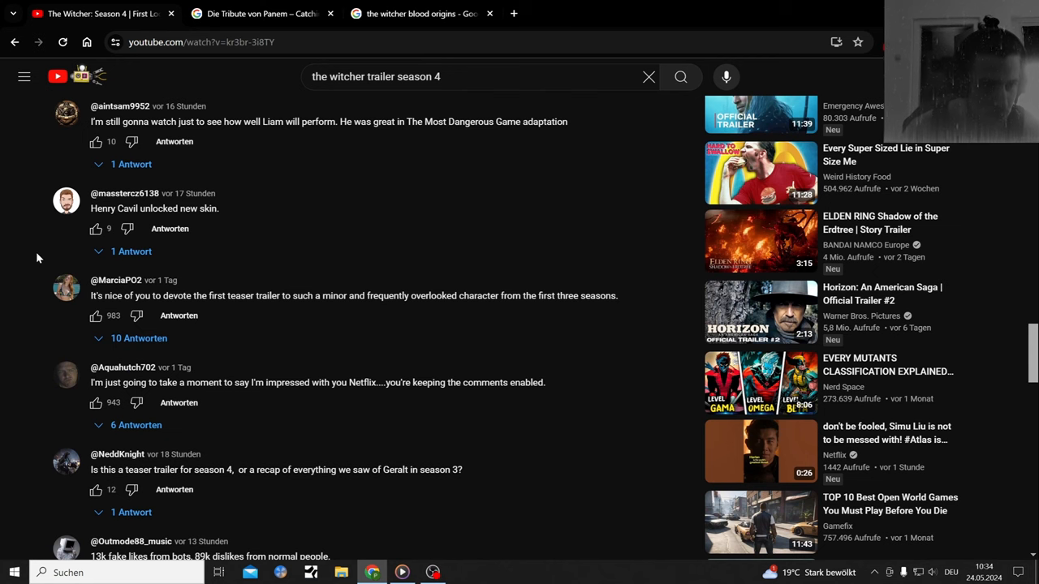
scroll("down", 3)
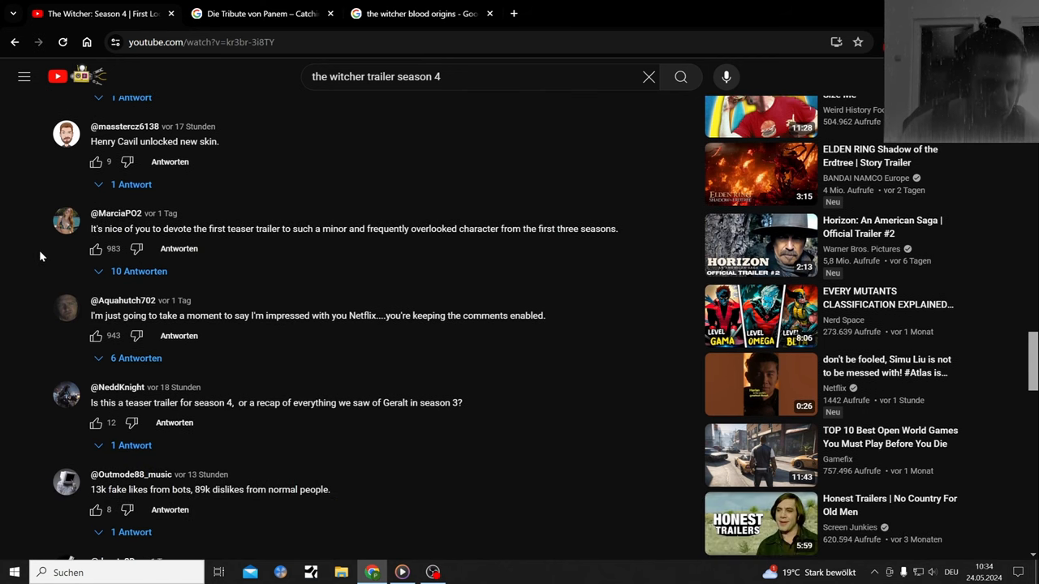
mouse_move(241, 242)
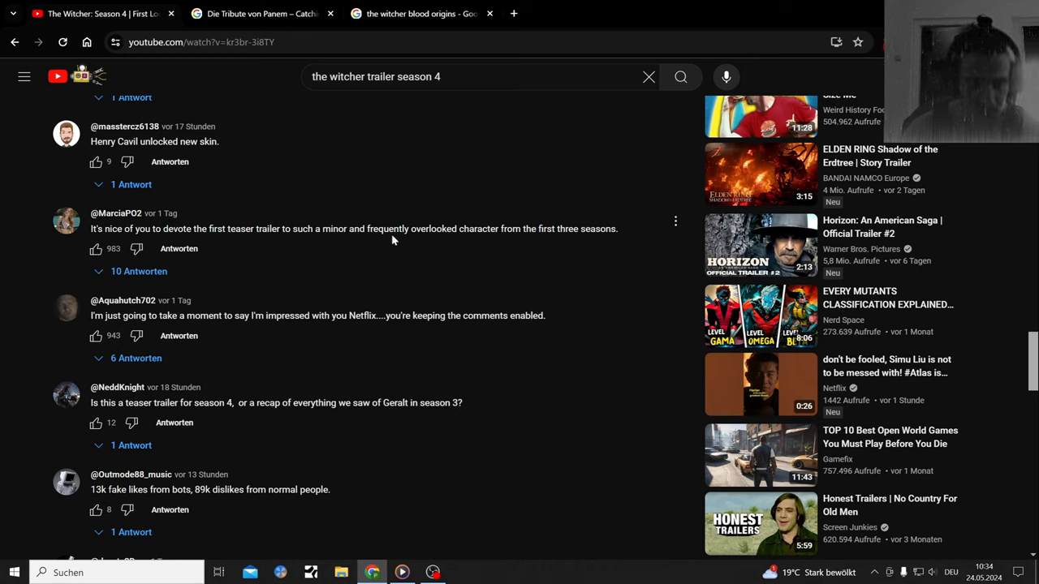
mouse_move(541, 245)
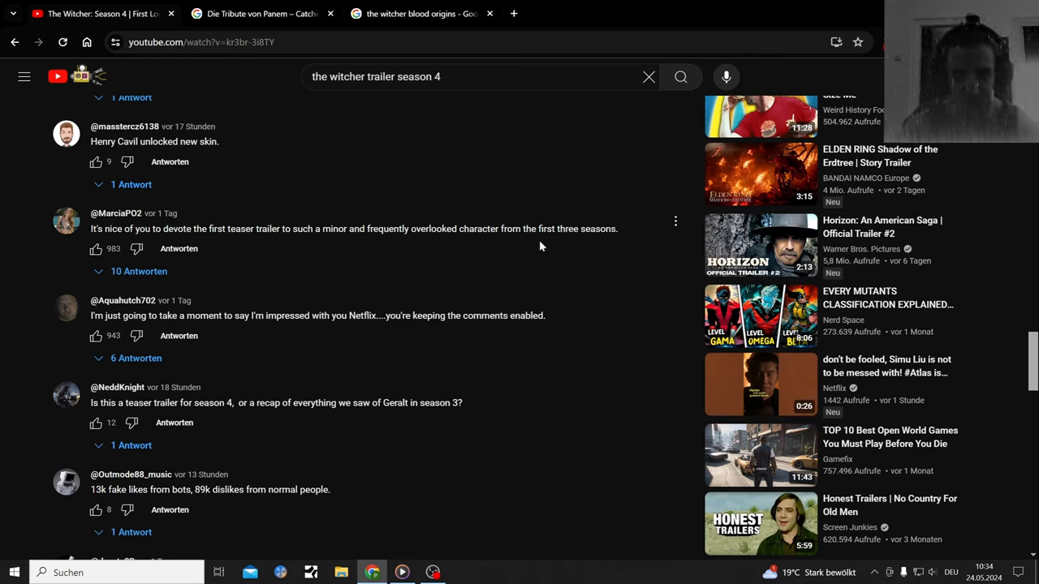
mouse_move(598, 247)
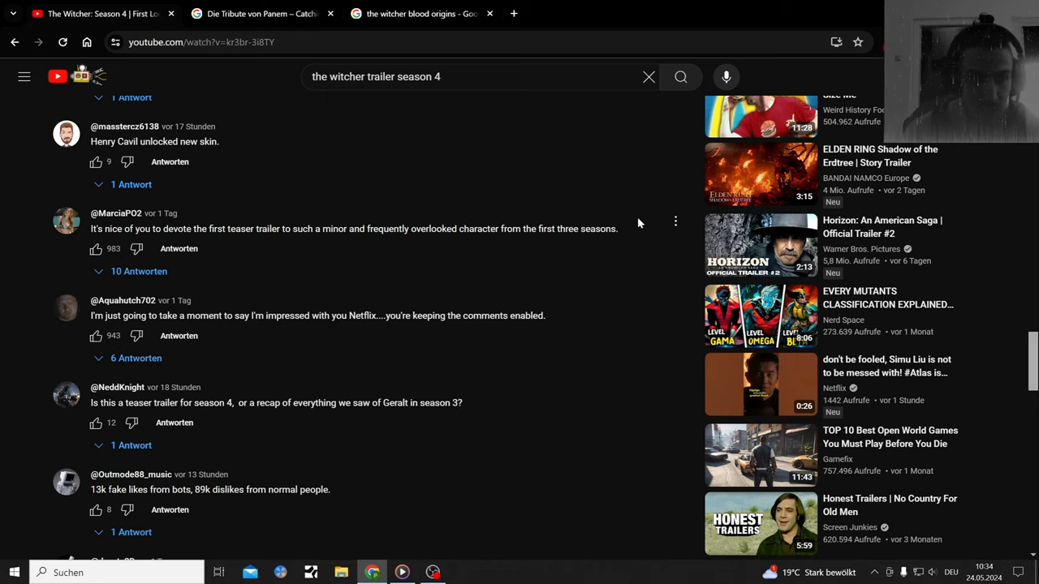
scroll("down", 3)
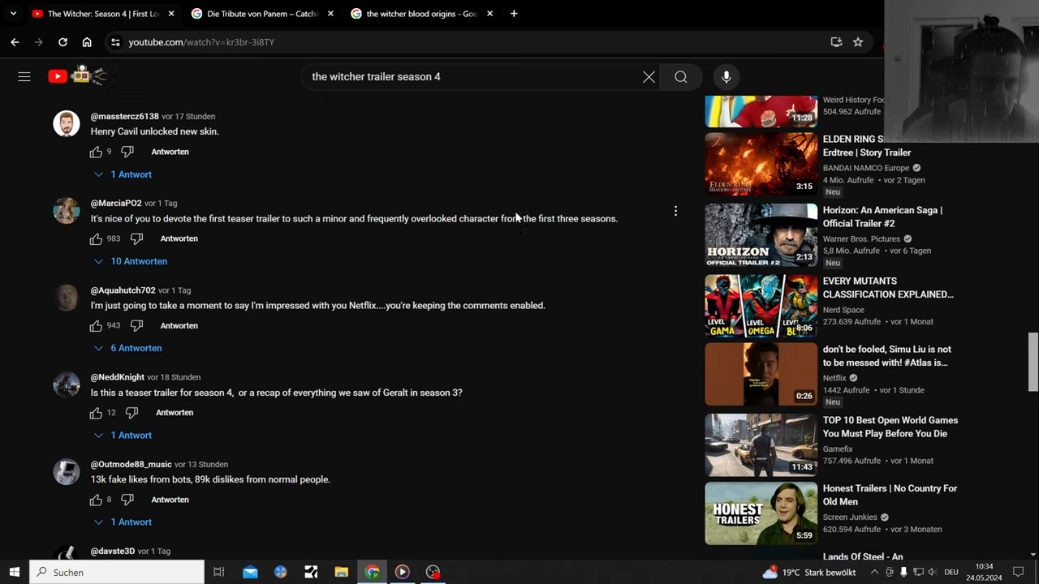
scroll("down", 3)
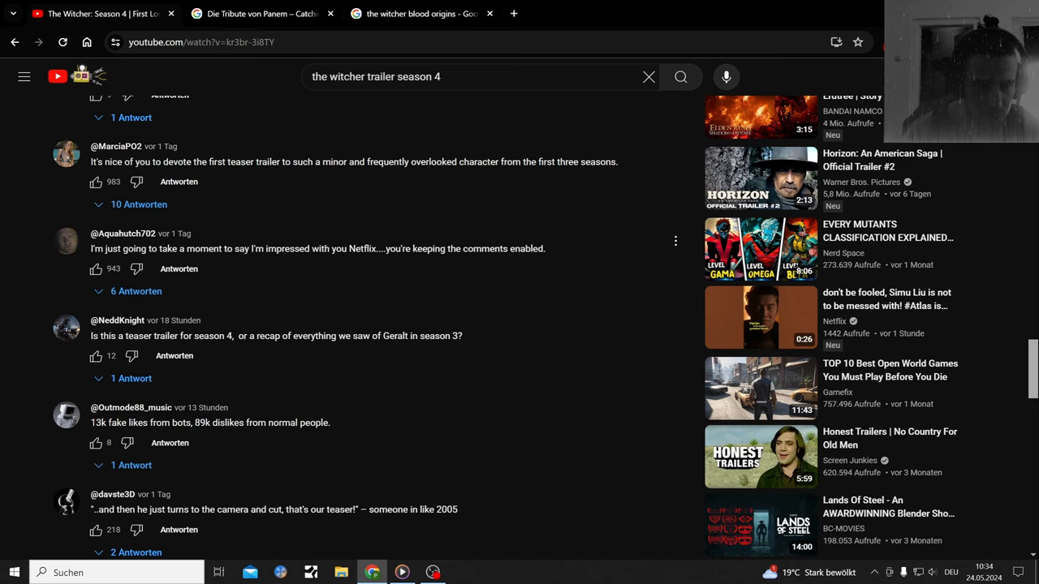
mouse_move(426, 245)
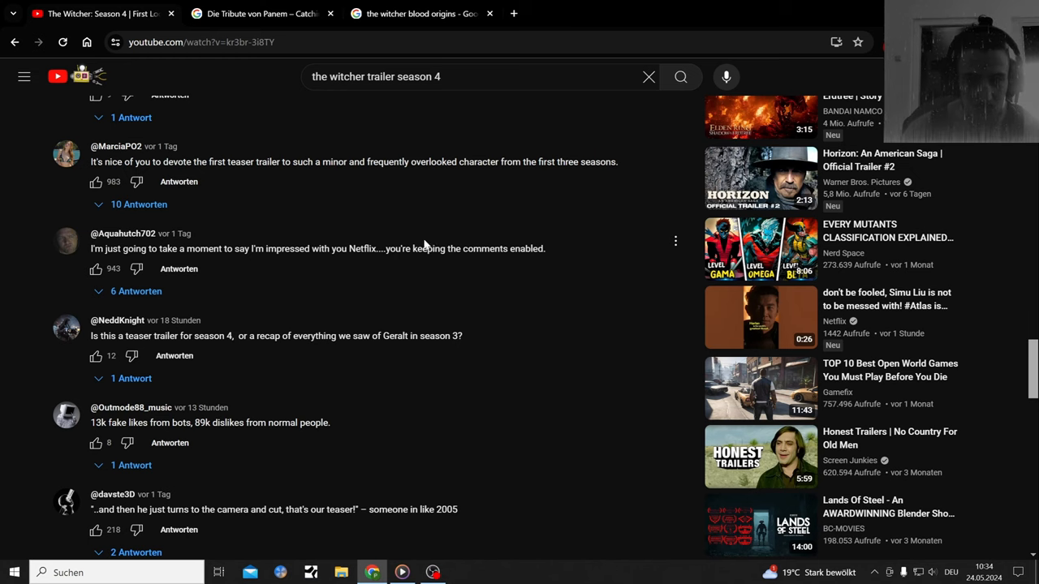
scroll("down", 3)
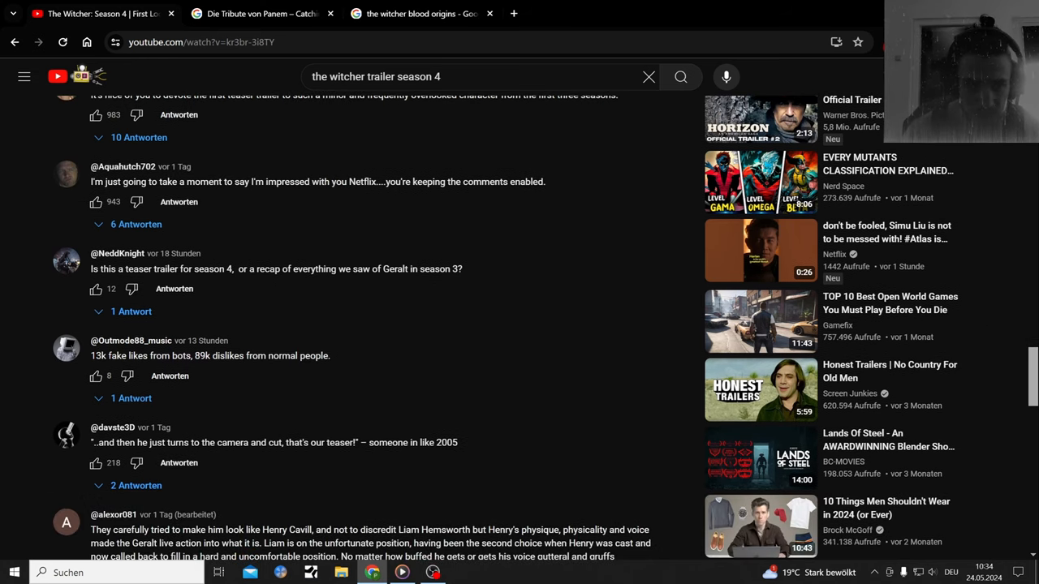
scroll("down", 3)
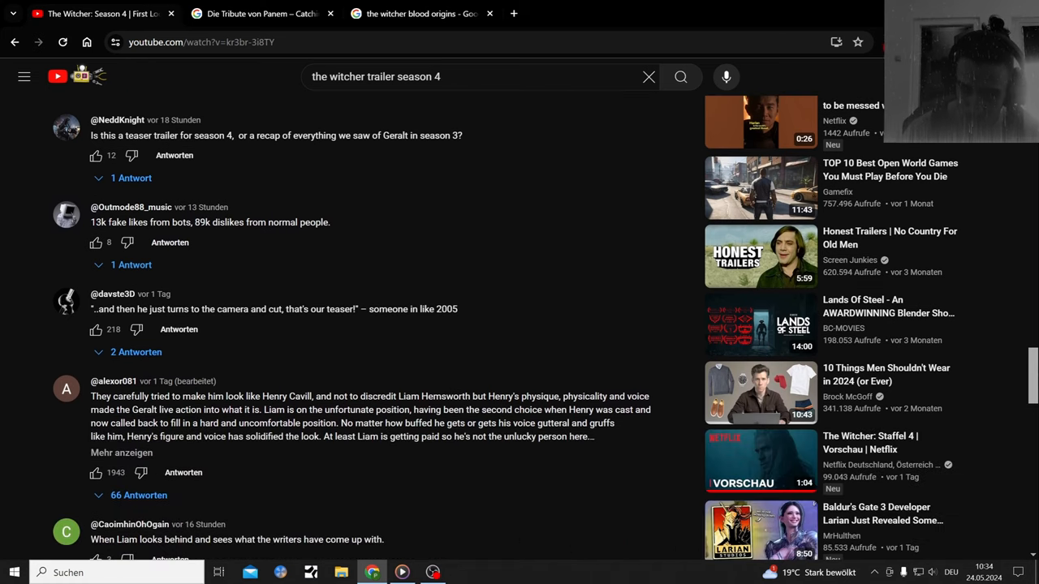
scroll("down", 3)
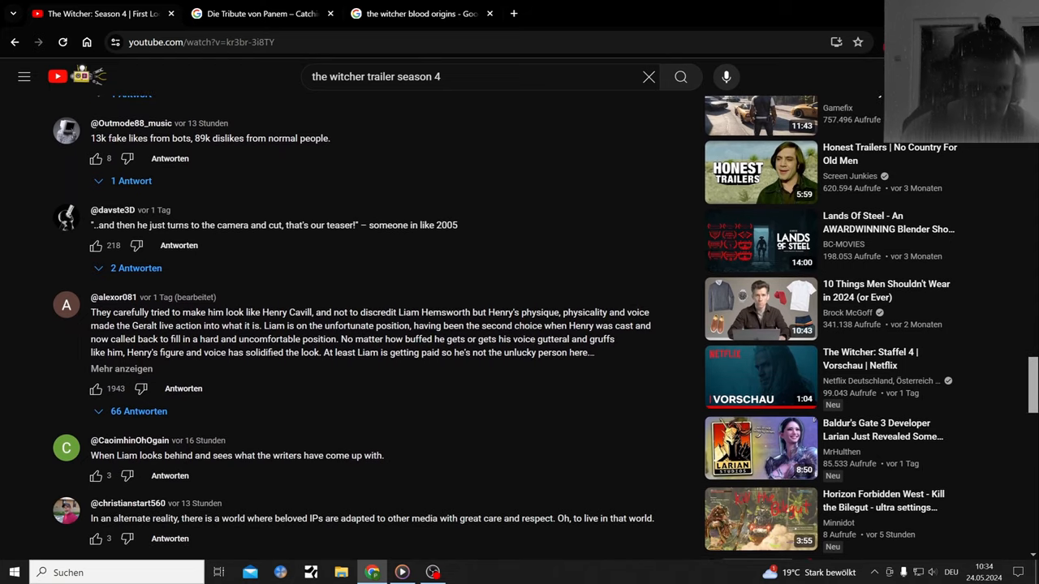
scroll("down", 3)
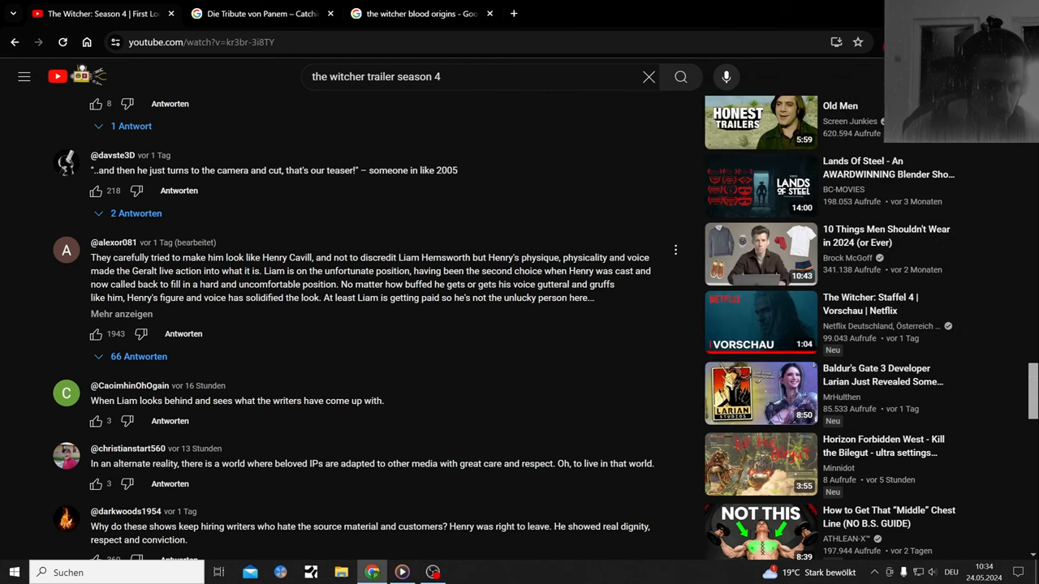
left_click(120, 314)
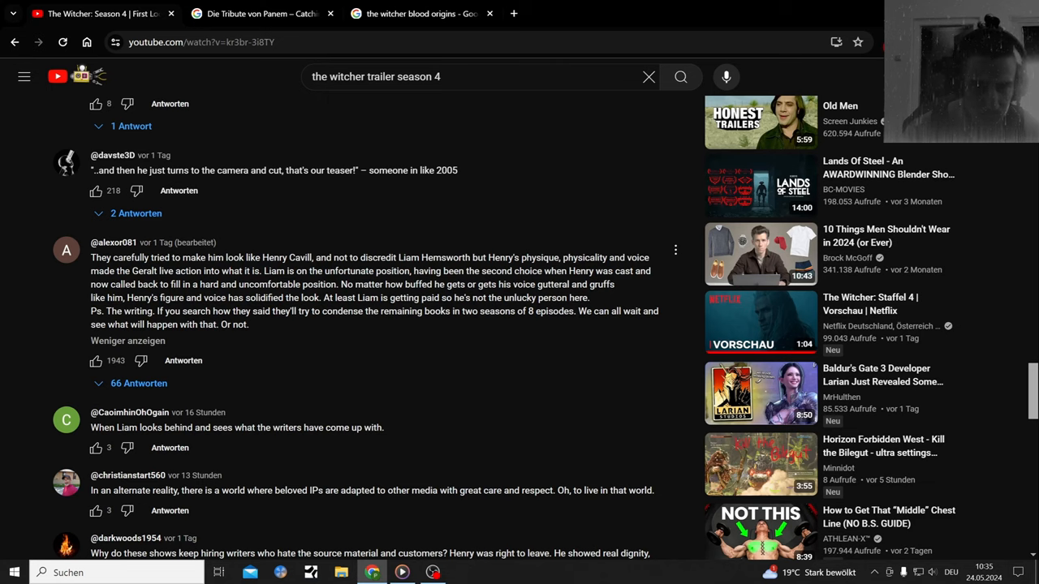
mouse_move(290, 284)
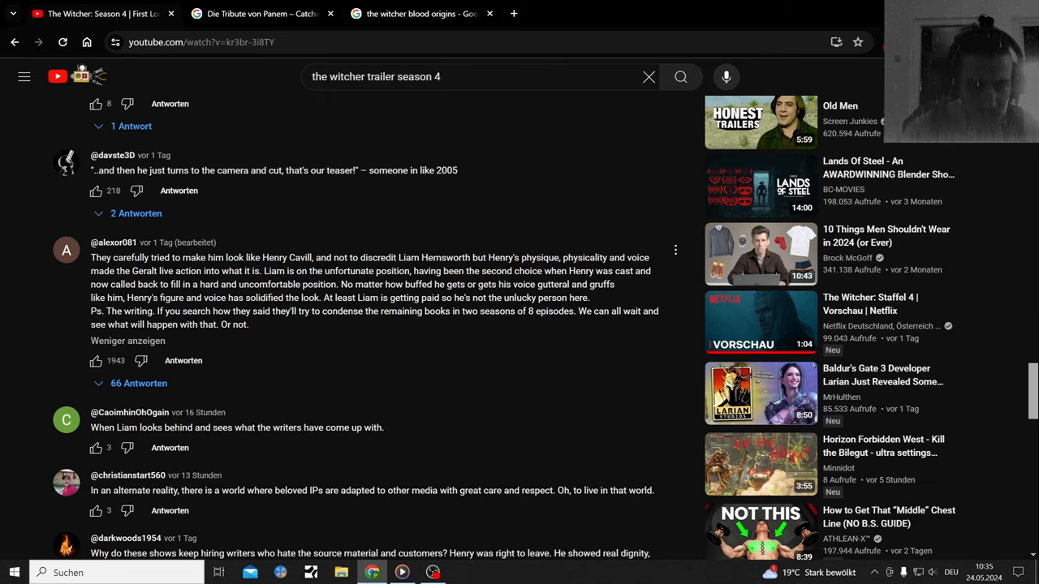
mouse_move(600, 298)
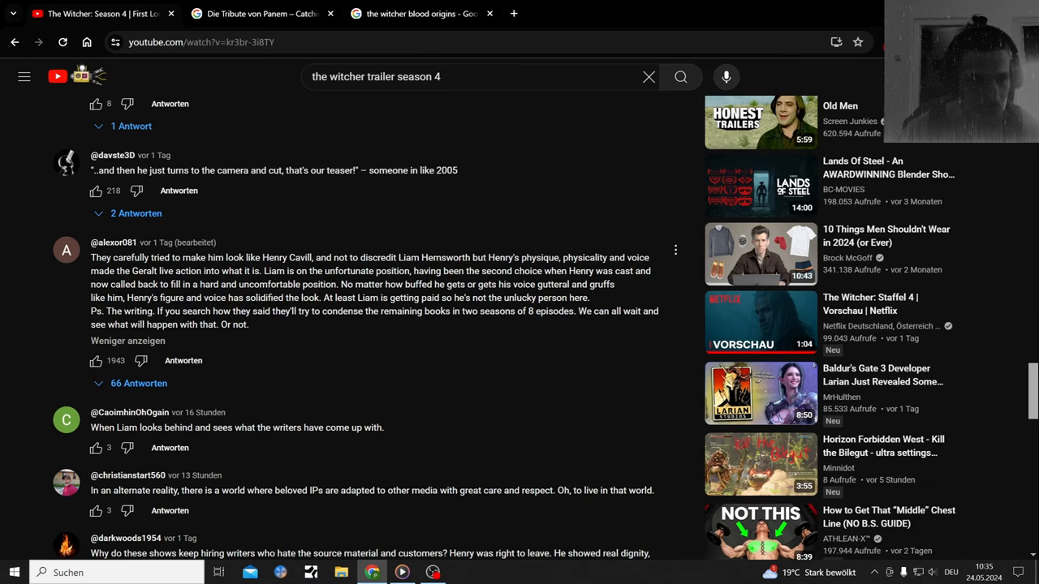
mouse_move(638, 222)
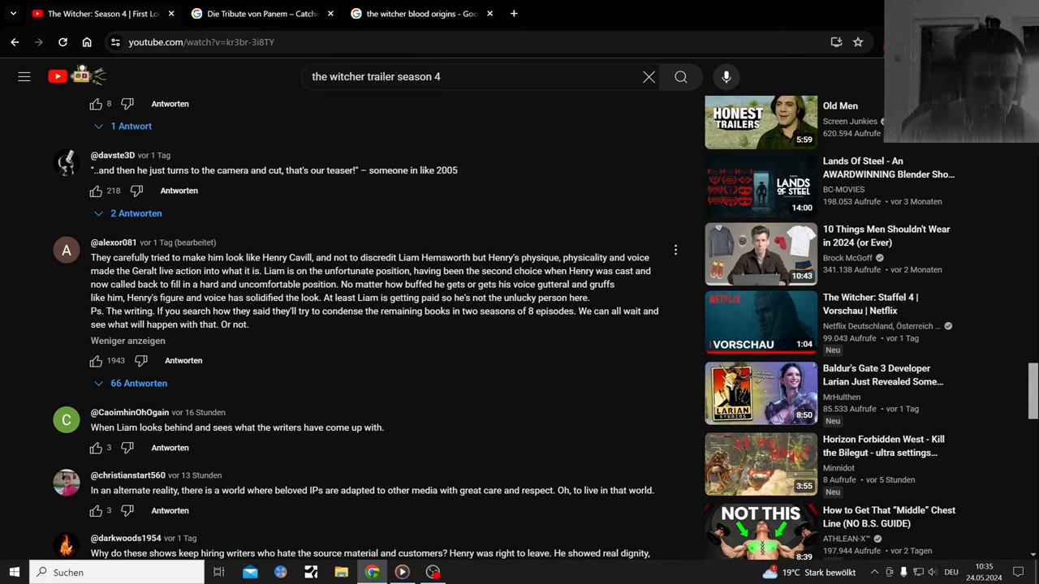
mouse_move(349, 333)
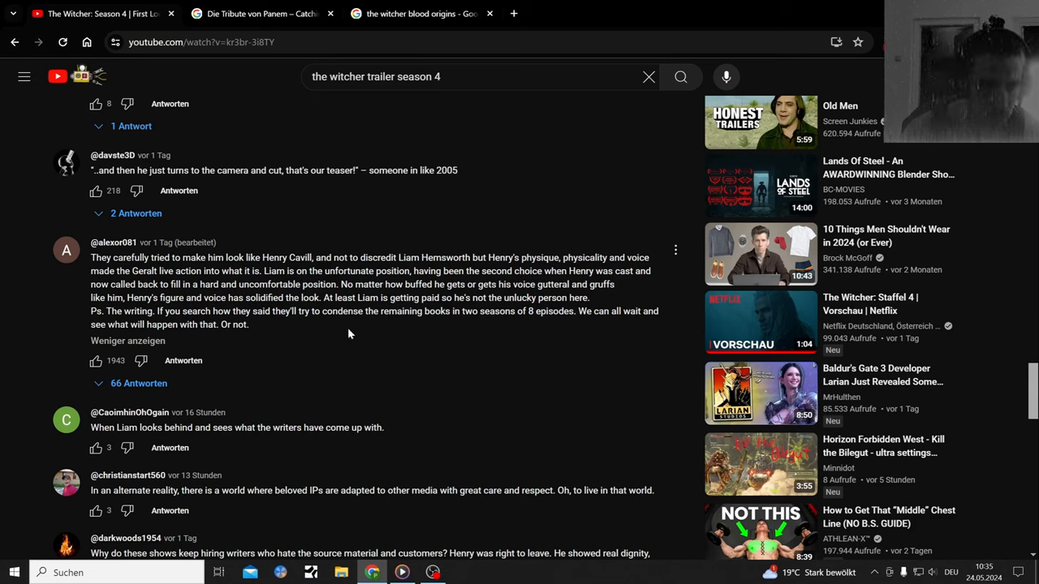
mouse_move(409, 328)
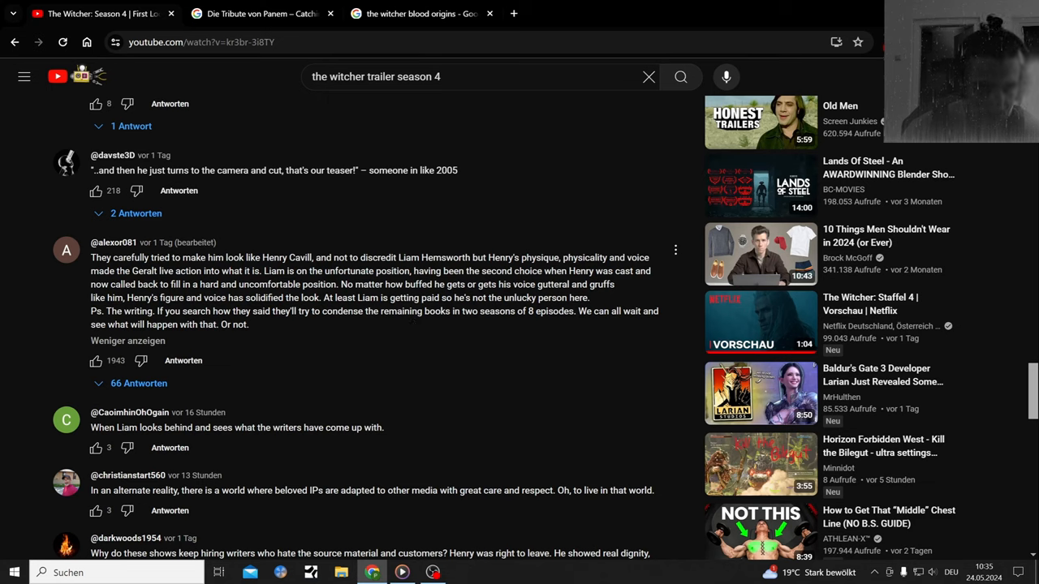
mouse_move(406, 194)
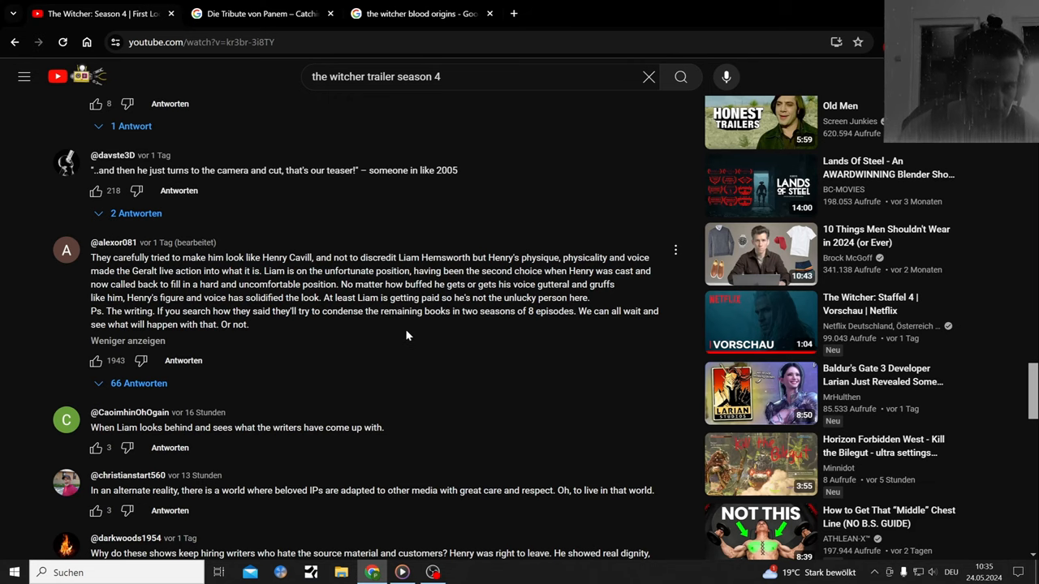
mouse_move(475, 364)
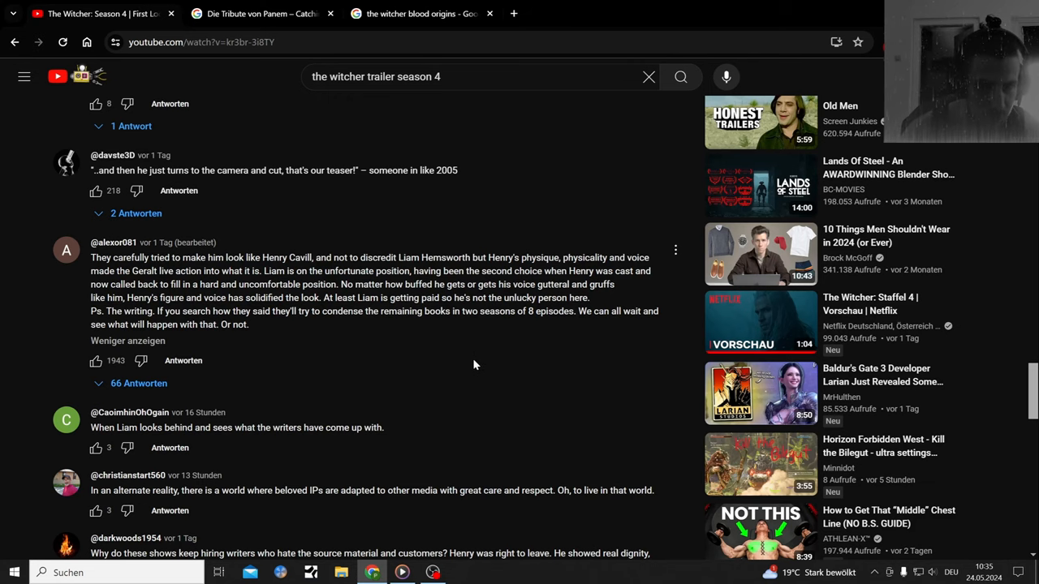
scroll("down", 3)
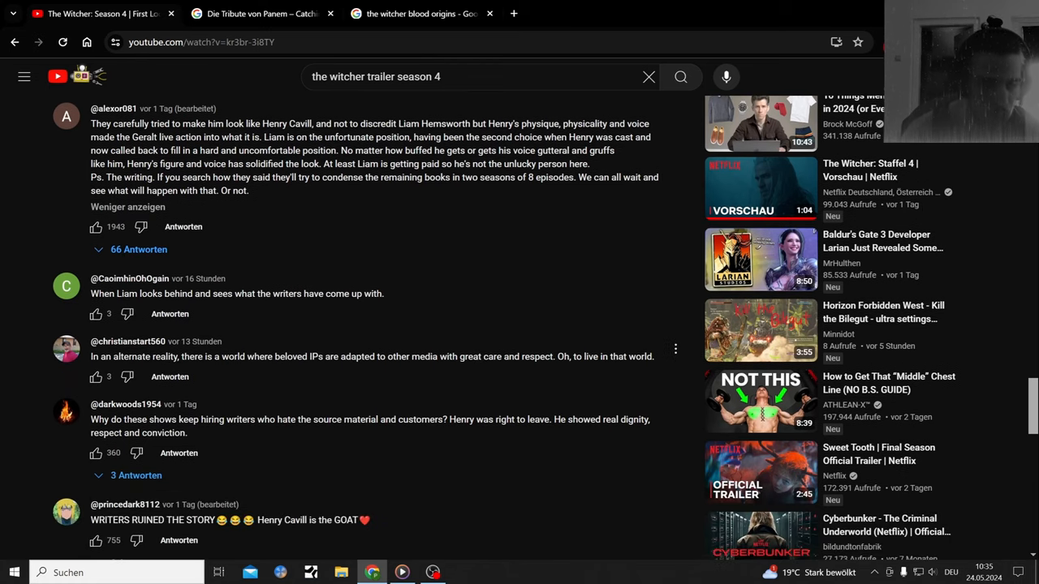
Scroll the trailer comments down to 'Henry saved himself' and the game-version Geralt remark.
scroll("down", 3)
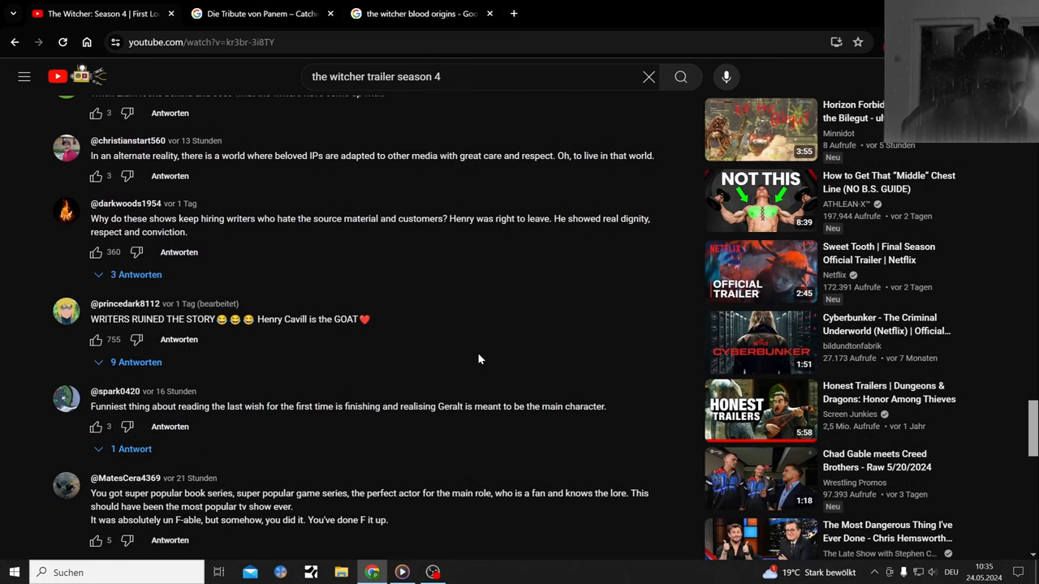
mouse_move(452, 294)
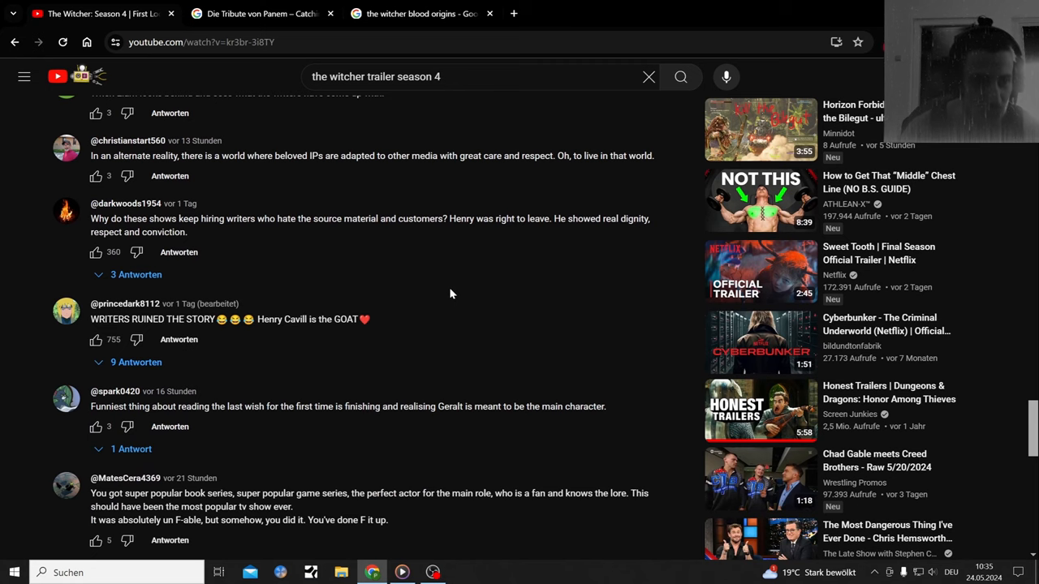
scroll("down", 3)
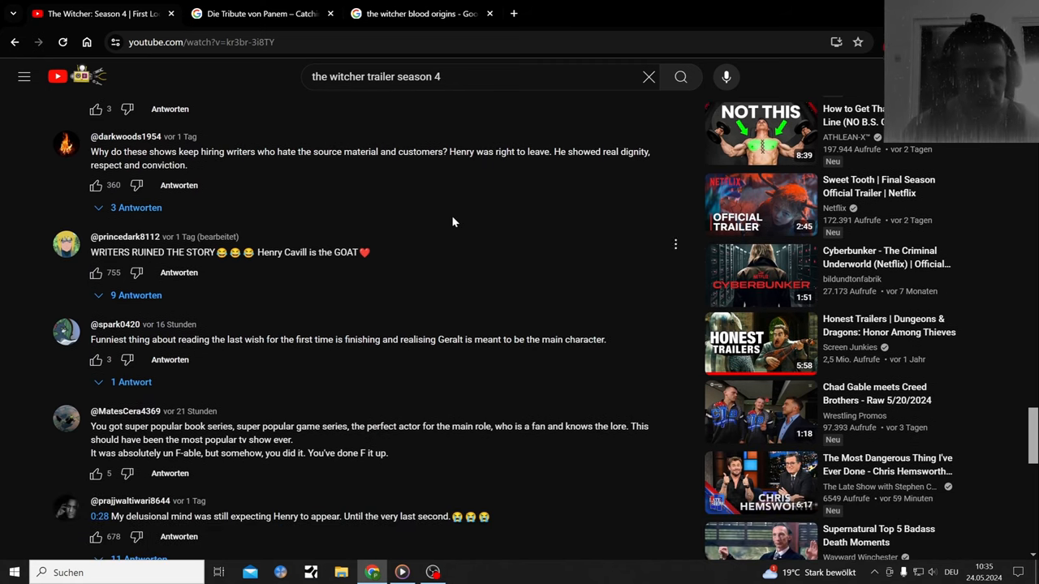
mouse_move(428, 250)
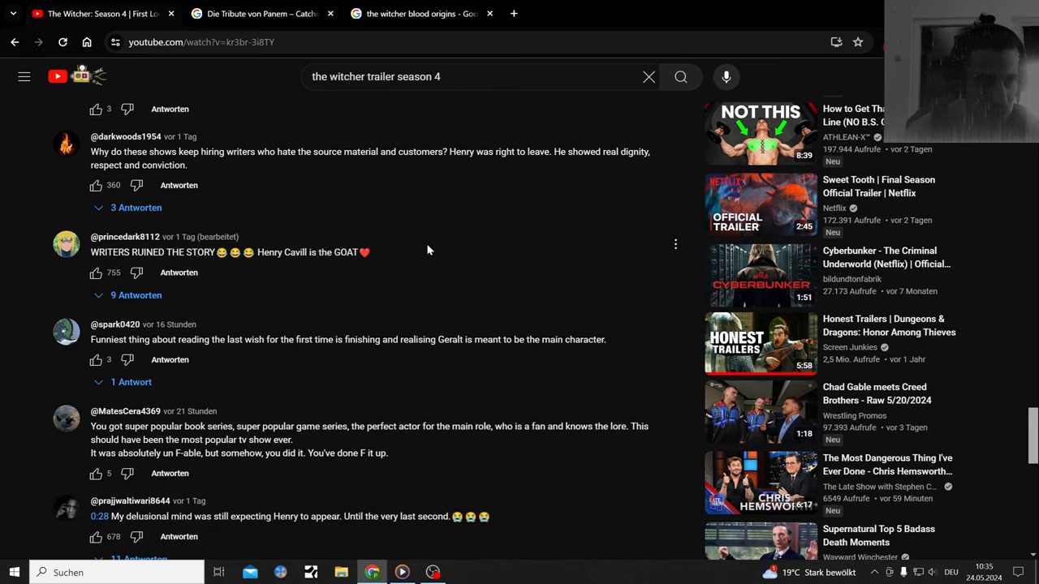
mouse_move(479, 271)
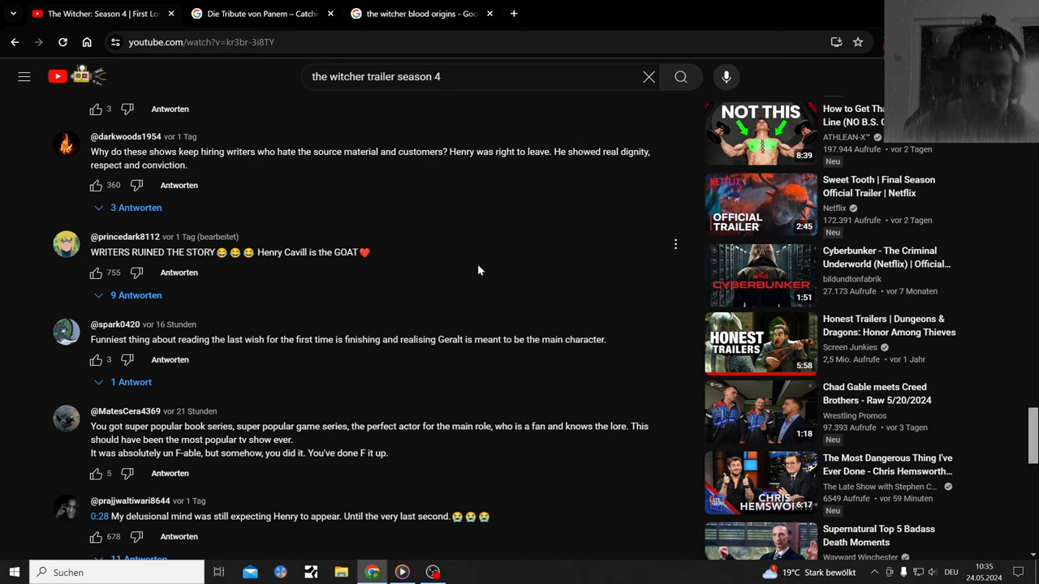
mouse_move(512, 308)
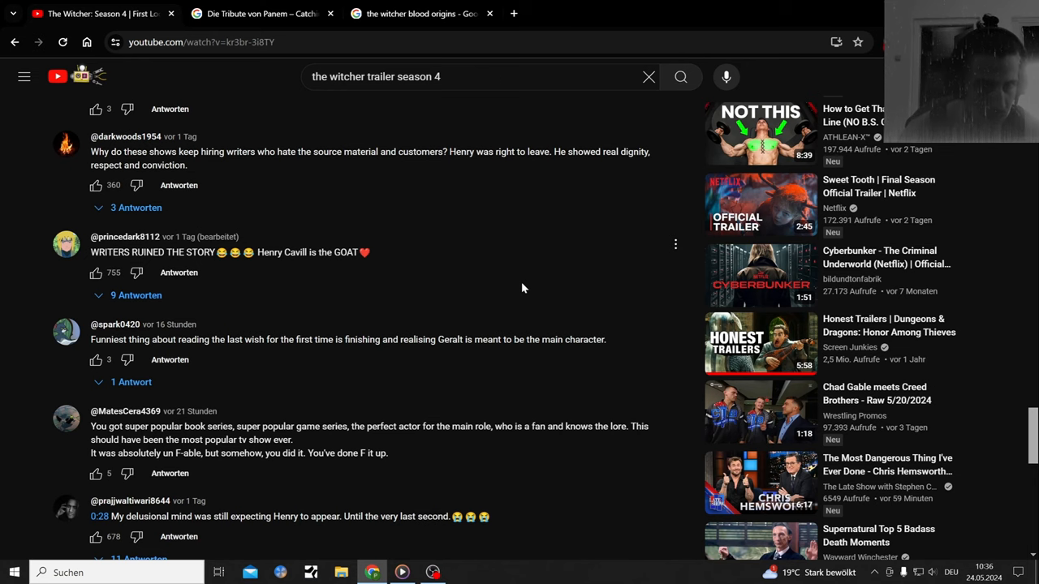
scroll("down", 3)
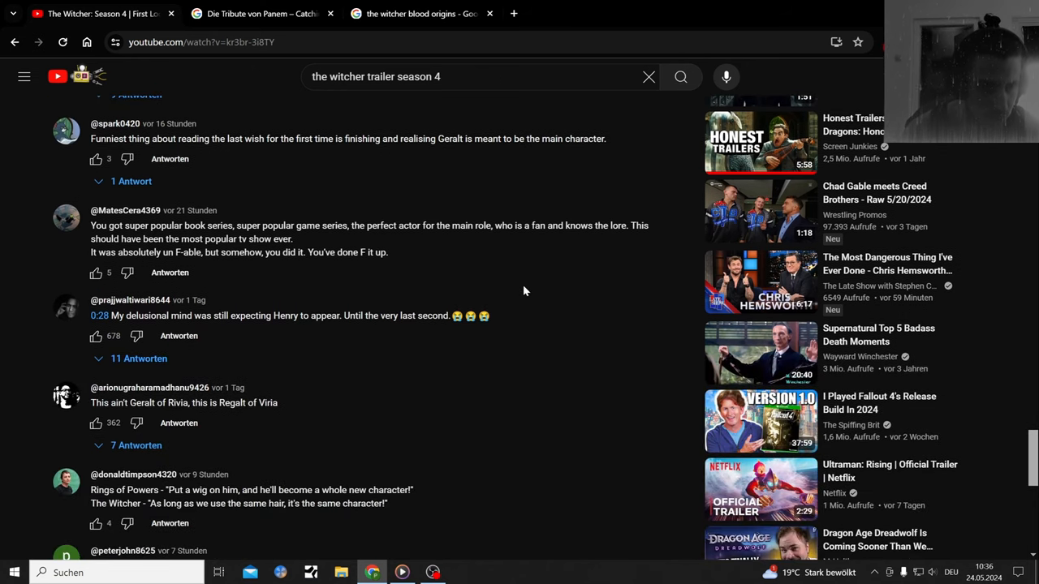
scroll("down", 3)
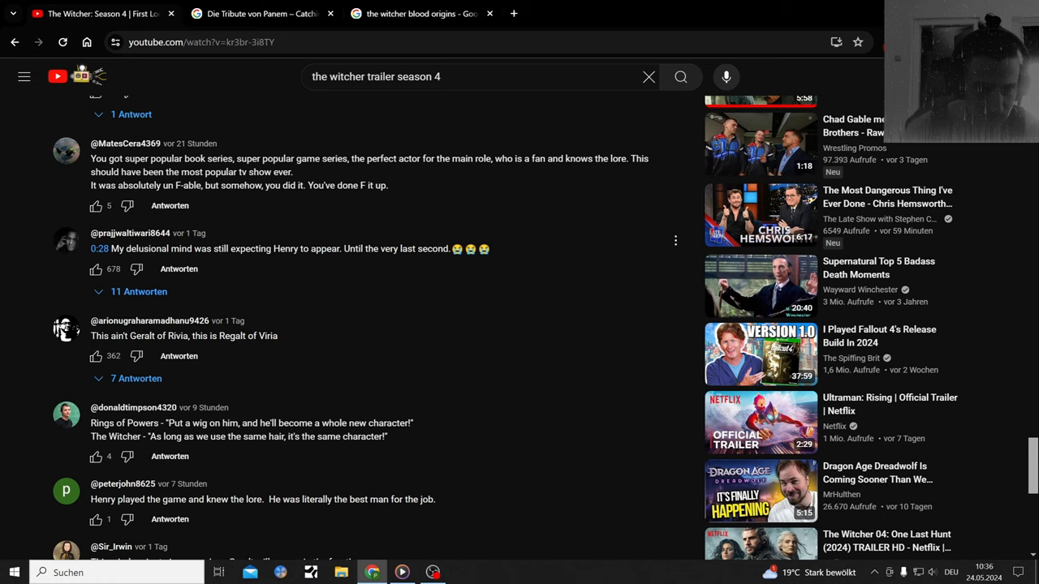
mouse_move(442, 276)
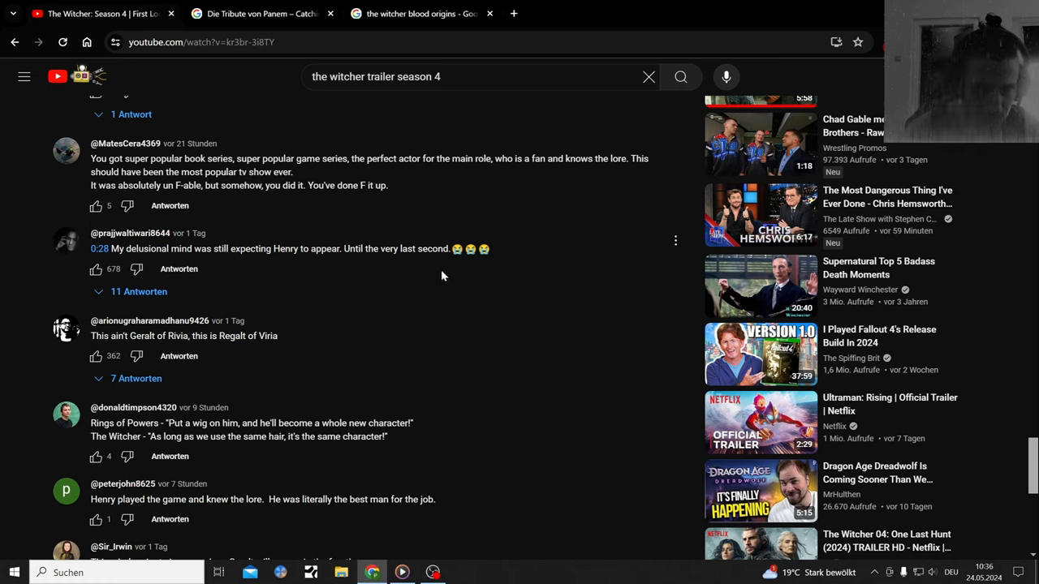
mouse_move(378, 324)
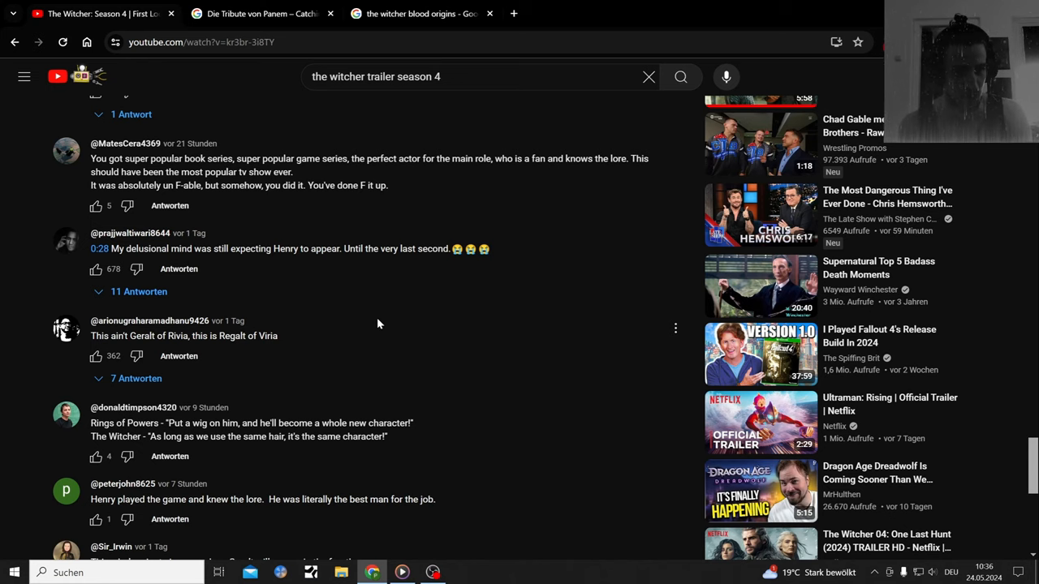
scroll("down", 3)
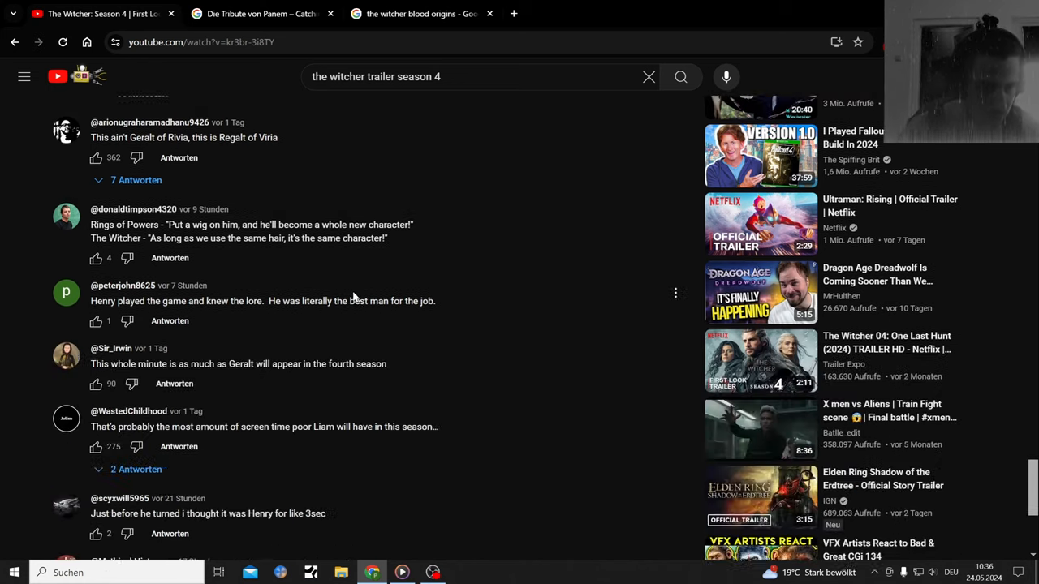
scroll("down", 3)
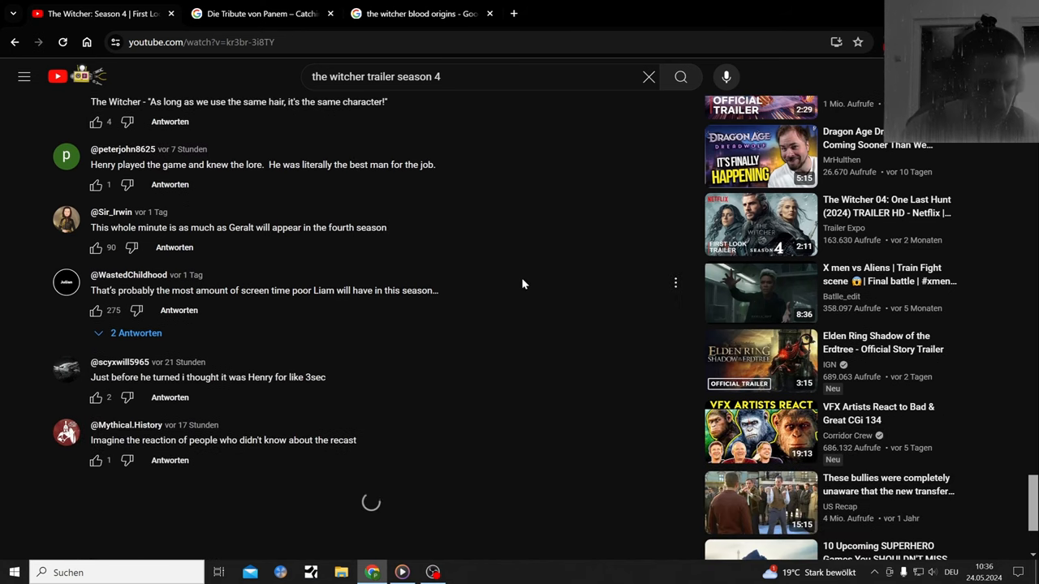
scroll("down", 3)
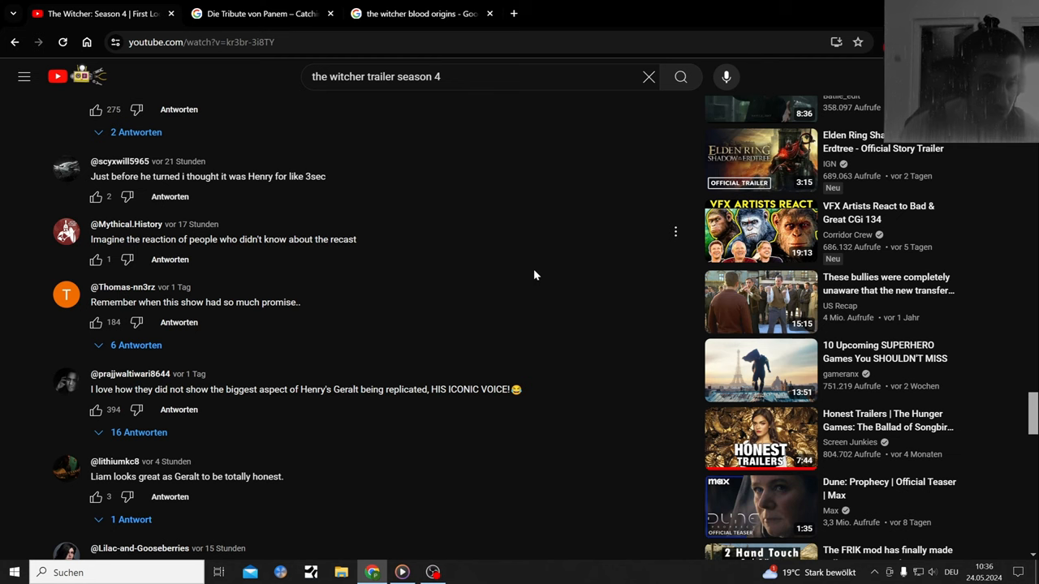
scroll("down", 3)
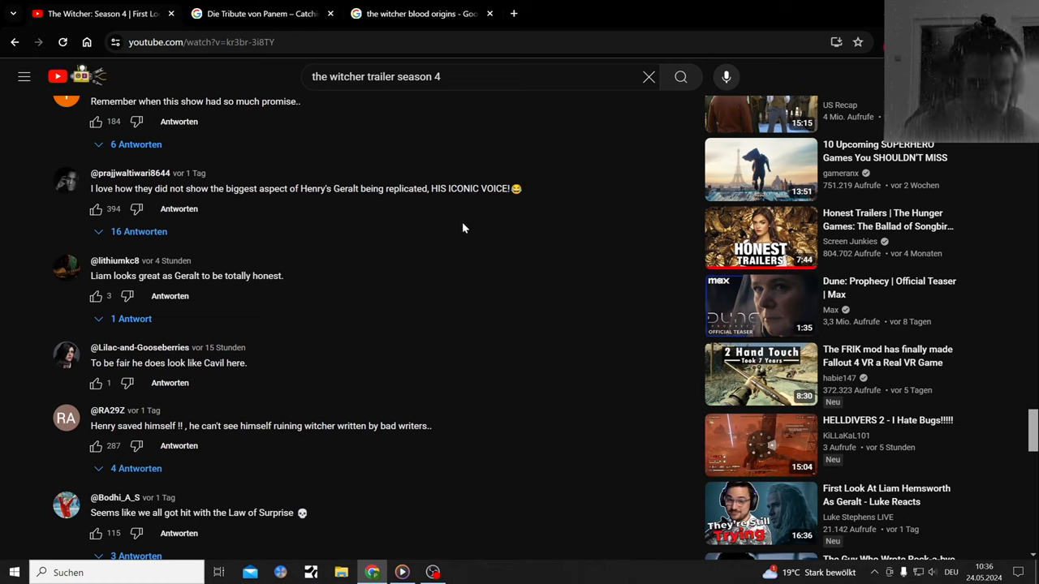
mouse_move(349, 224)
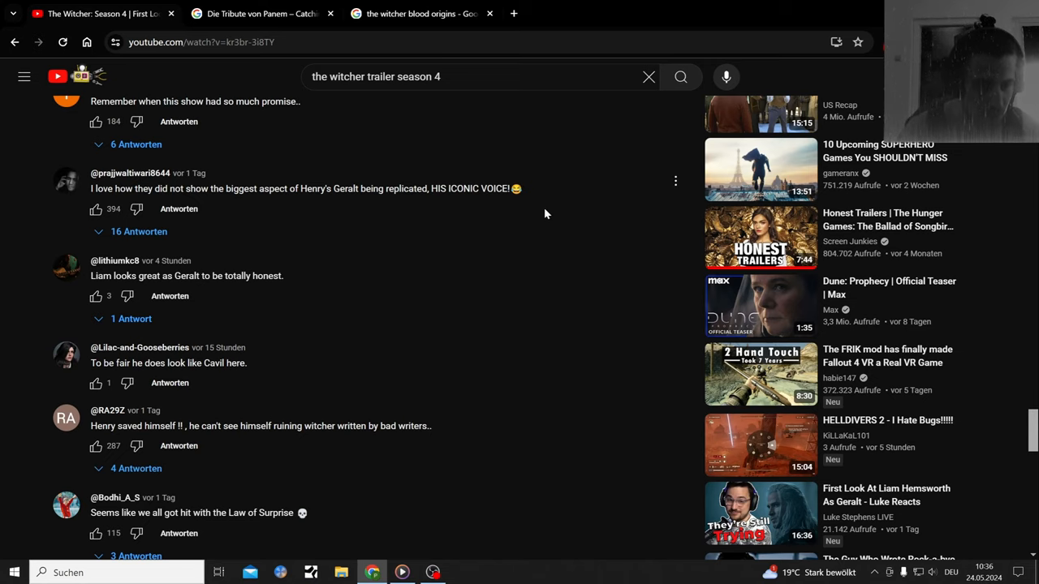
scroll("down", 3)
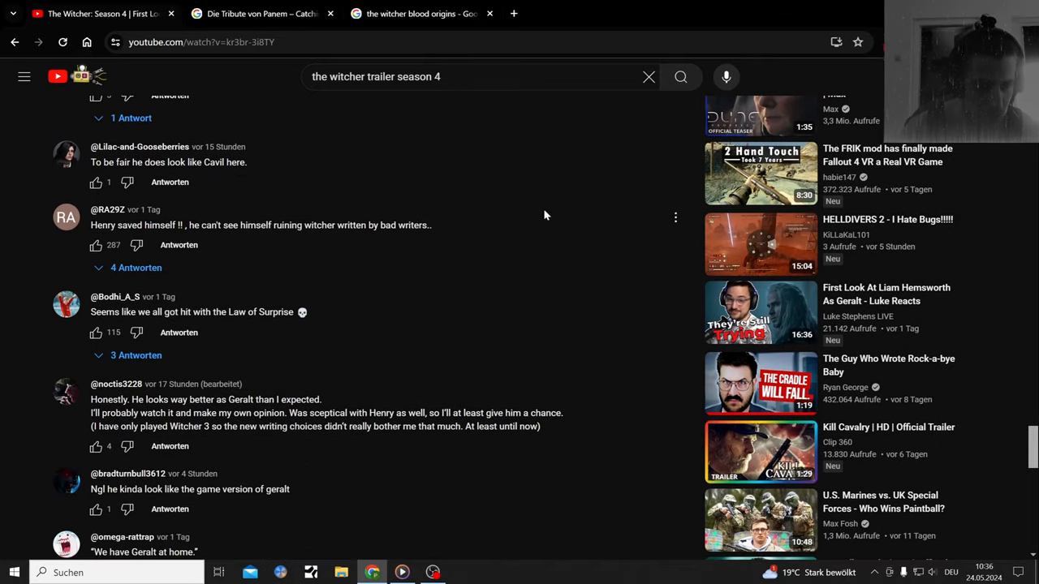
scroll("down", 3)
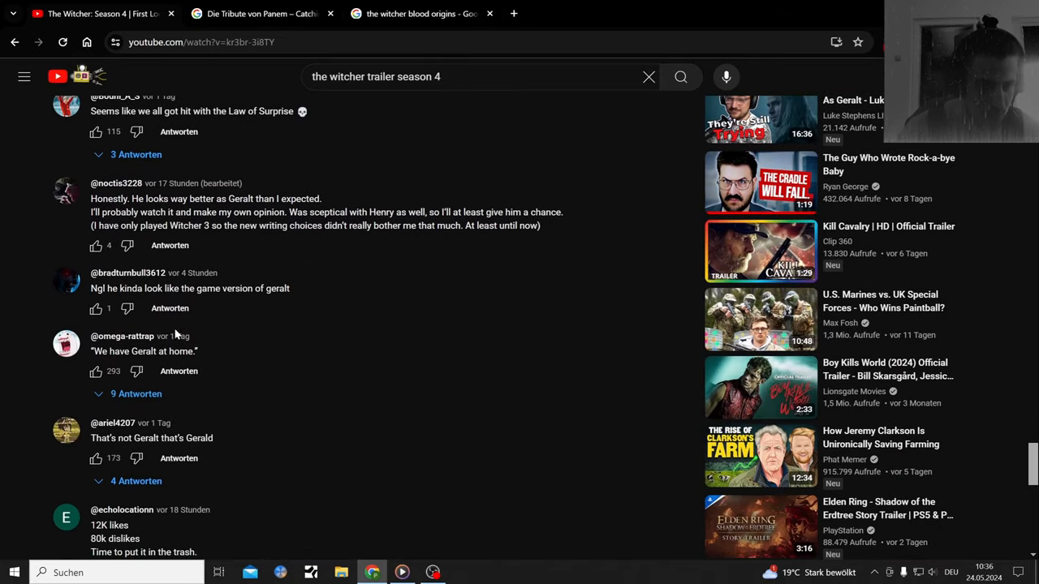
scroll("down", 3)
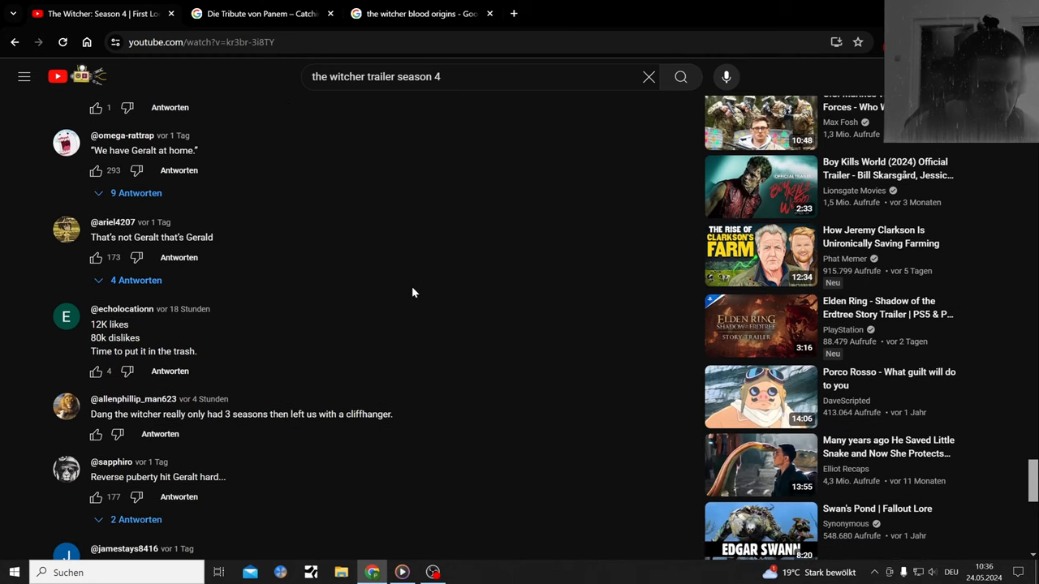
scroll("down", 3)
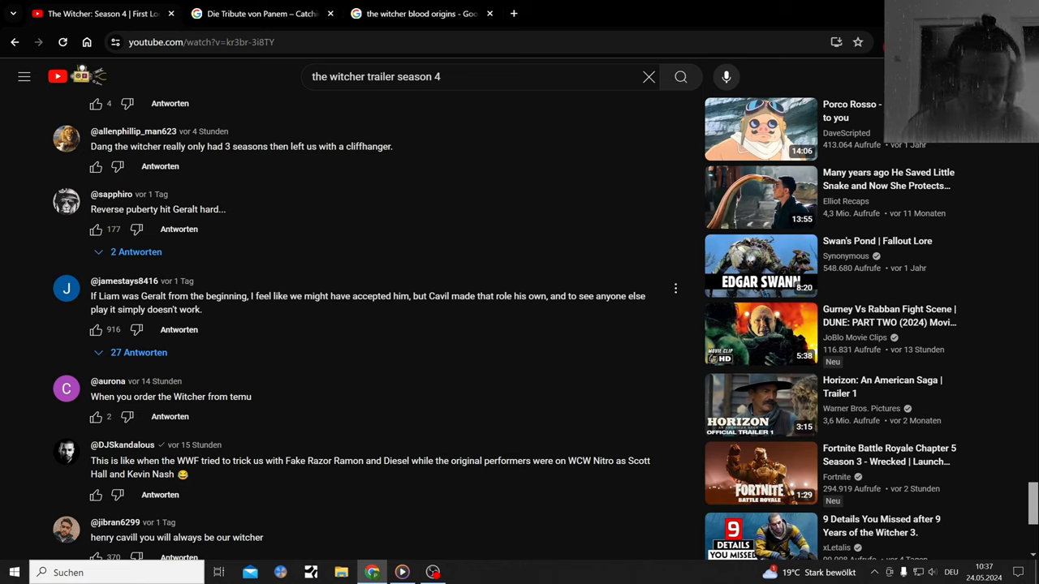
scroll("down", 3)
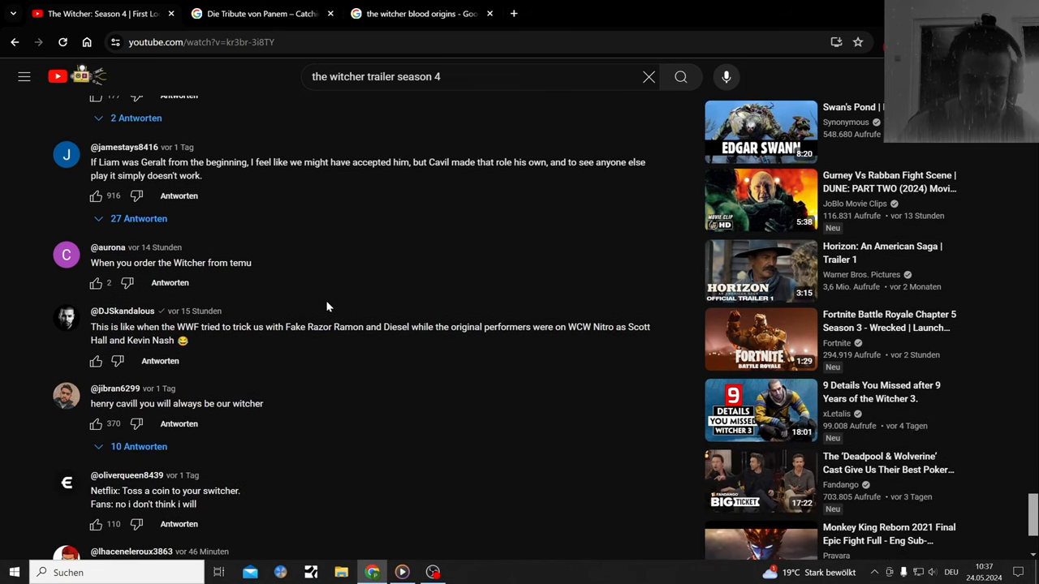
scroll("down", 3)
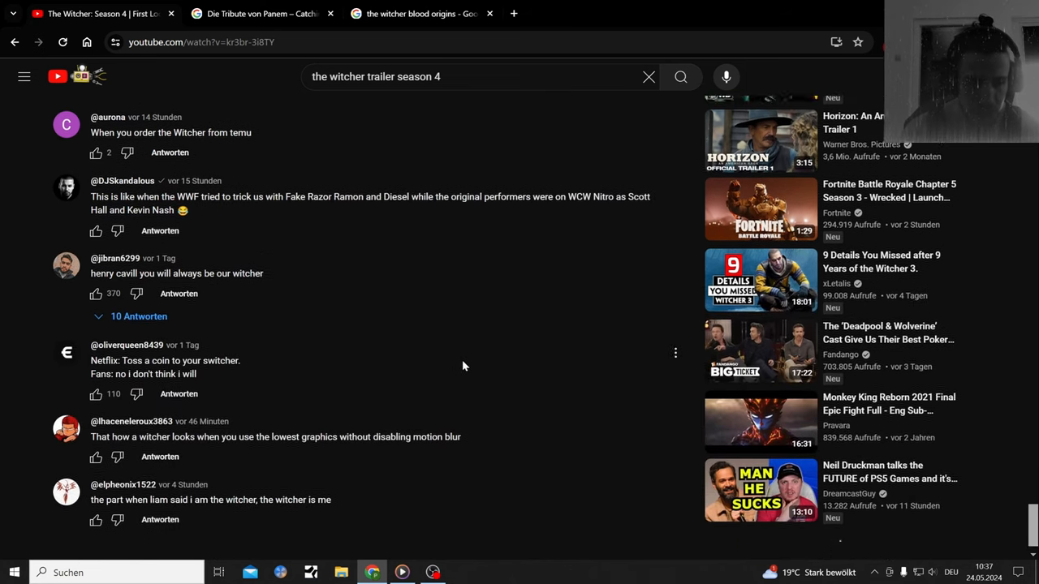
scroll("down", 3)
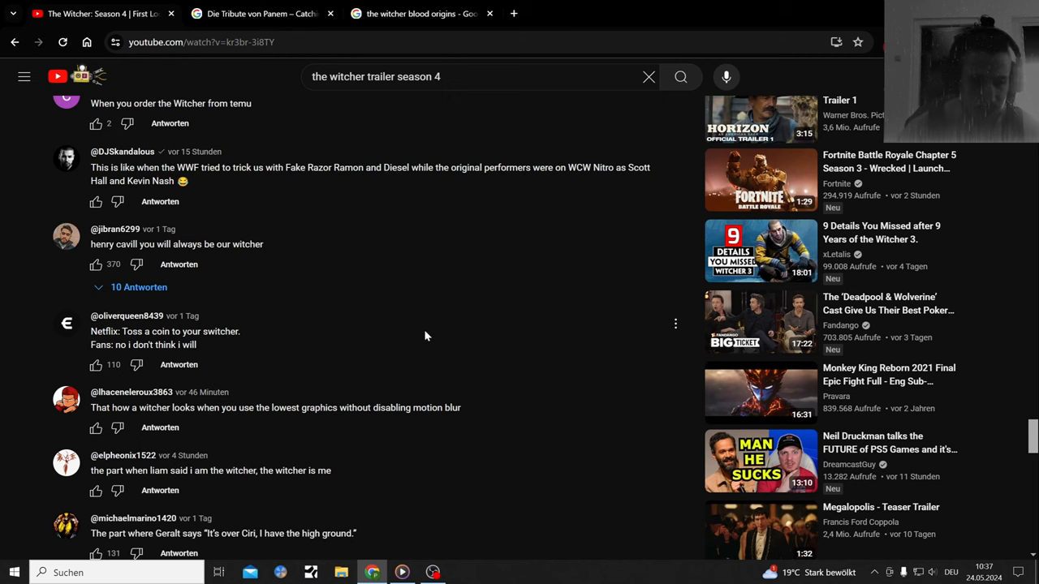
scroll("down", 3)
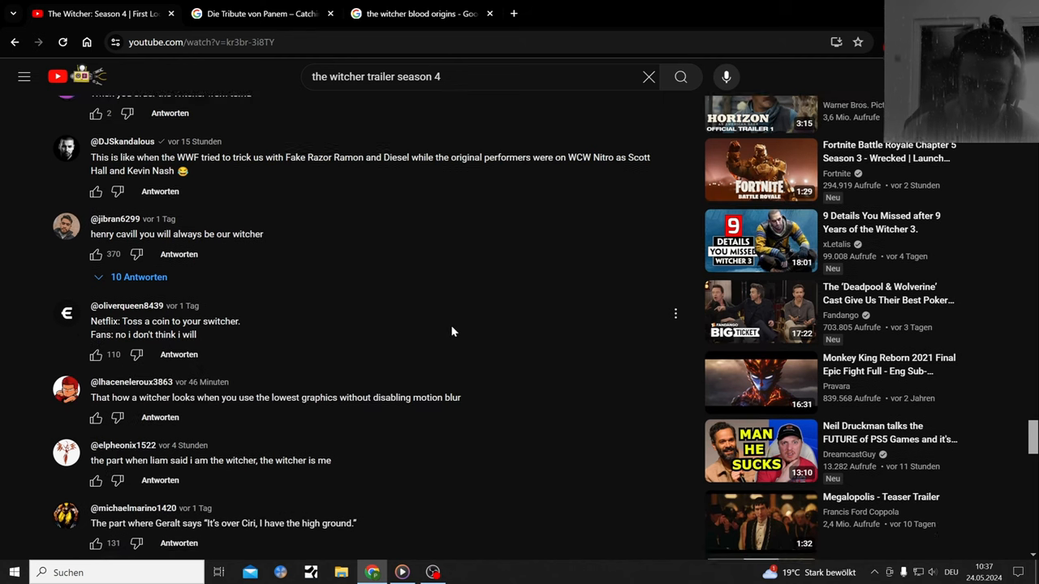
scroll("down", 3)
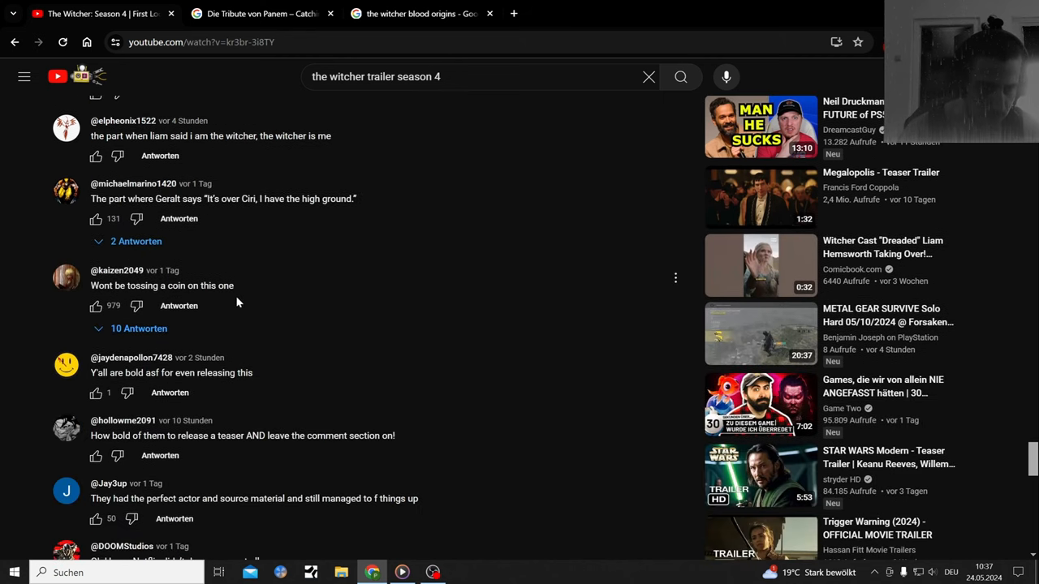
triple_click(161, 285)
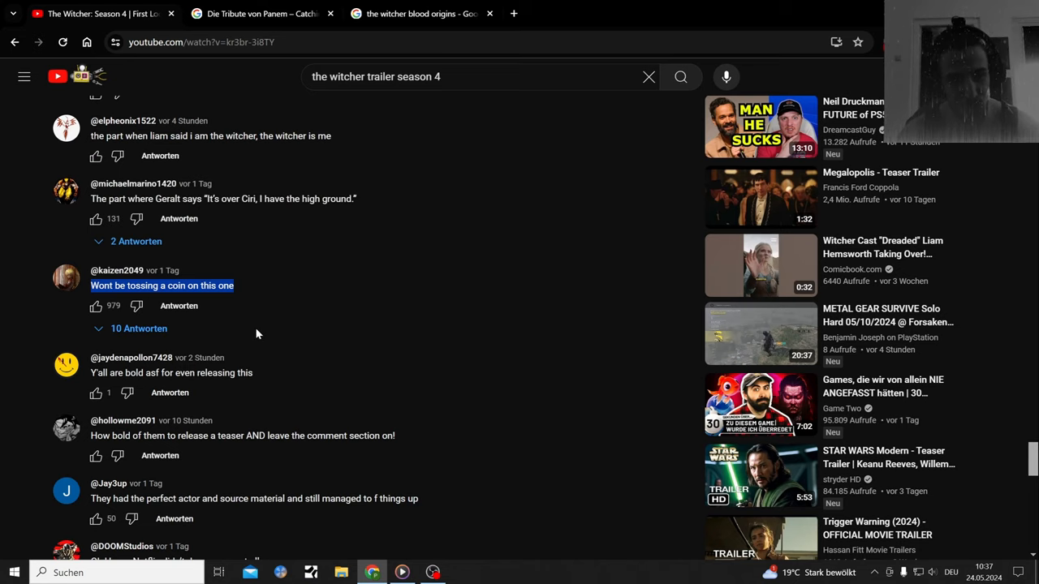
scroll("down", 3)
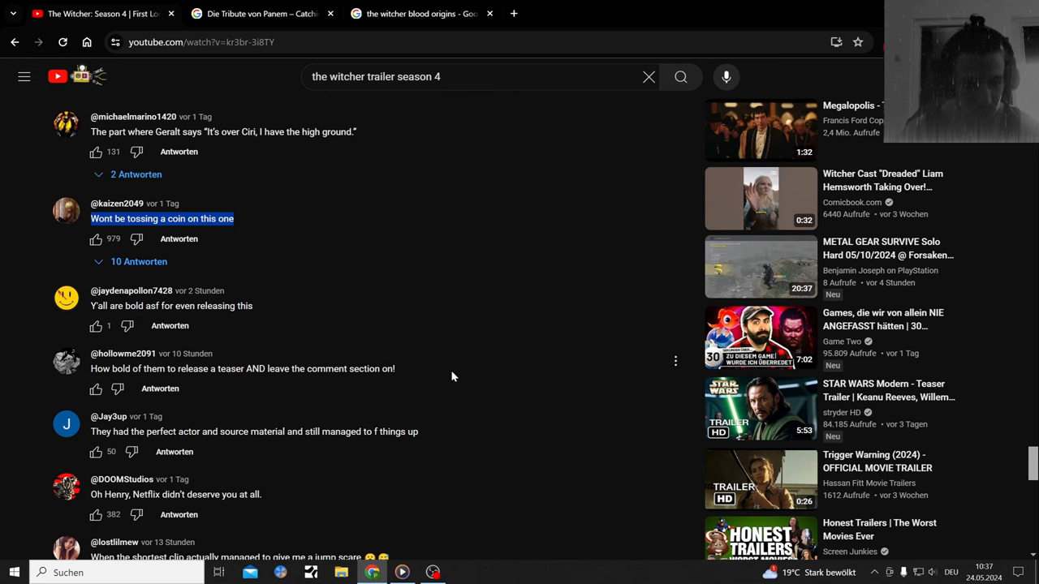
mouse_move(349, 235)
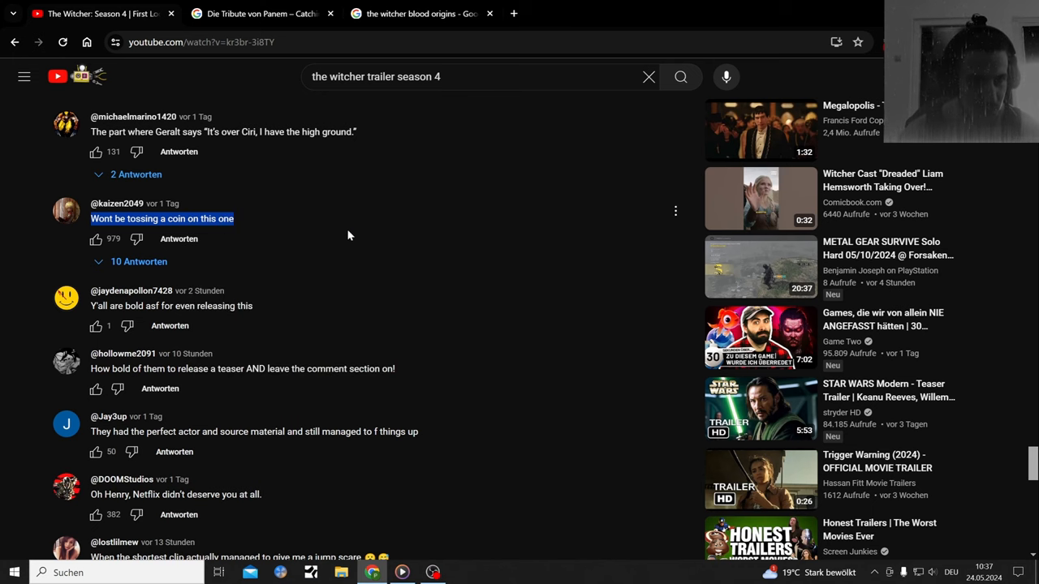
scroll("down", 3)
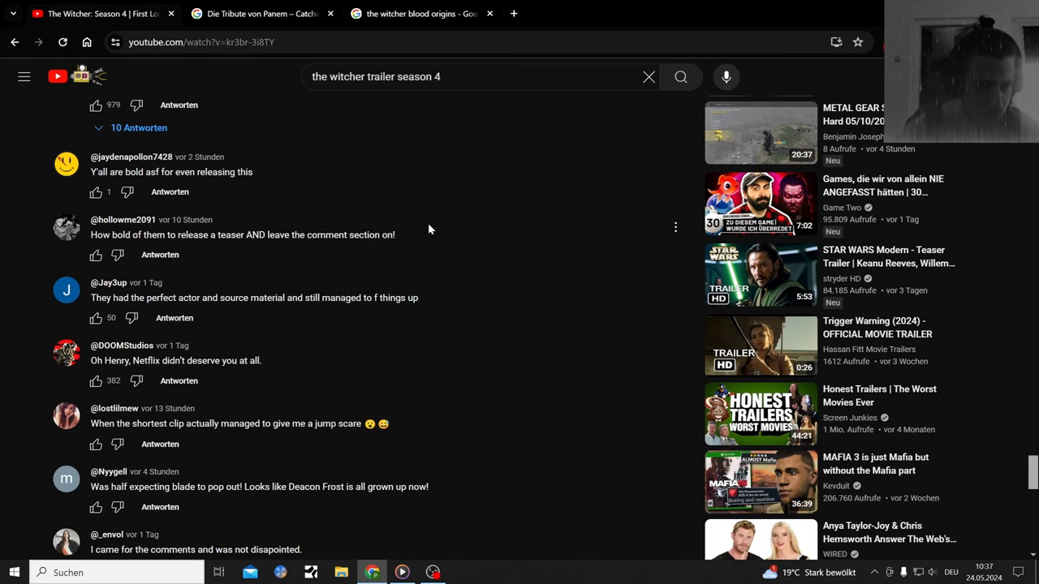
mouse_move(495, 277)
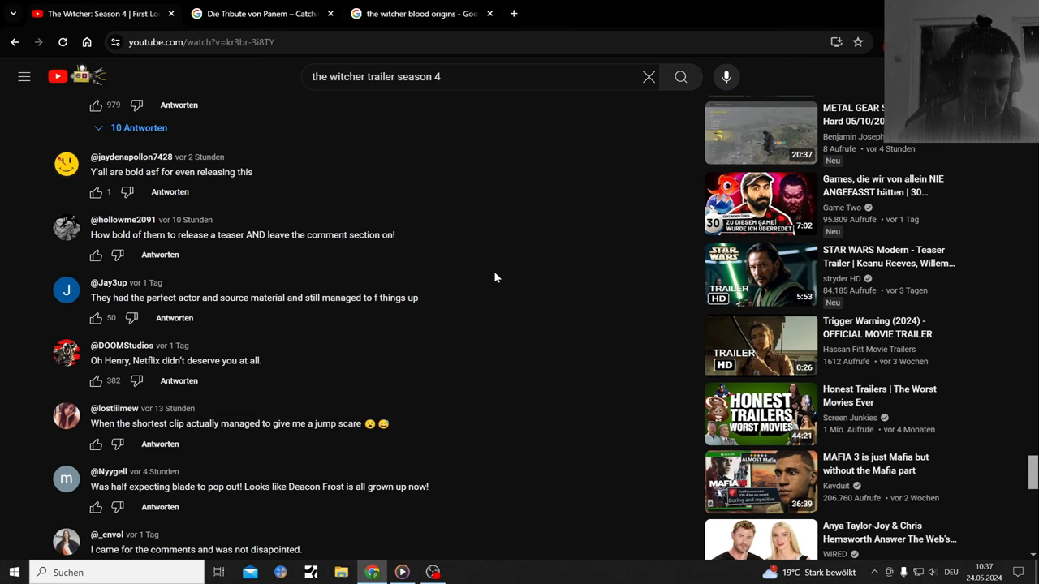
scroll("down", 3)
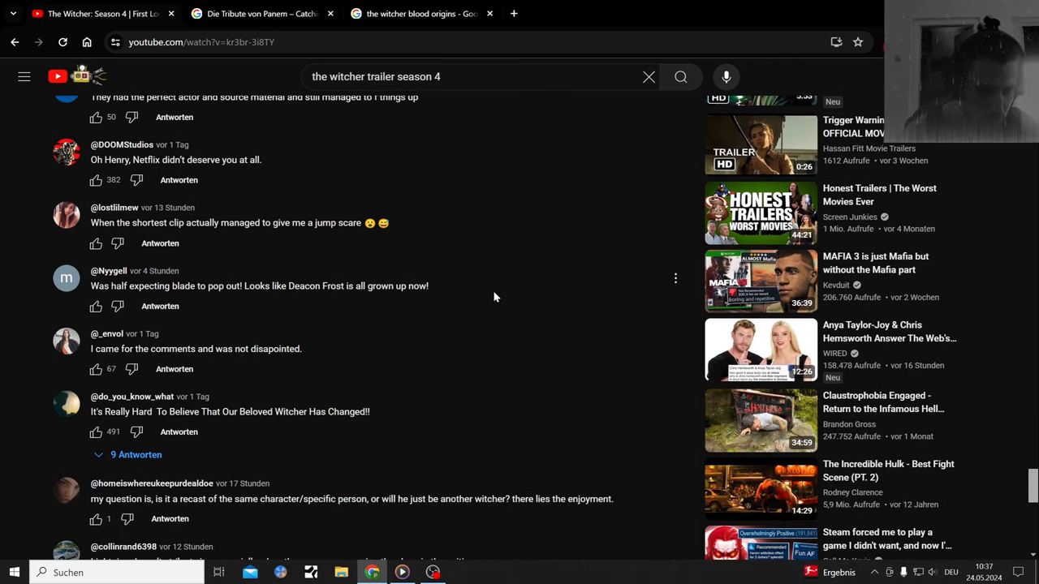
mouse_move(491, 298)
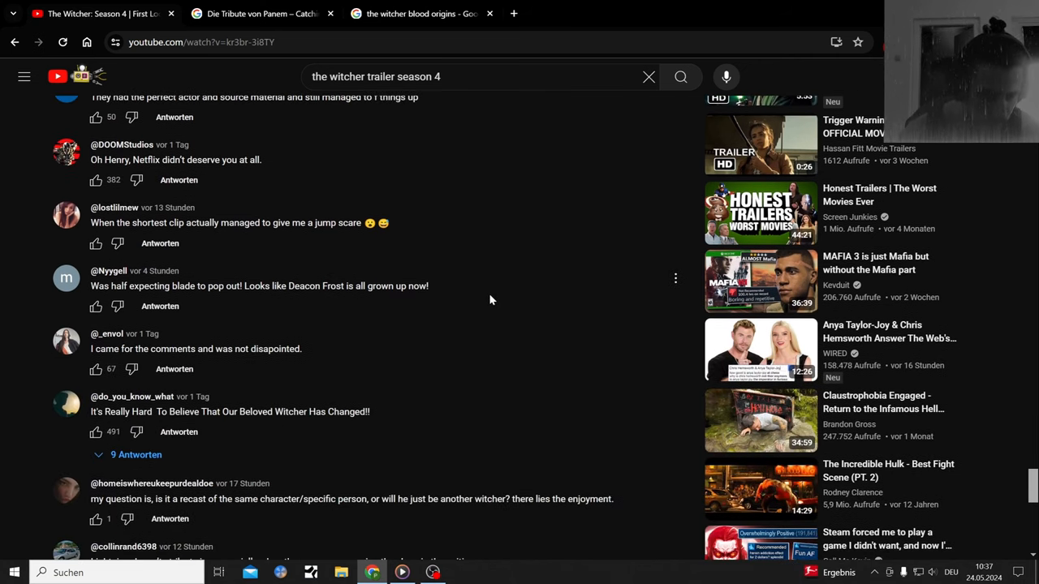
scroll("down", 3)
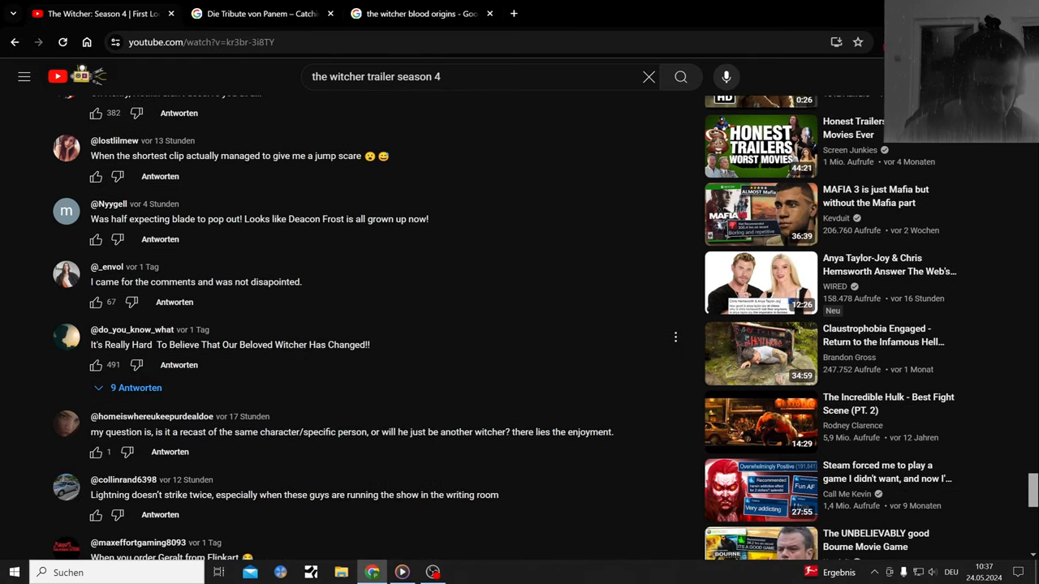
mouse_move(454, 364)
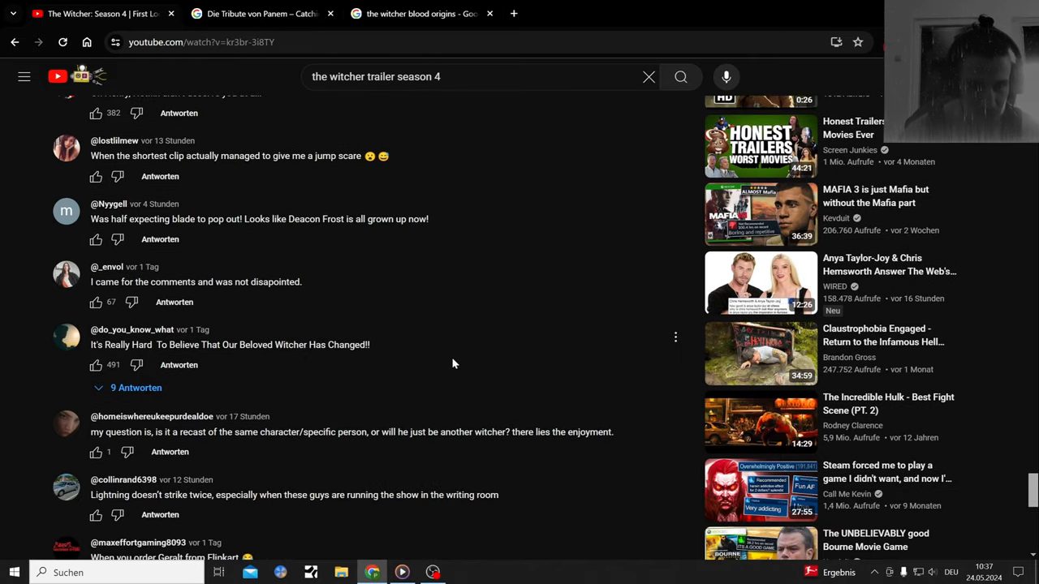
mouse_move(533, 349)
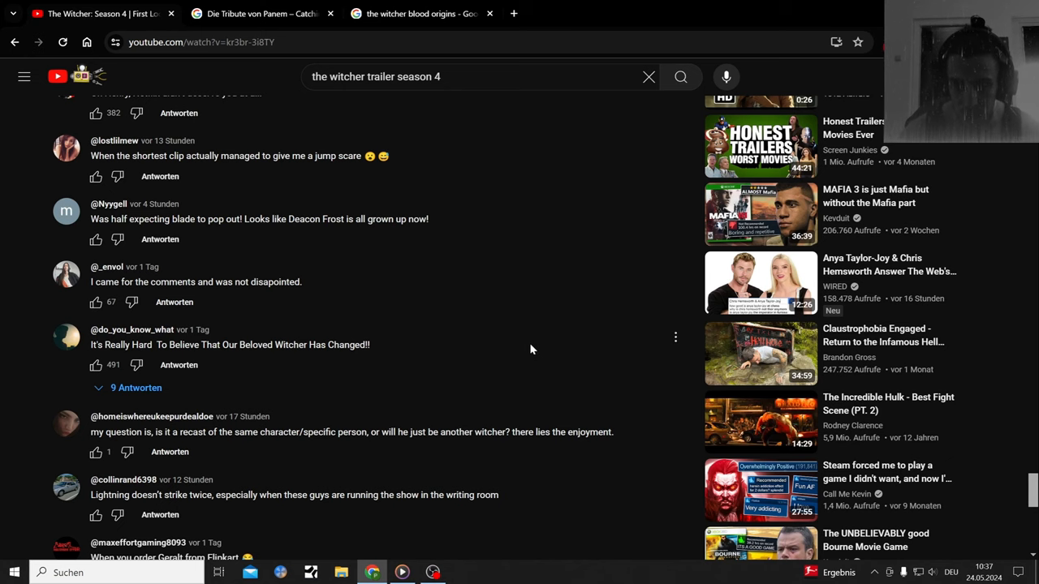
scroll("down", 3)
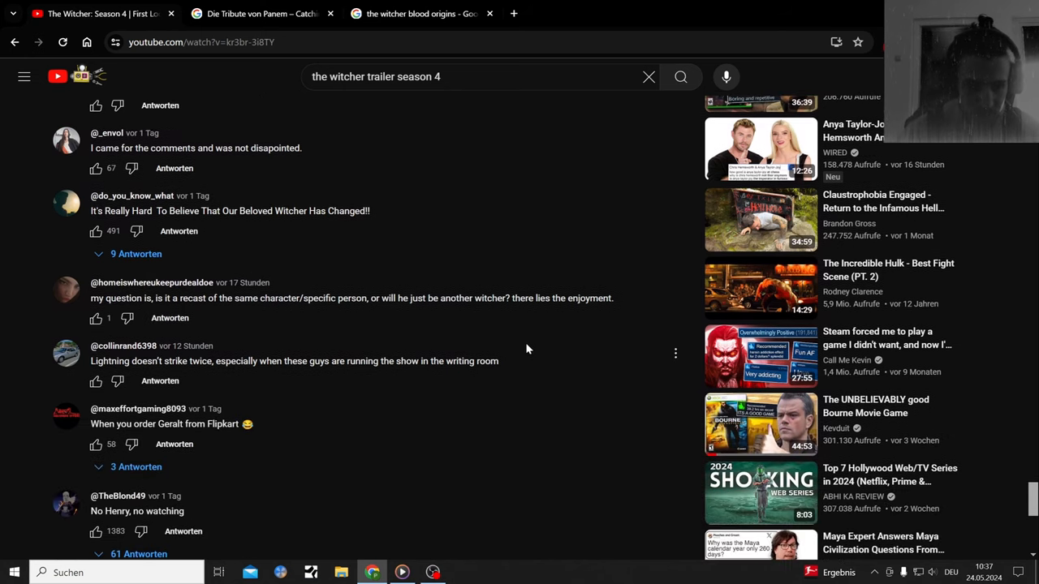
scroll("down", 3)
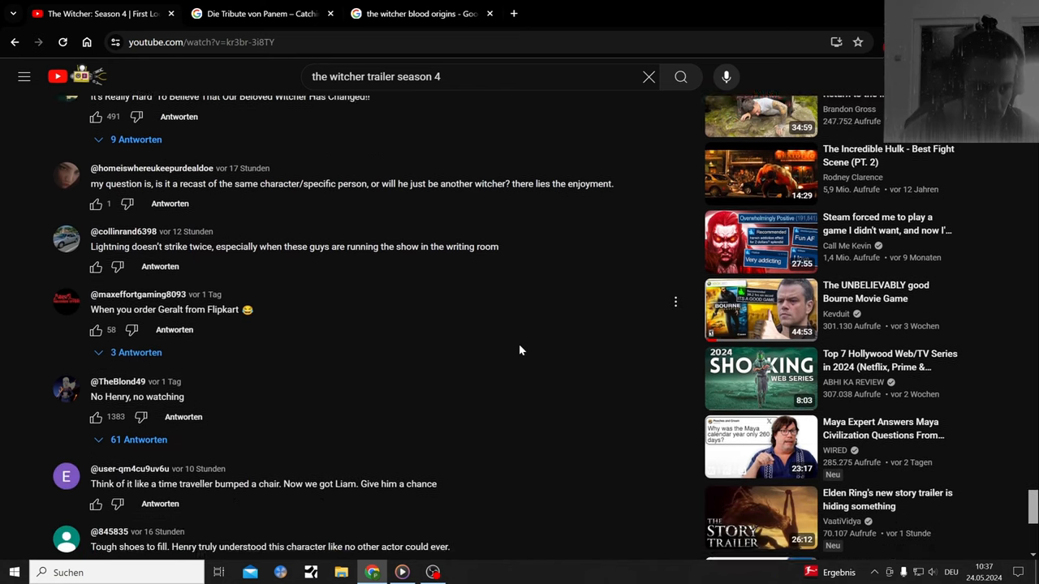
scroll("down", 3)
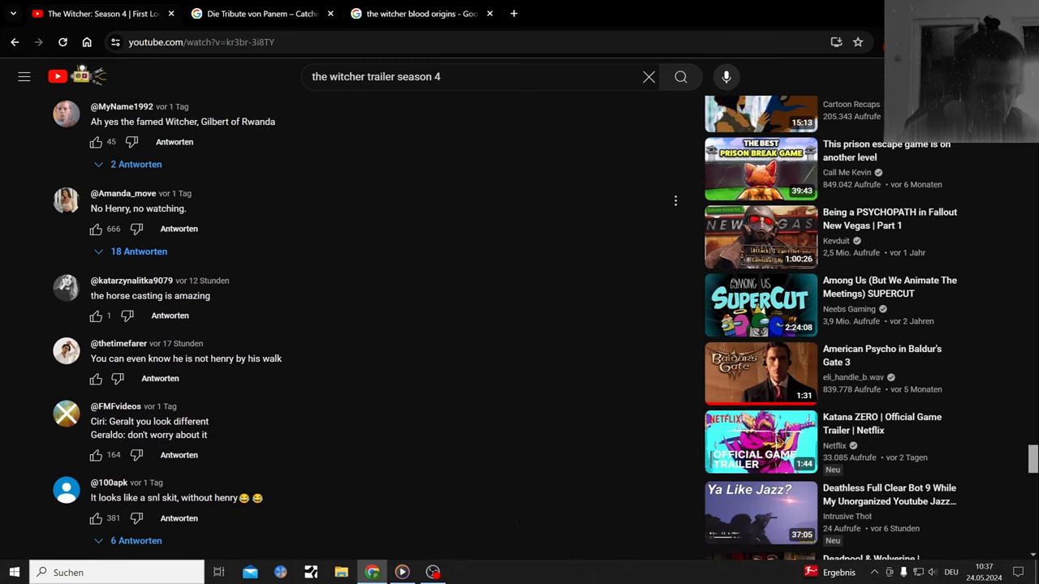
scroll("down", 3)
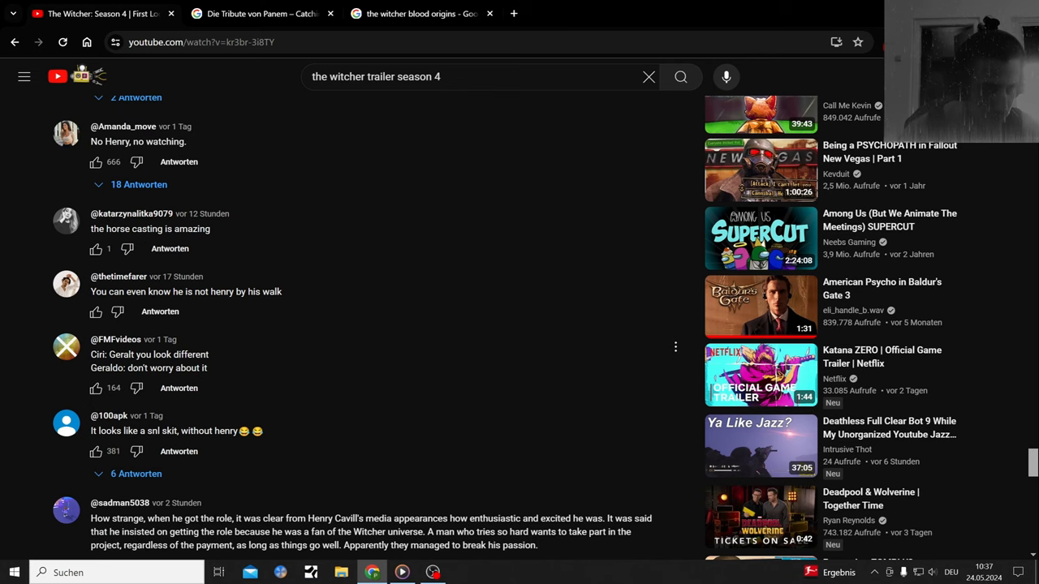
scroll("down", 3)
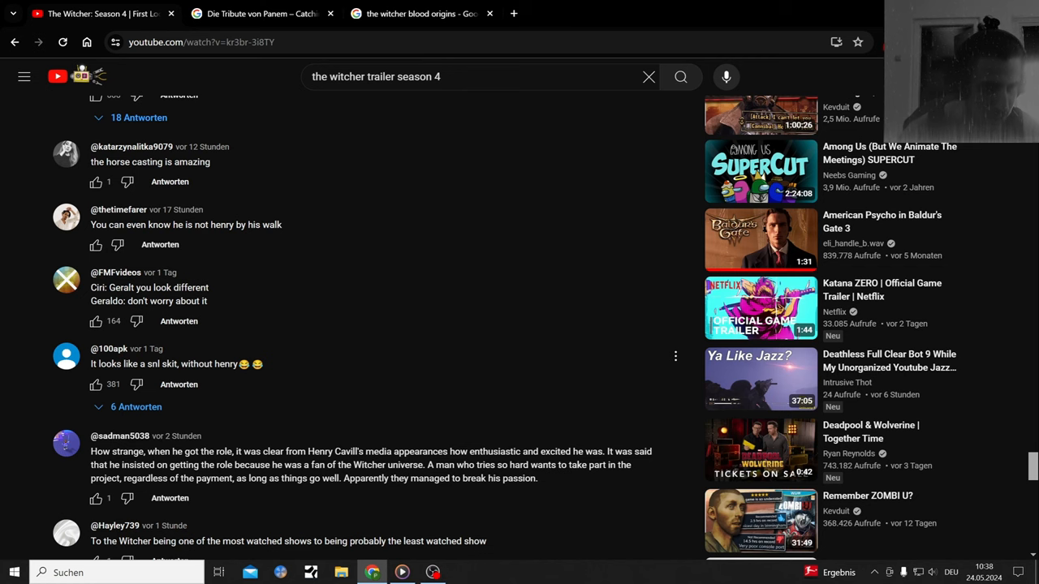
scroll("down", 3)
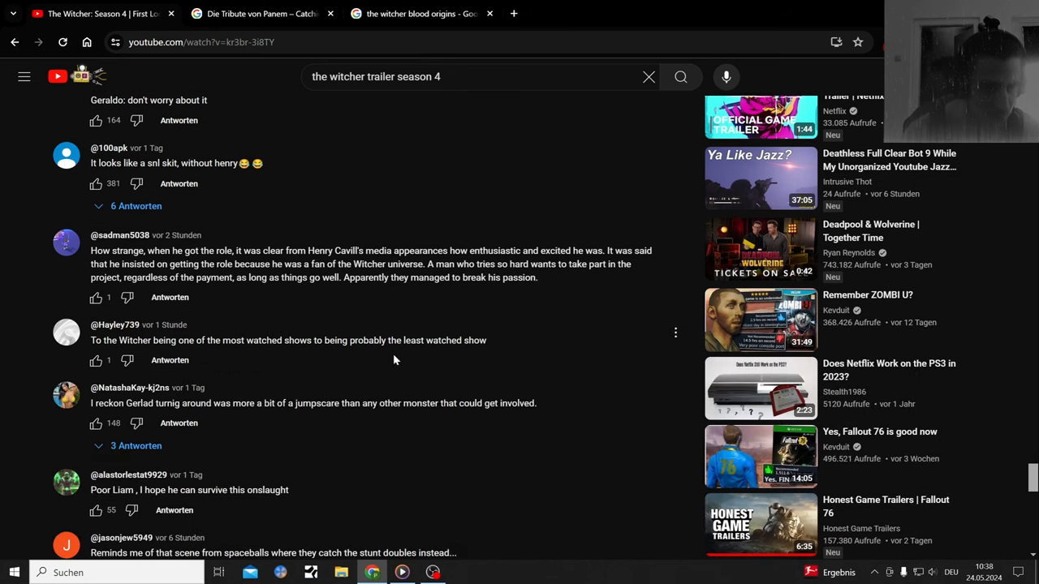
scroll("down", 3)
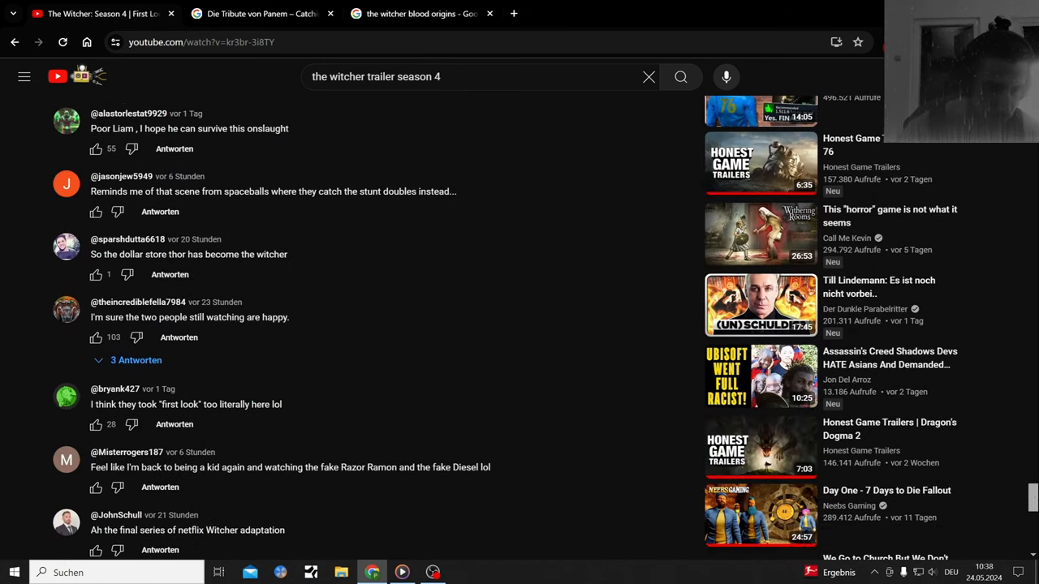
scroll("down", 3)
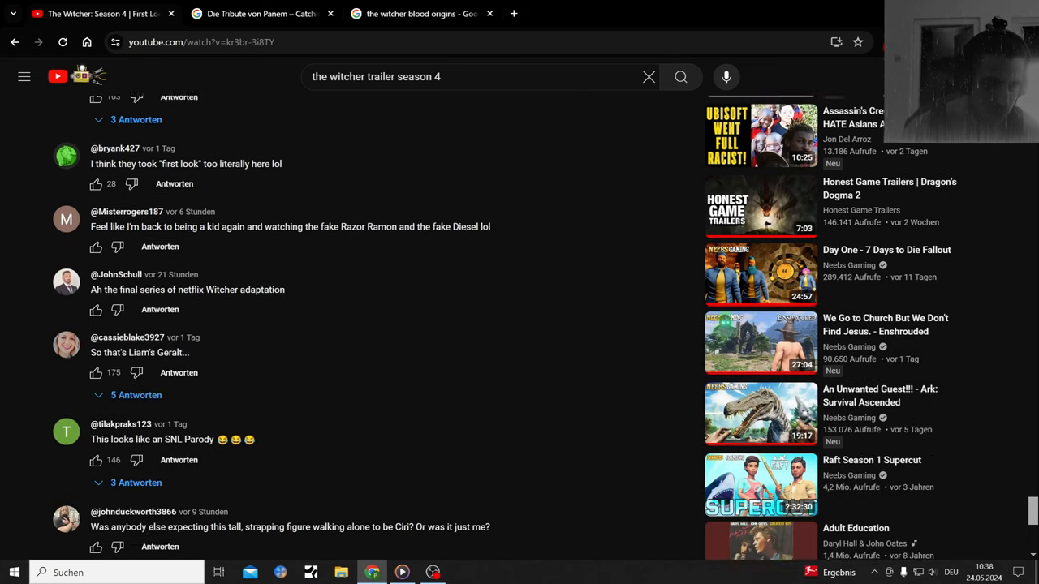
scroll("down", 3)
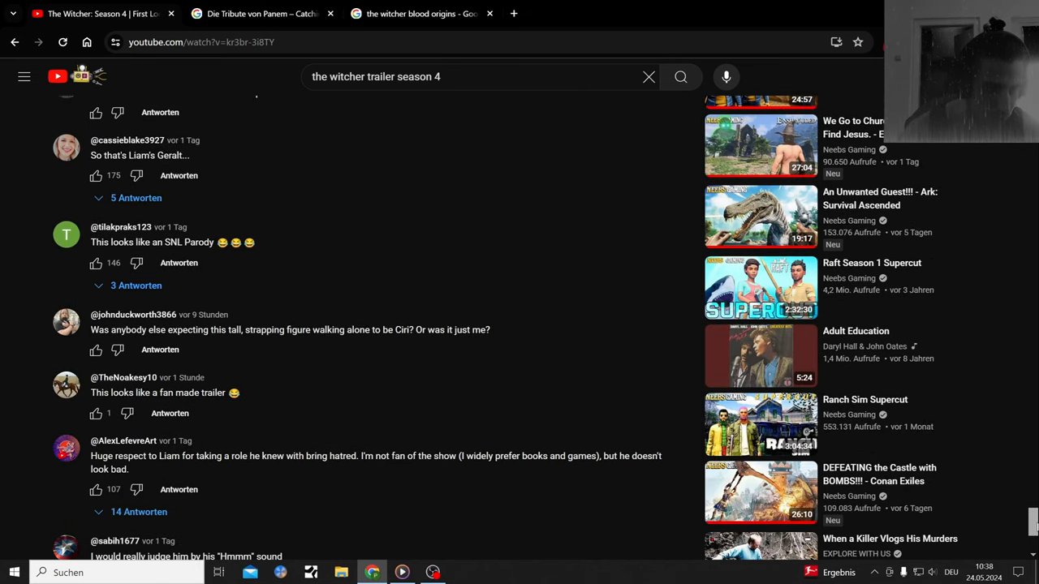
scroll("down", 3)
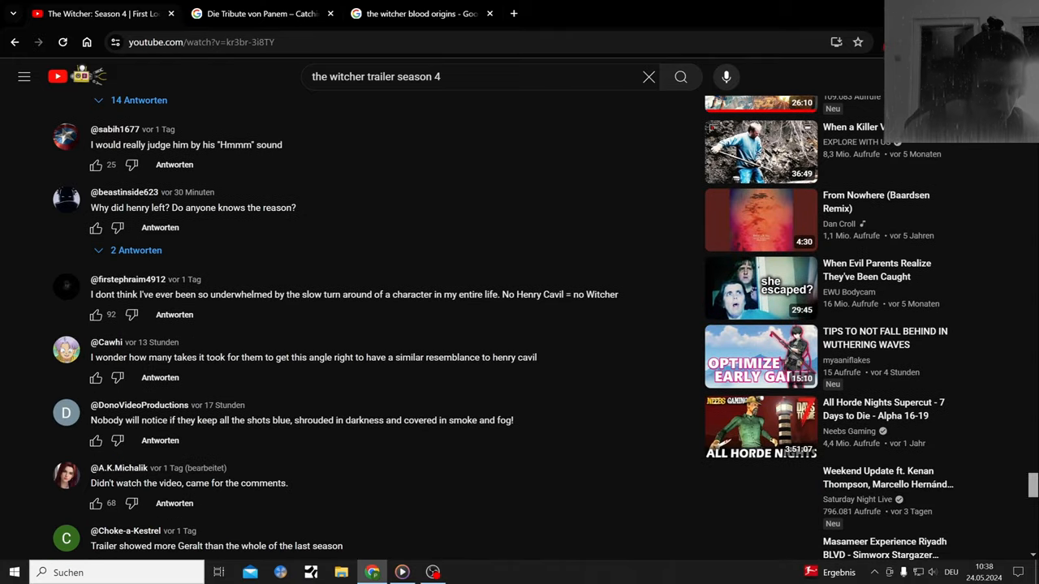
scroll("down", 3)
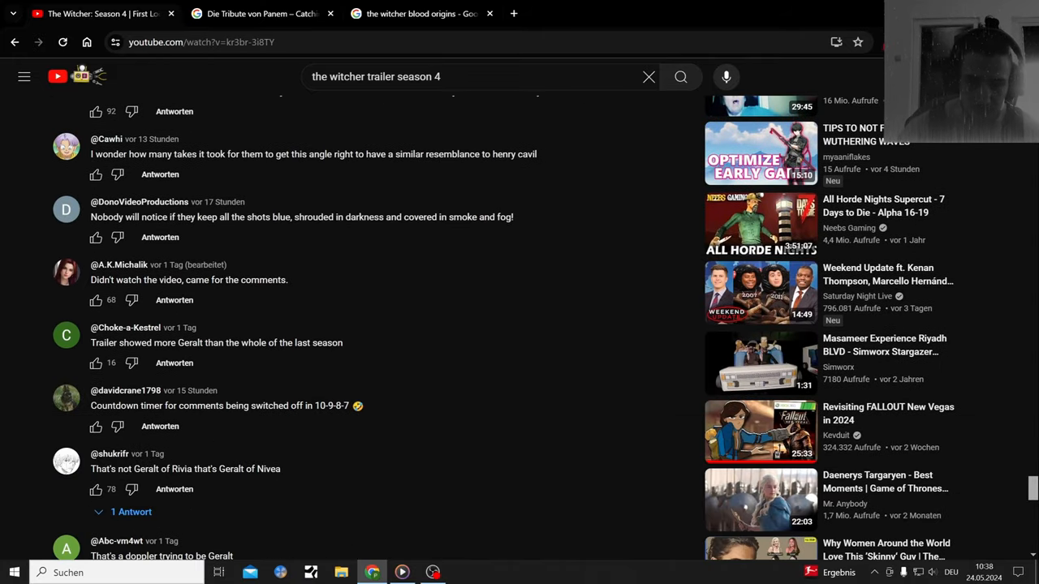
scroll("down", 3)
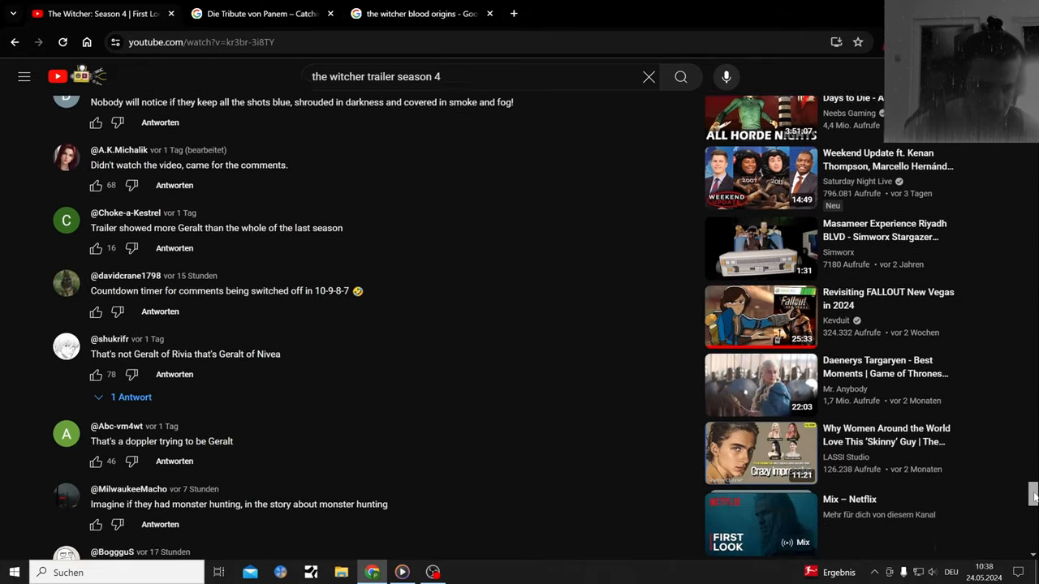
scroll("down", 3)
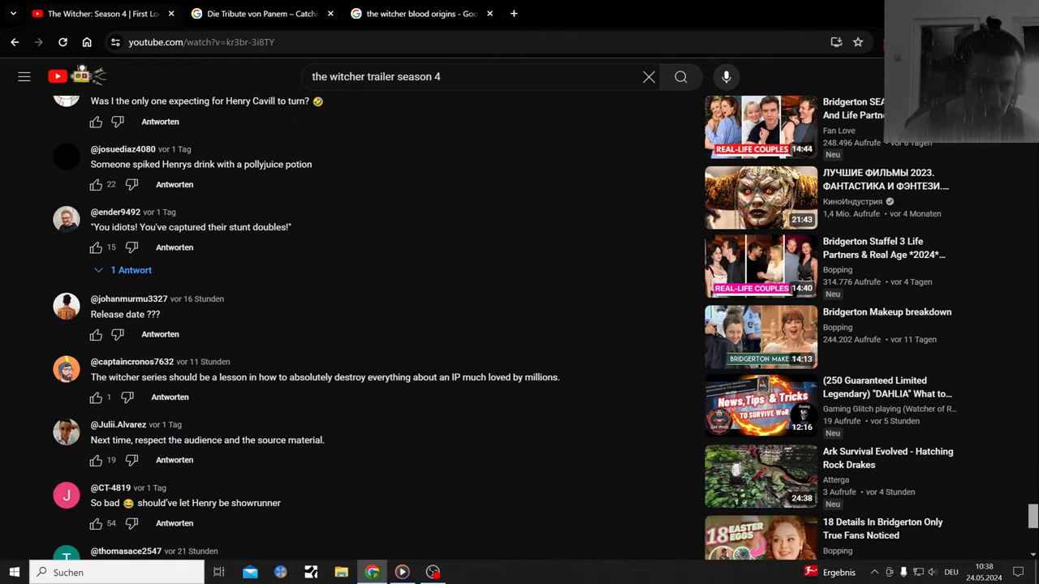
scroll("up", 3)
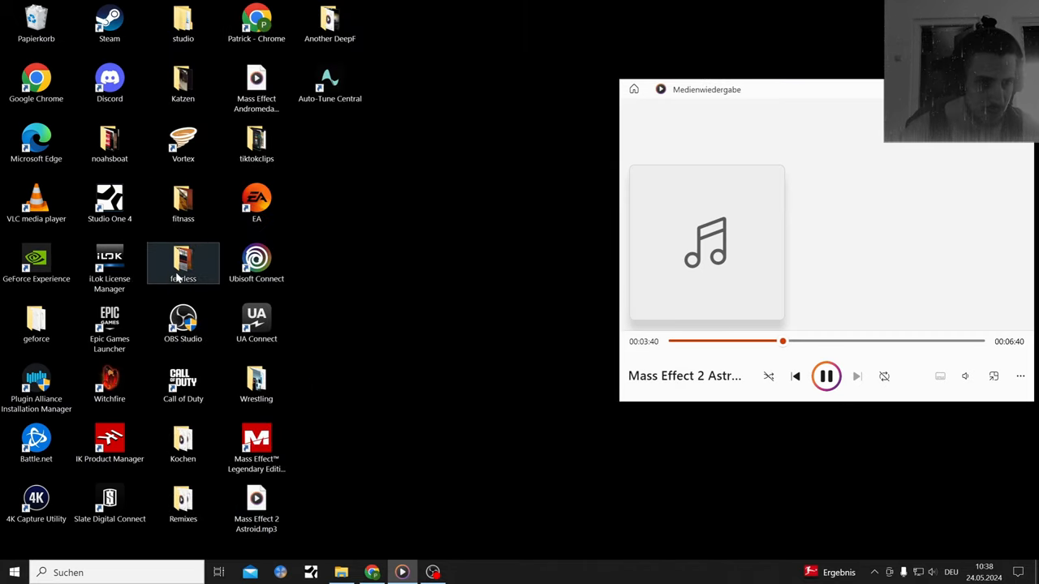
Open the fitnass folder, play the human flag clip muted, then close it.
double_click(183, 263)
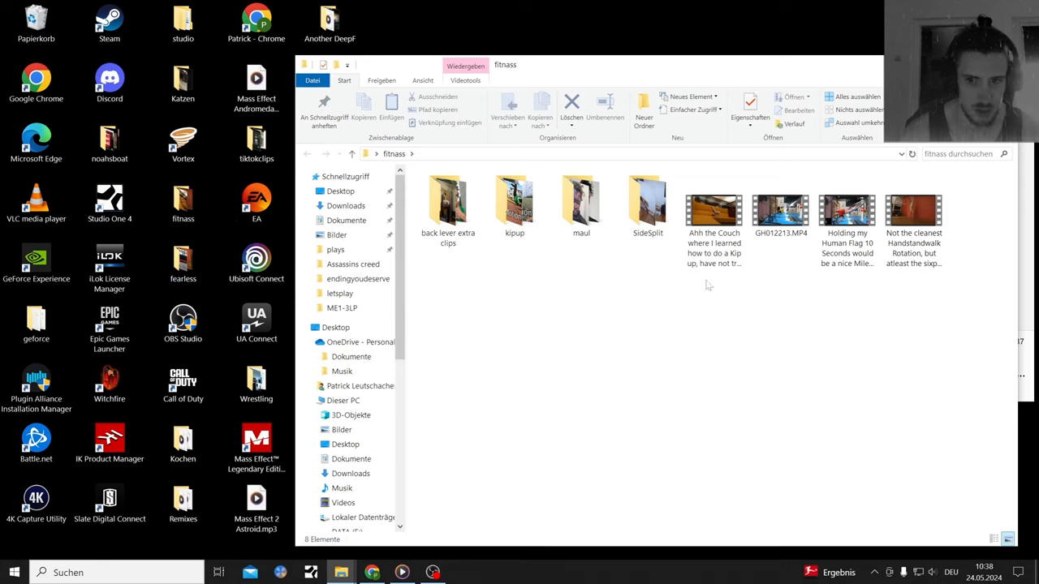
left_click(846, 211)
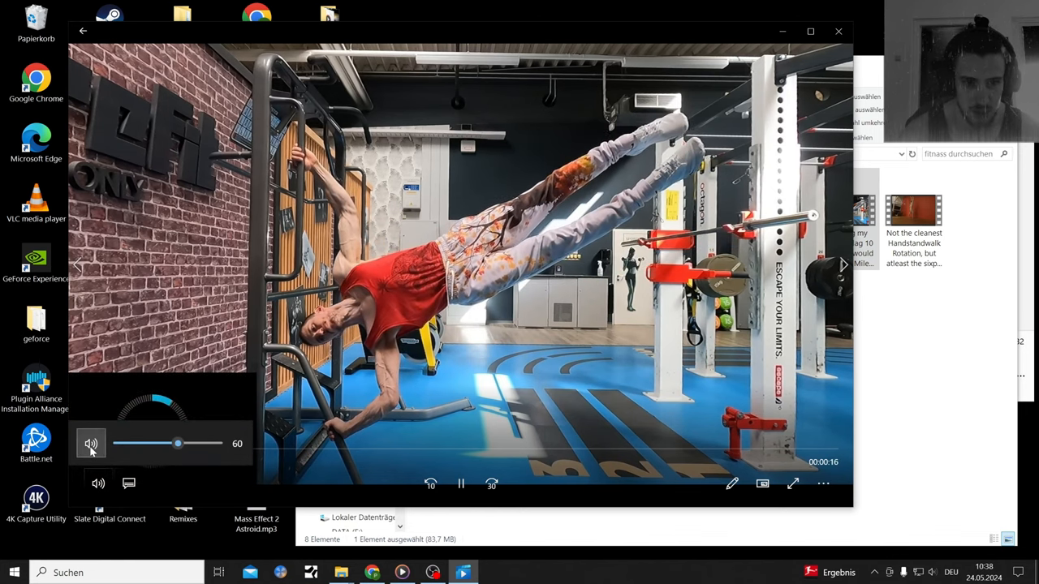
left_click(90, 443)
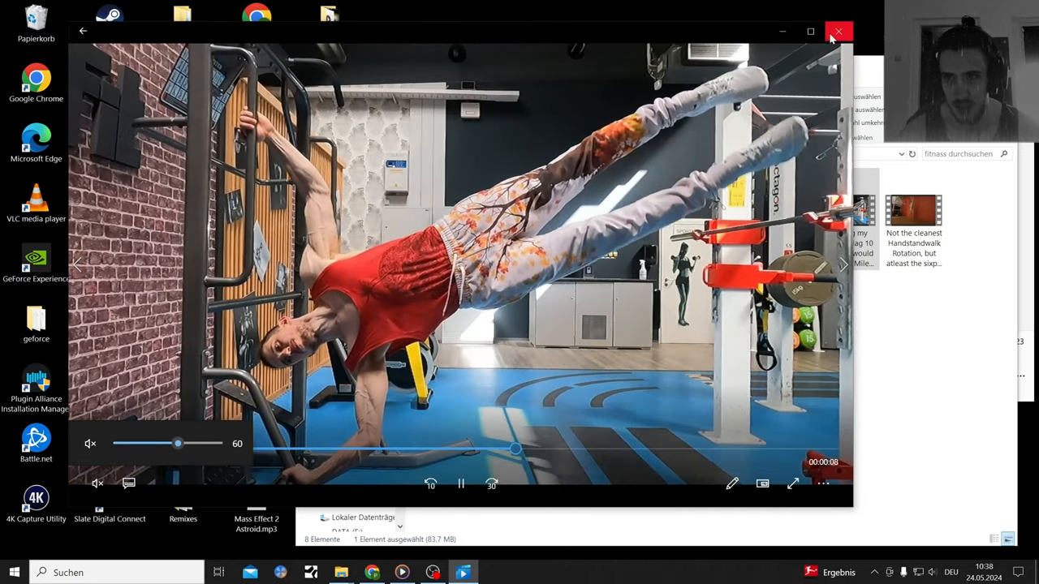
left_click(838, 31)
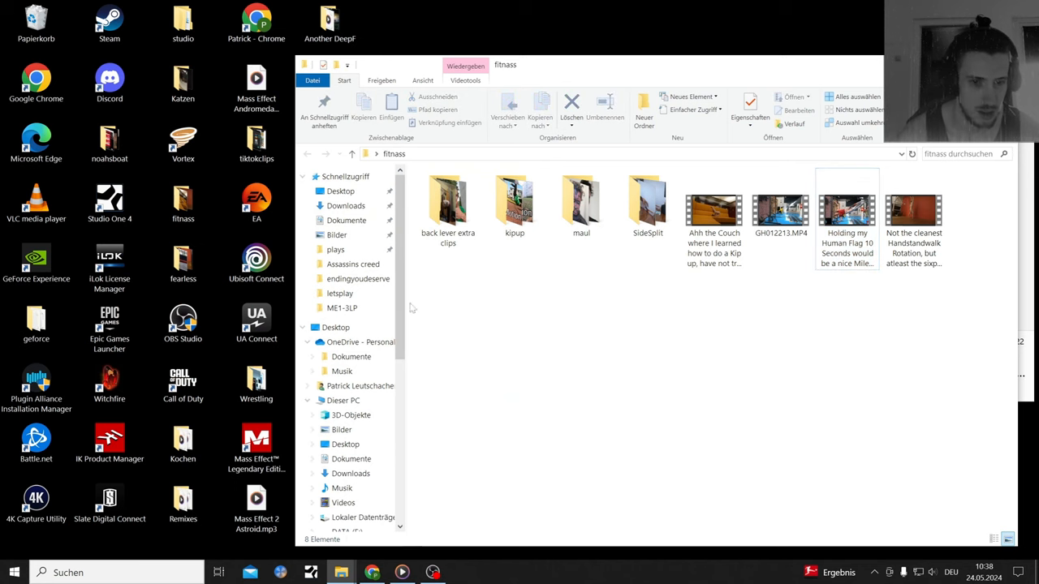
Open the Bildschirmfotos folder inside Bilder and scroll to the portraits.
left_click(337, 235)
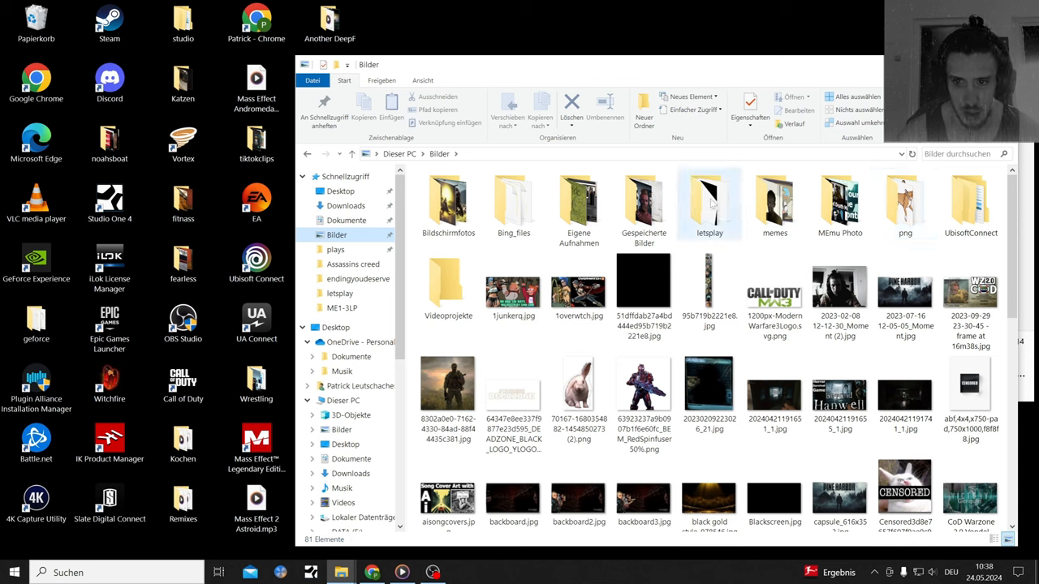
double_click(448, 202)
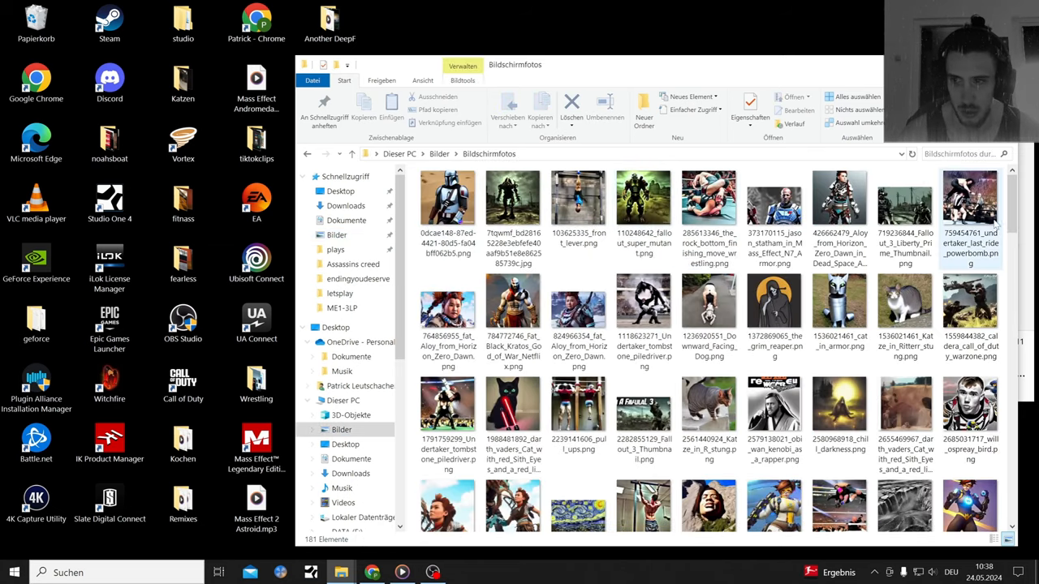
scroll("down", 3)
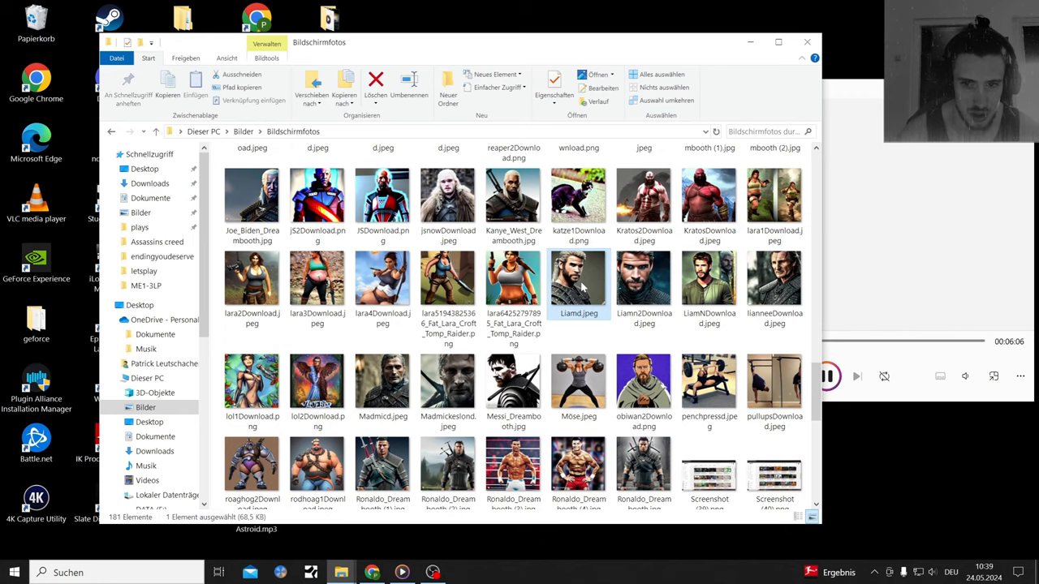
View three brown-haired portraits and the white-haired Dreambooth witcher portrait, then close the viewer.
double_click(578, 280)
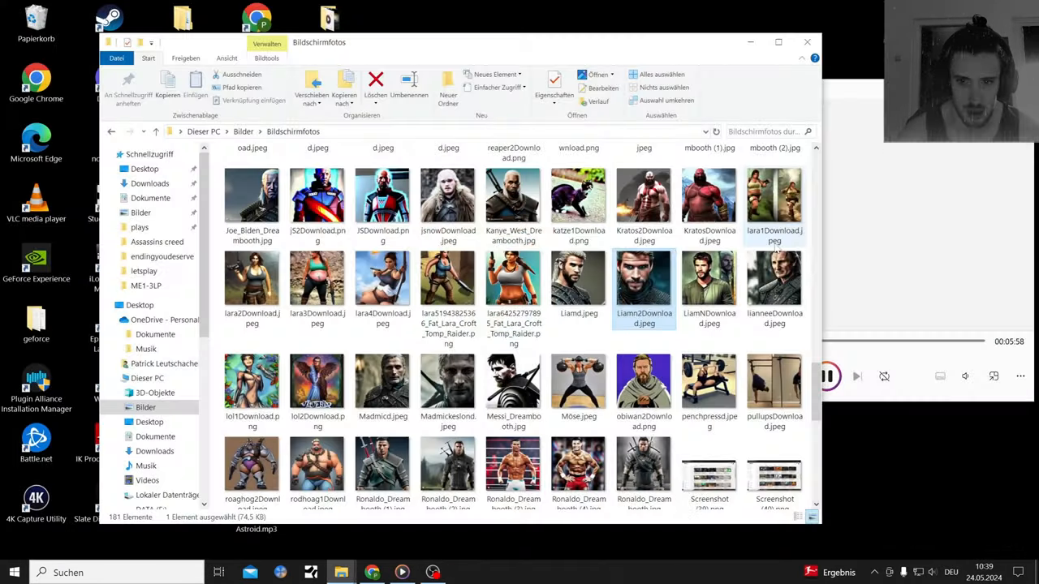
double_click(708, 284)
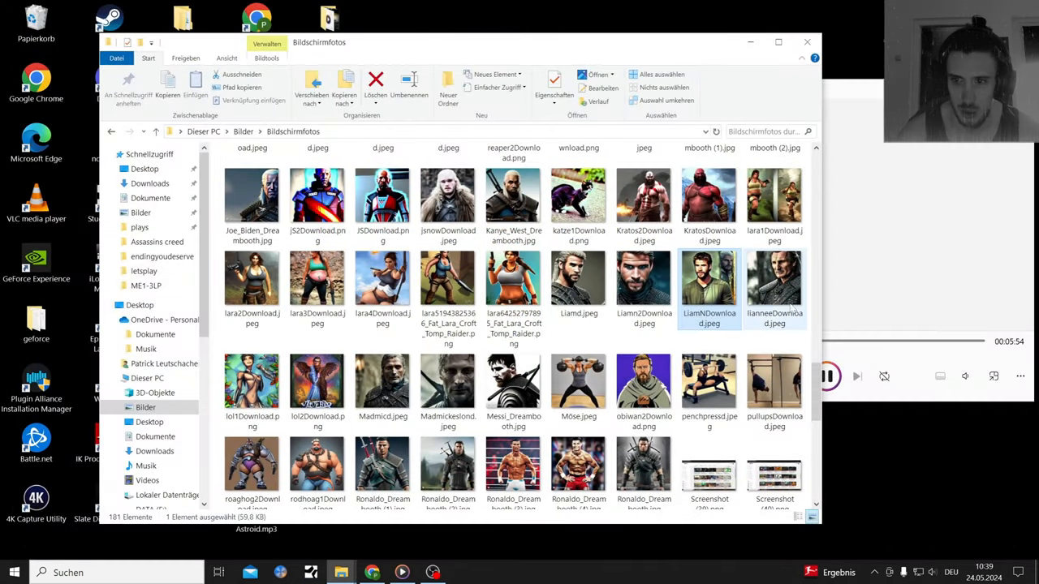
double_click(774, 288)
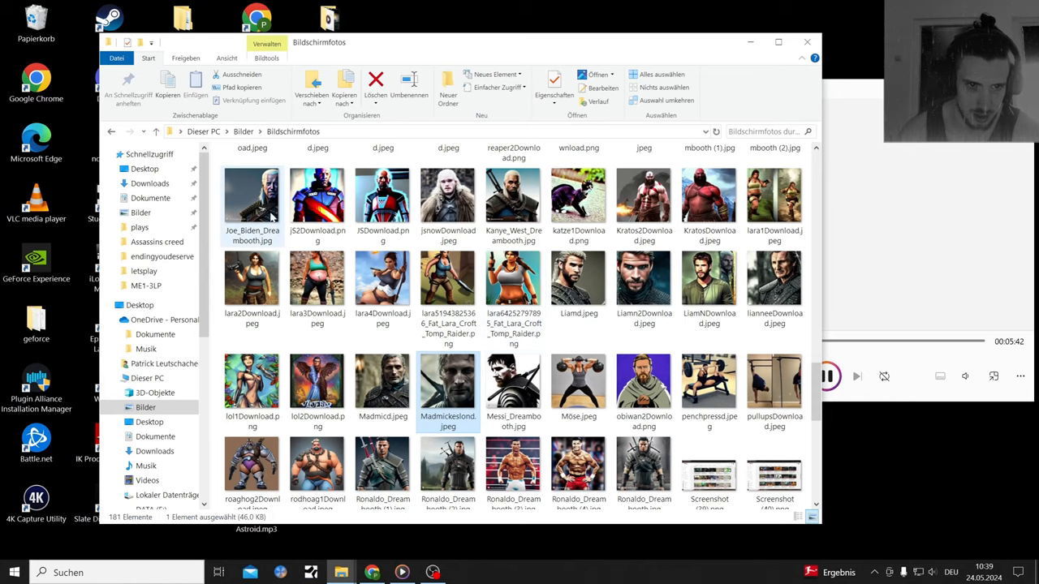
double_click(251, 195)
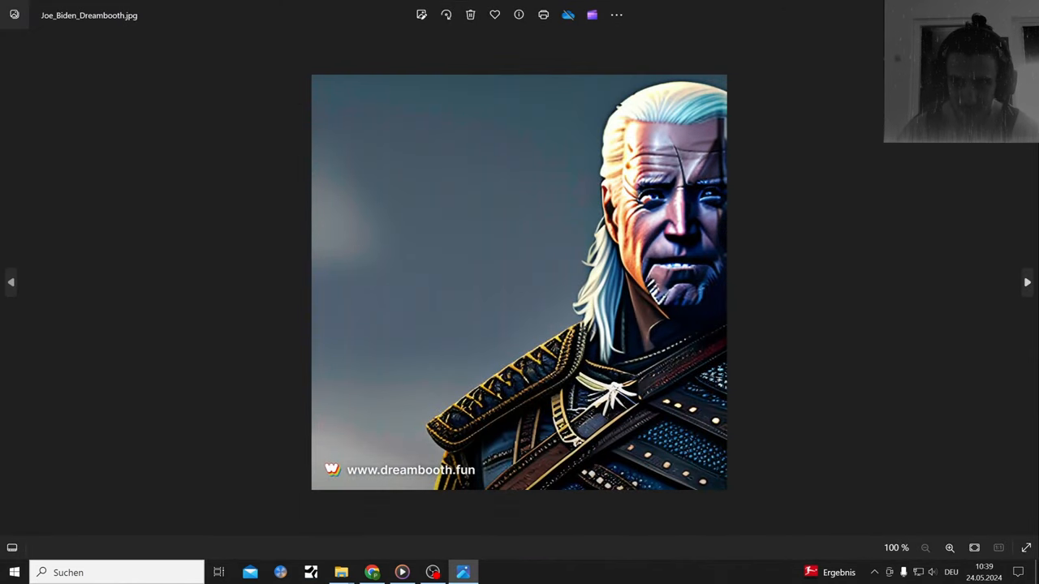
left_click(1027, 282)
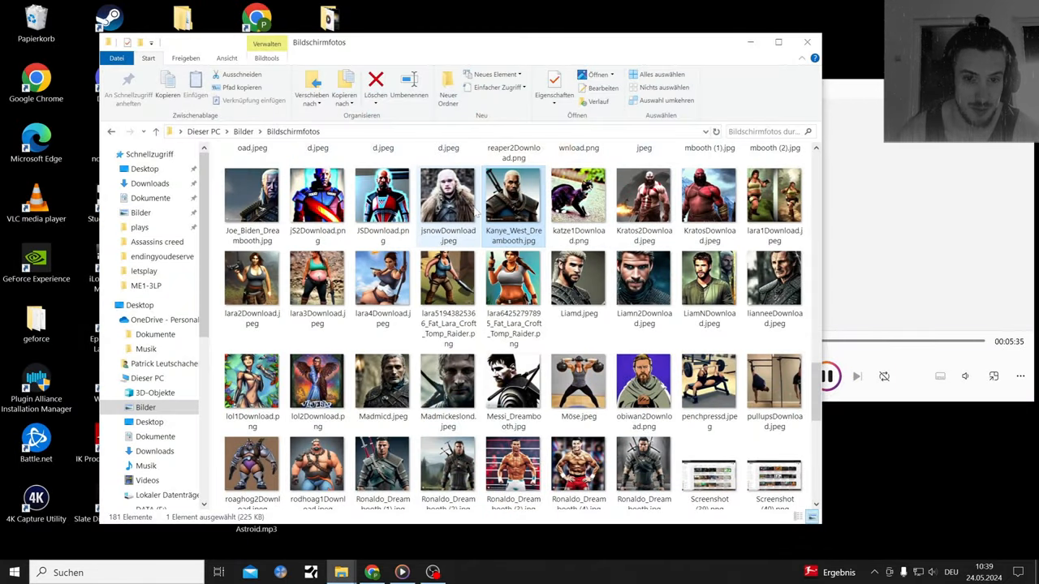
Open jsnowDownload.jpeg, then the Rock_Dreambooth.jpg witcher portrait further down the folder.
double_click(447, 196)
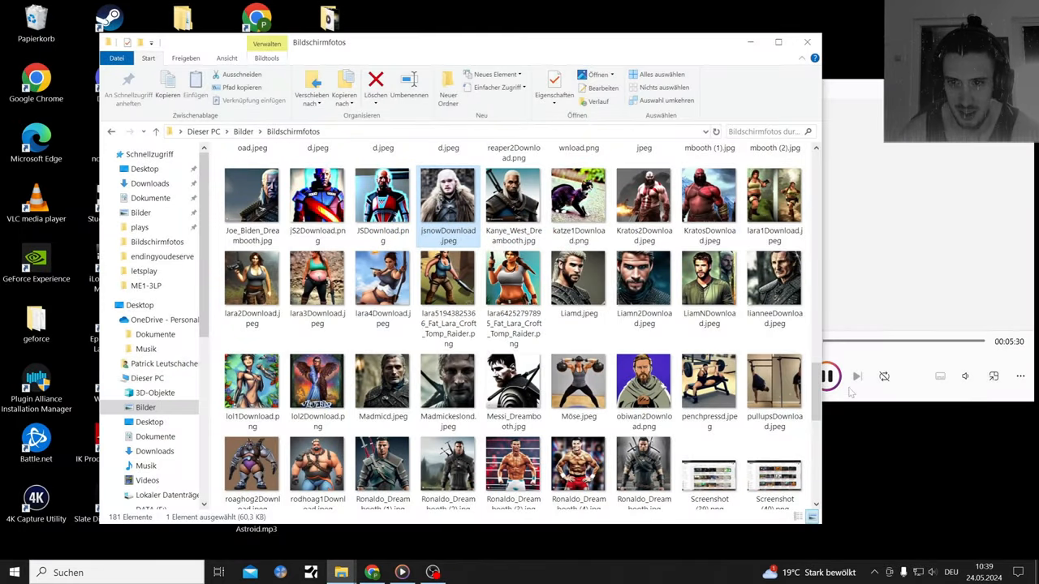
scroll("down", 3)
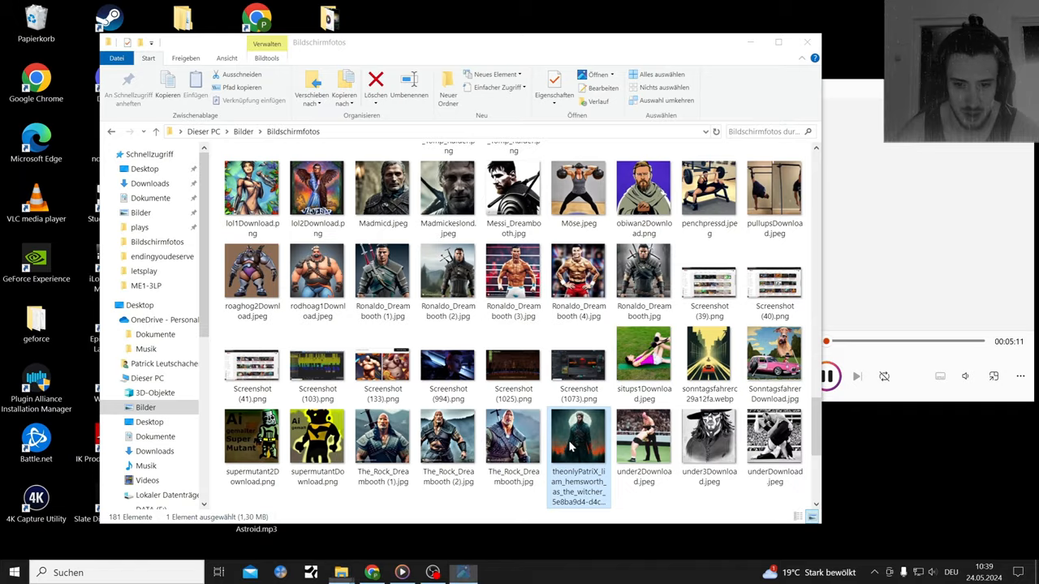
double_click(577, 436)
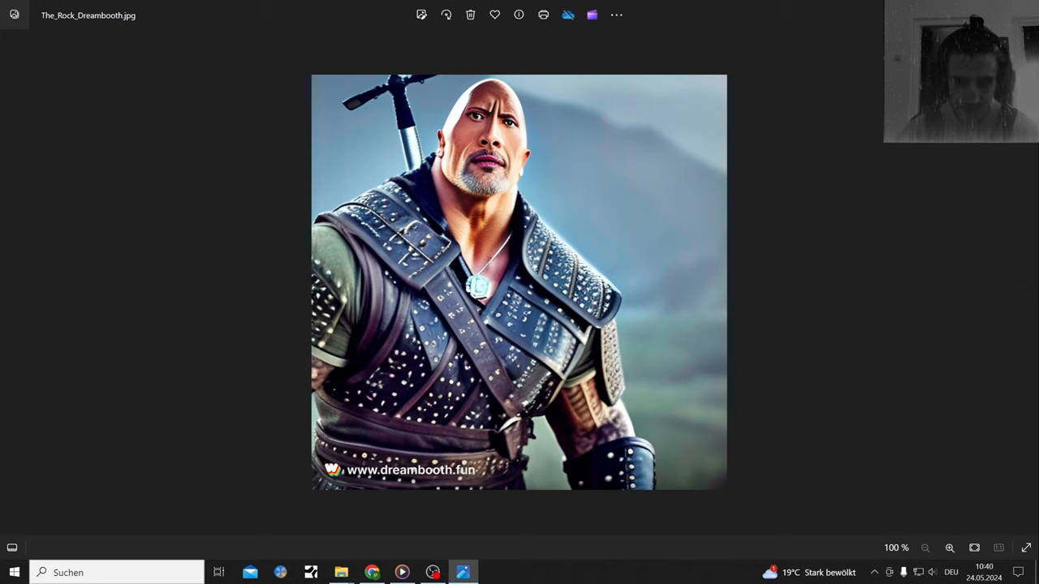
mouse_move(863, 391)
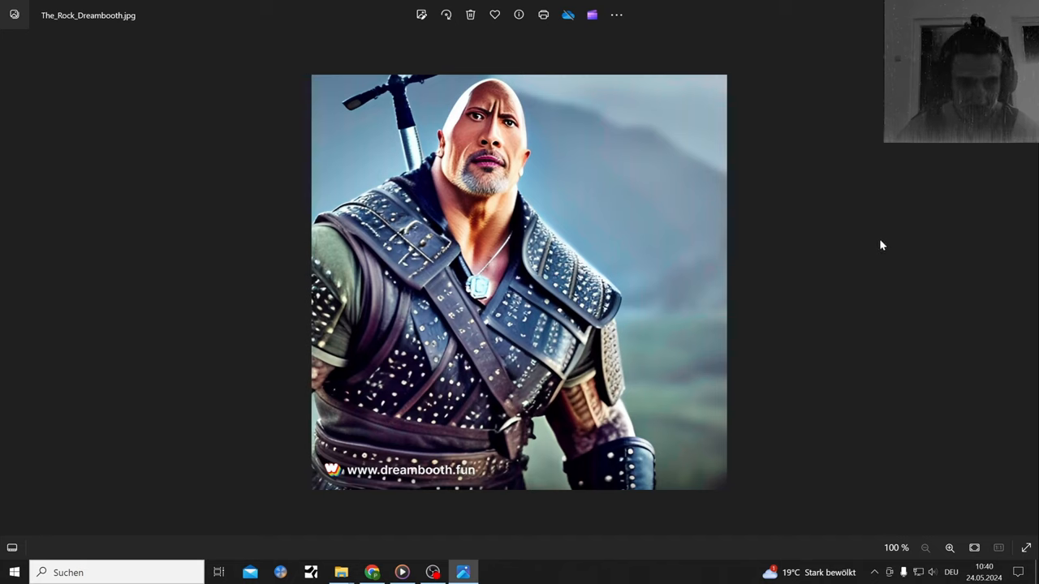
mouse_move(754, 230)
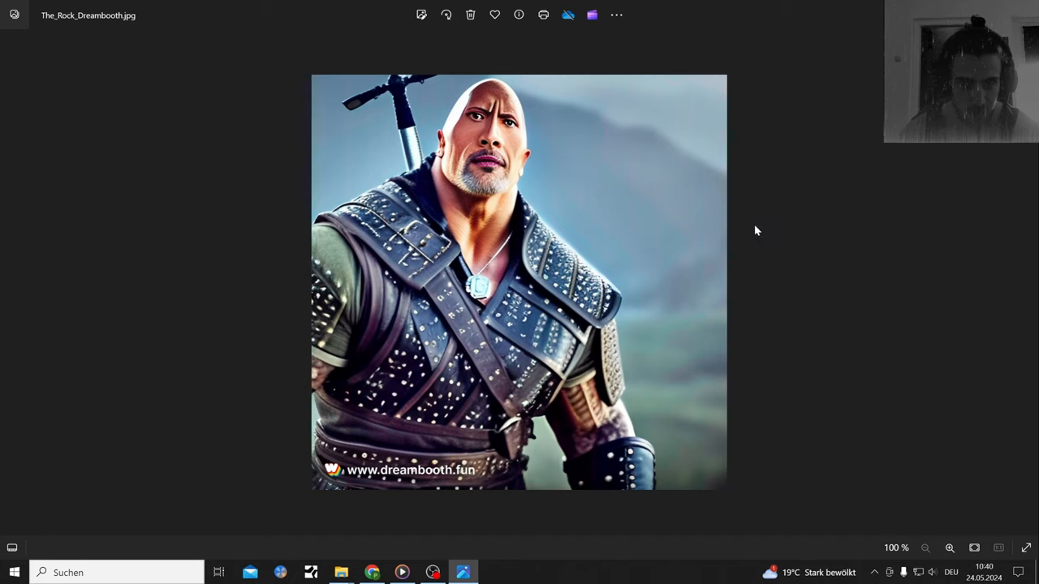
mouse_move(566, 436)
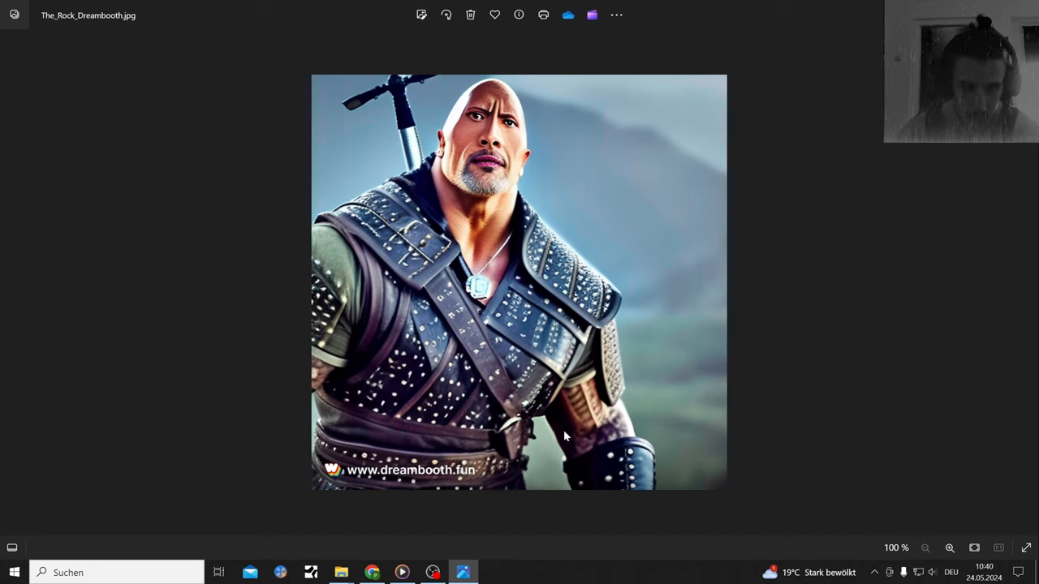
mouse_move(502, 516)
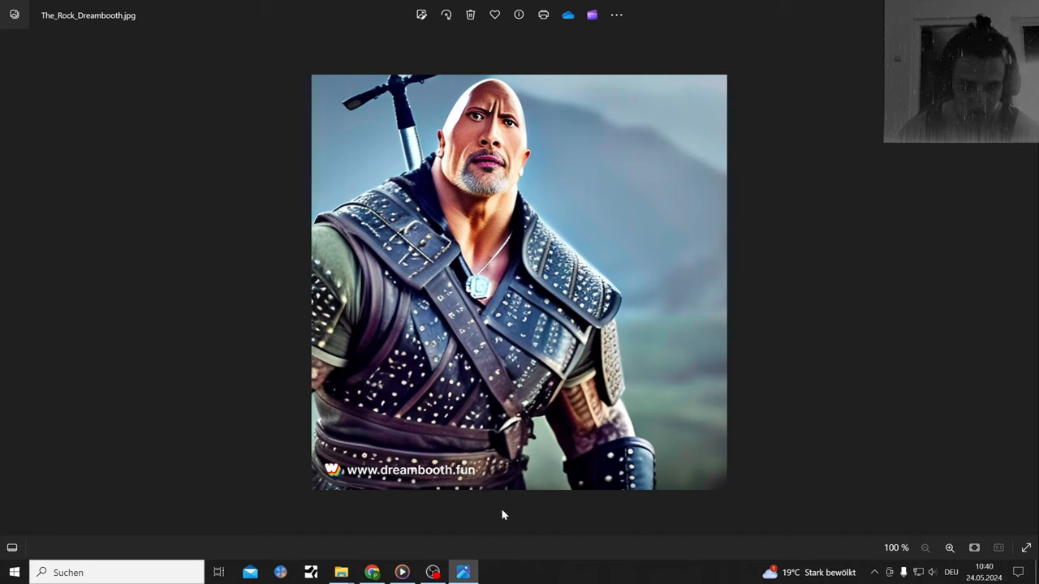
mouse_move(535, 491)
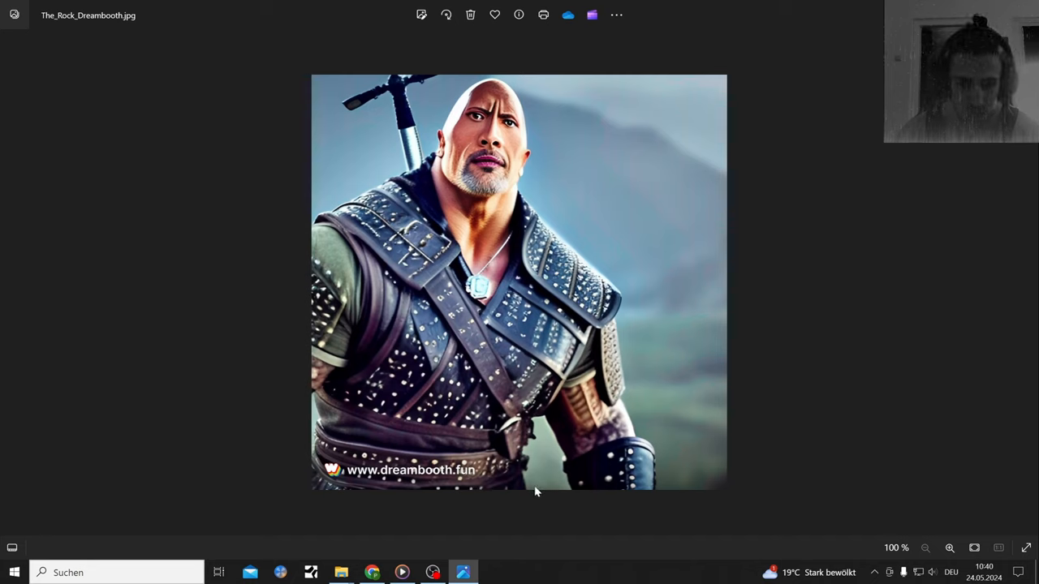